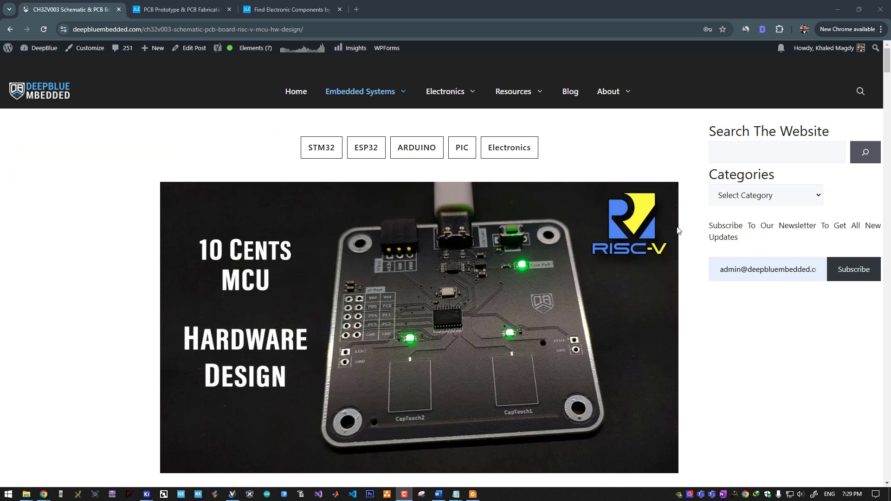
Scroll the CH32V003 article past the block diagram to the variants table and datasheet links.
scroll("down", 3)
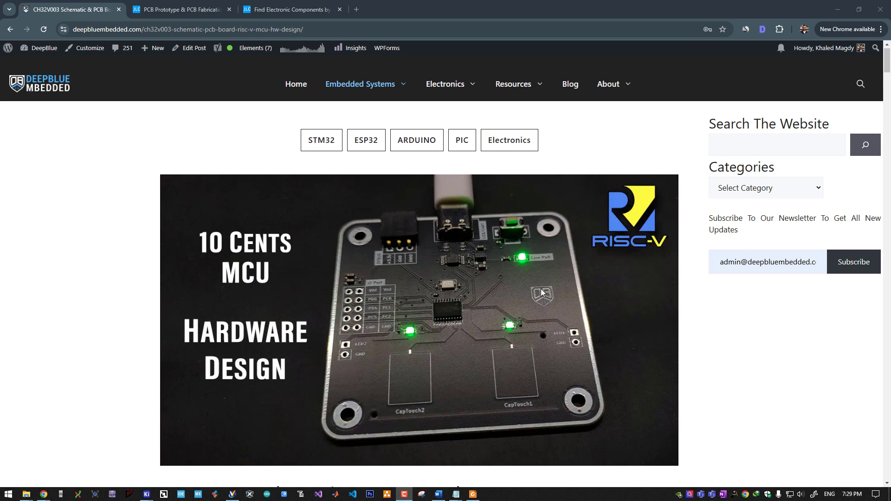
scroll("down", 3)
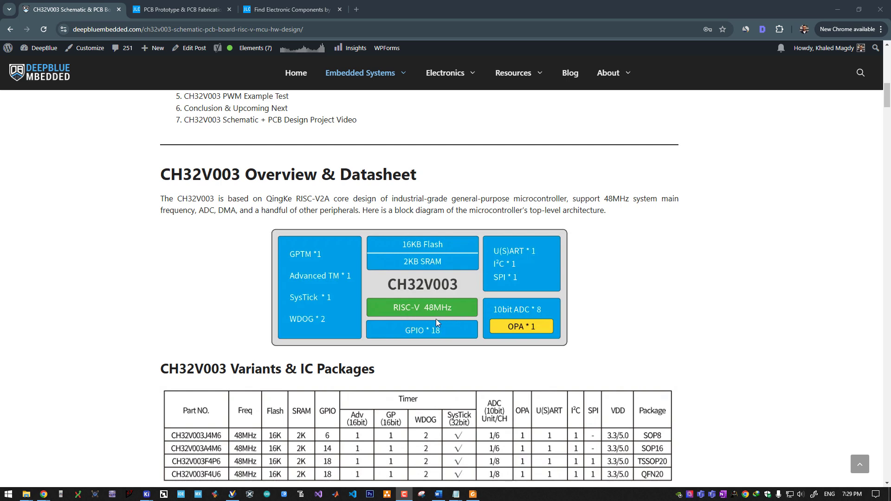
mouse_move(438, 315)
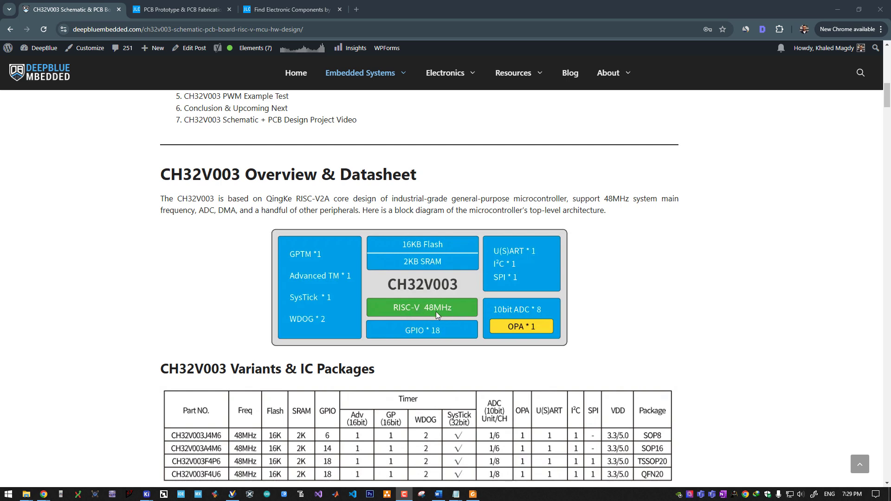
mouse_move(502, 261)
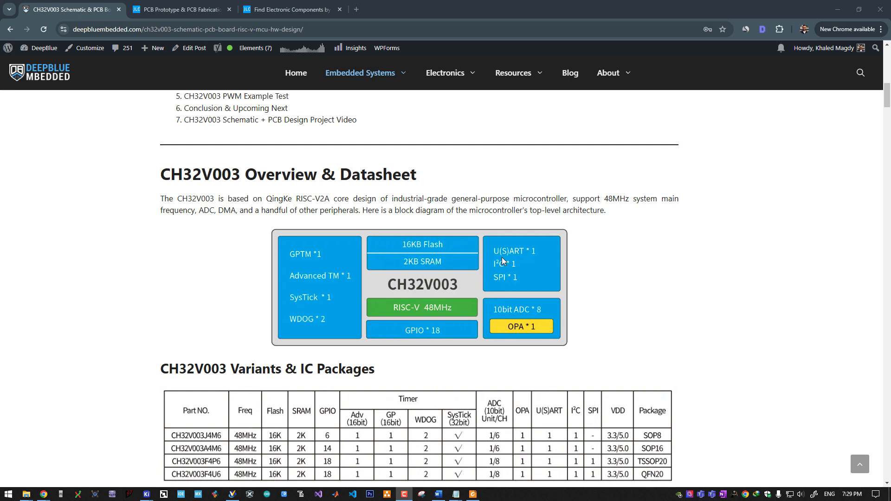
mouse_move(467, 284)
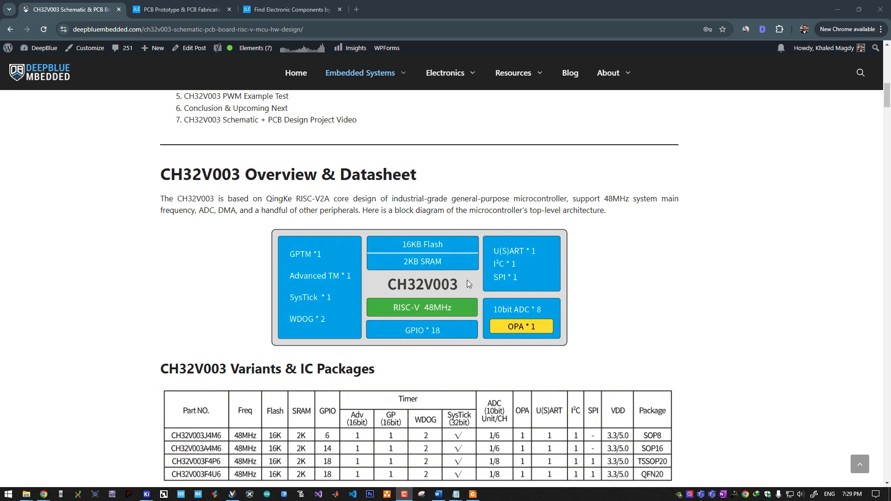
mouse_move(544, 309)
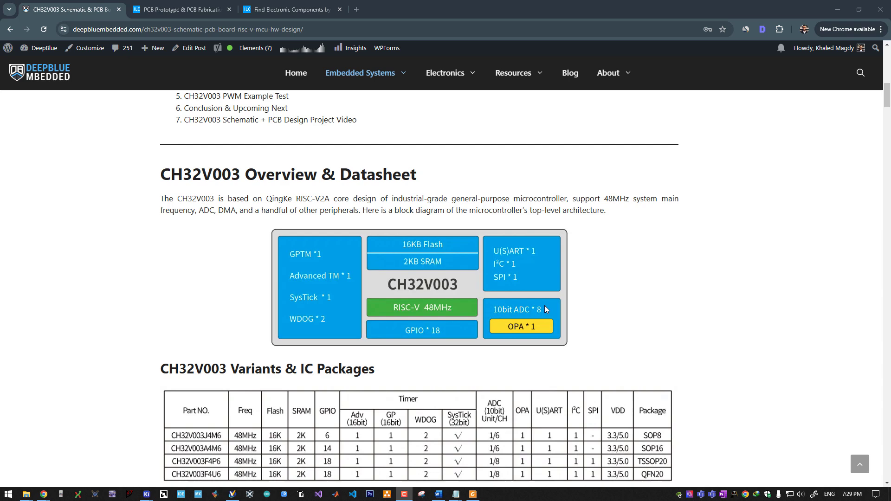
mouse_move(521, 338)
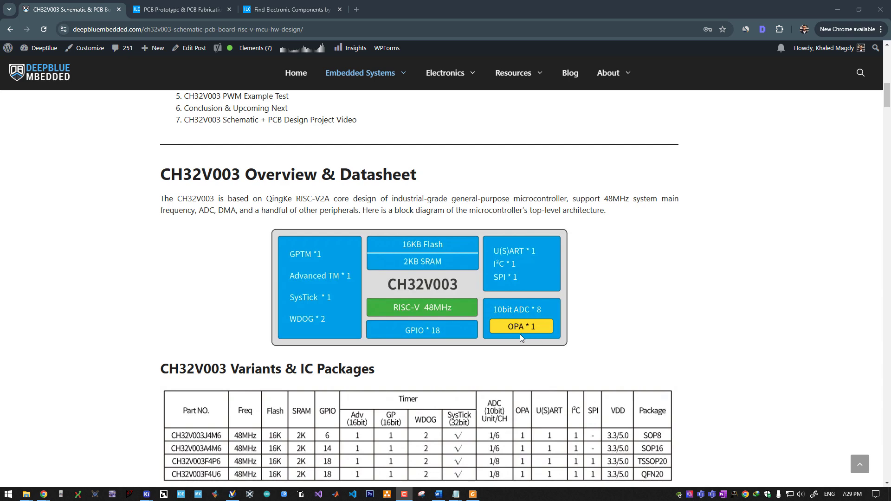
scroll("down", 3)
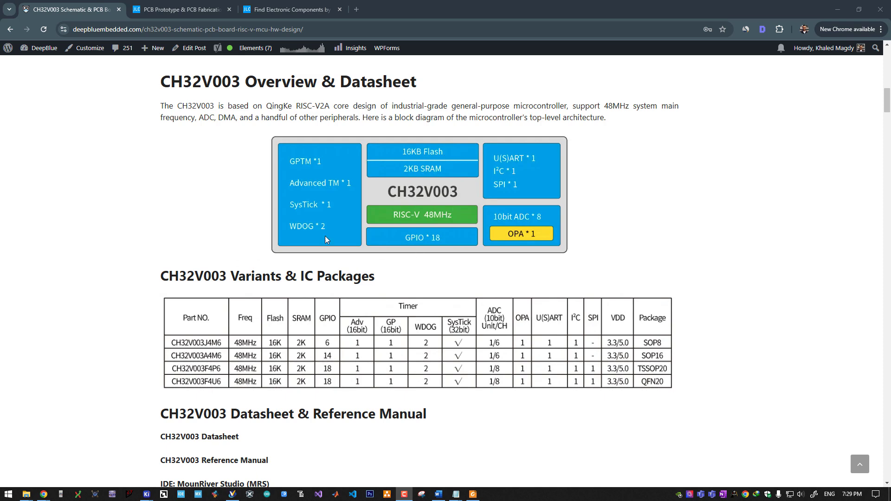
scroll("down", 3)
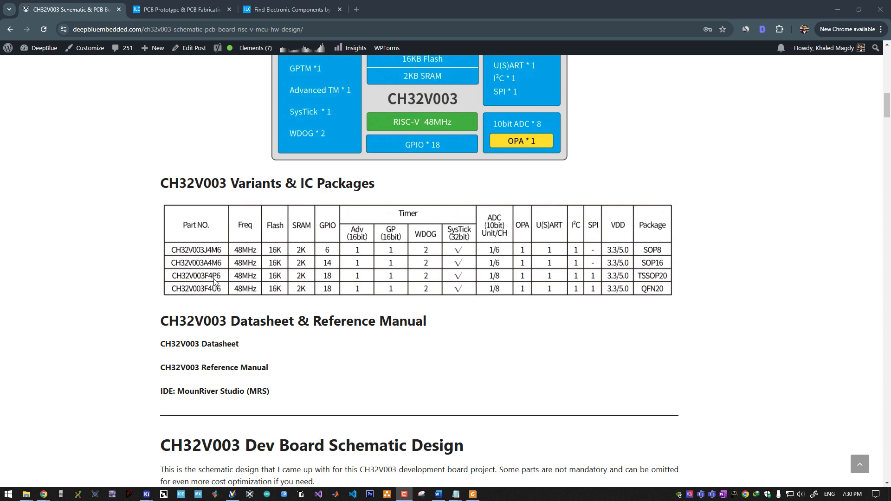
mouse_move(316, 342)
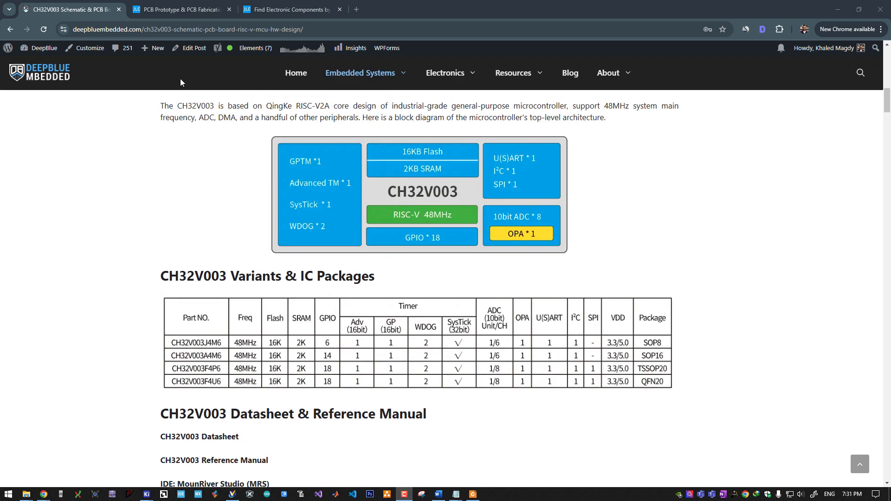
scroll("down", 3)
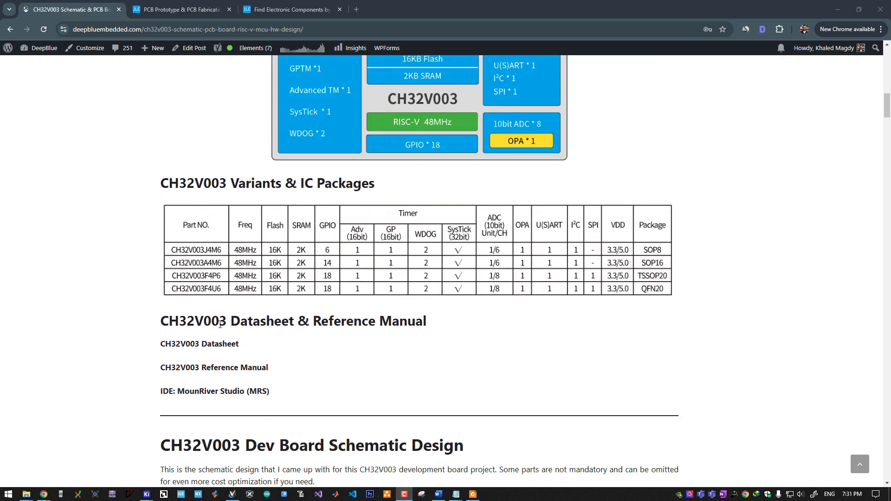
mouse_move(200, 344)
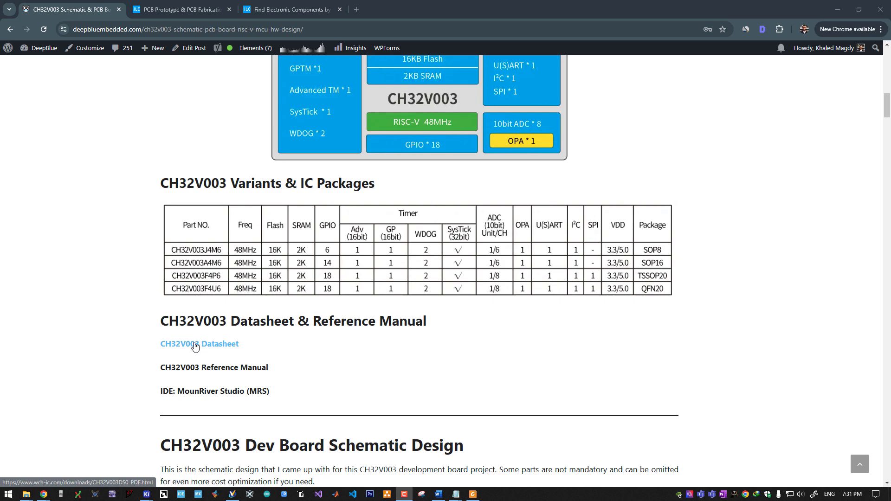
mouse_move(259, 374)
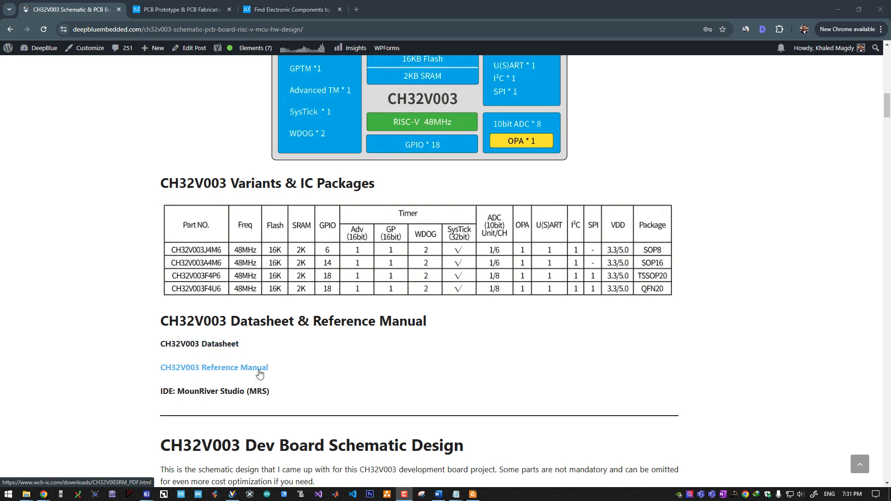
Review Figure 1-1 system block diagram in the CH32V003 datasheet, then return to the article.
left_click(215, 367)
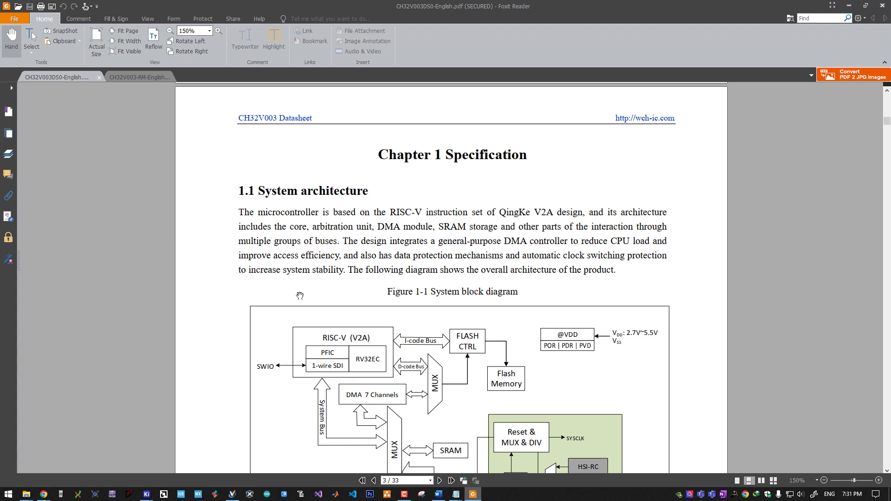
scroll("down", 3)
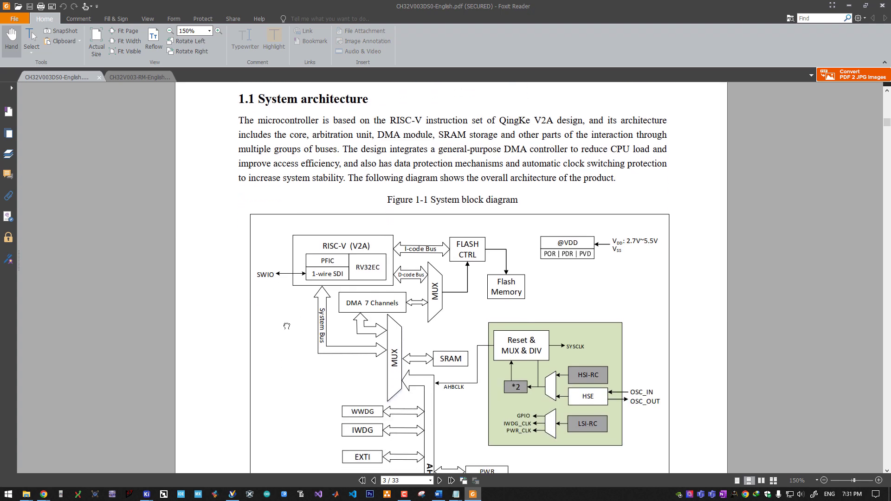
scroll("down", 3)
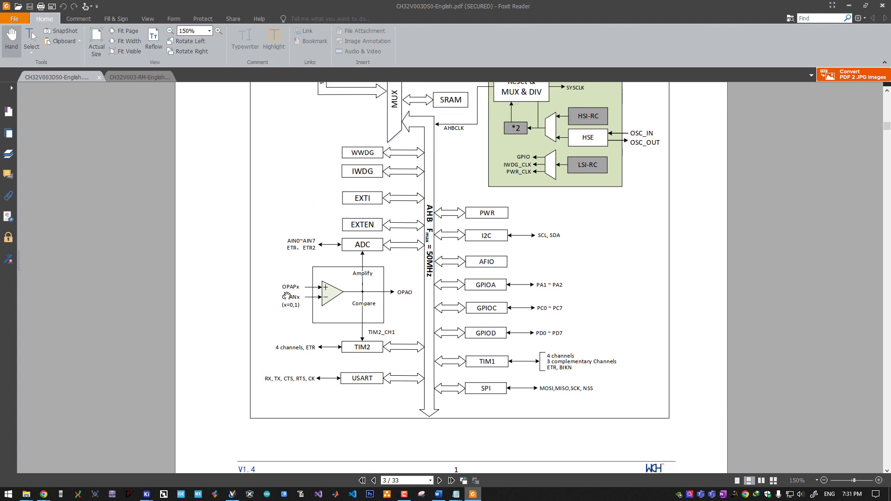
left_click(138, 76)
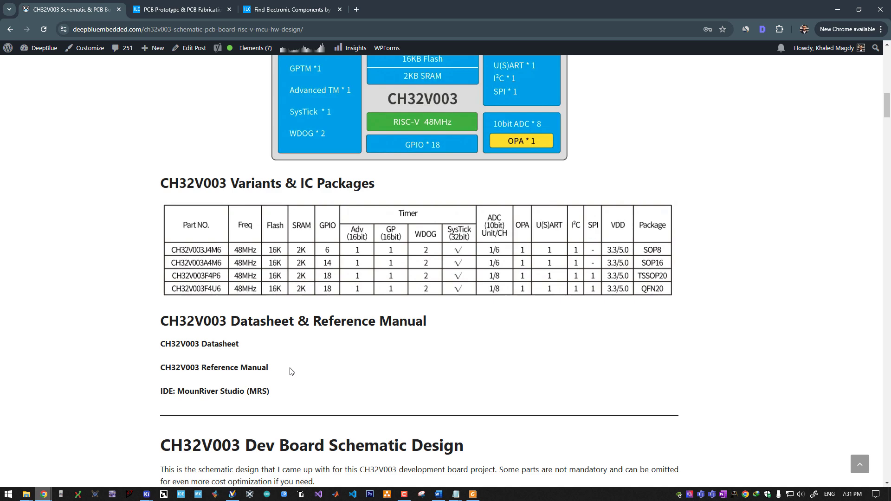
mouse_move(201, 401)
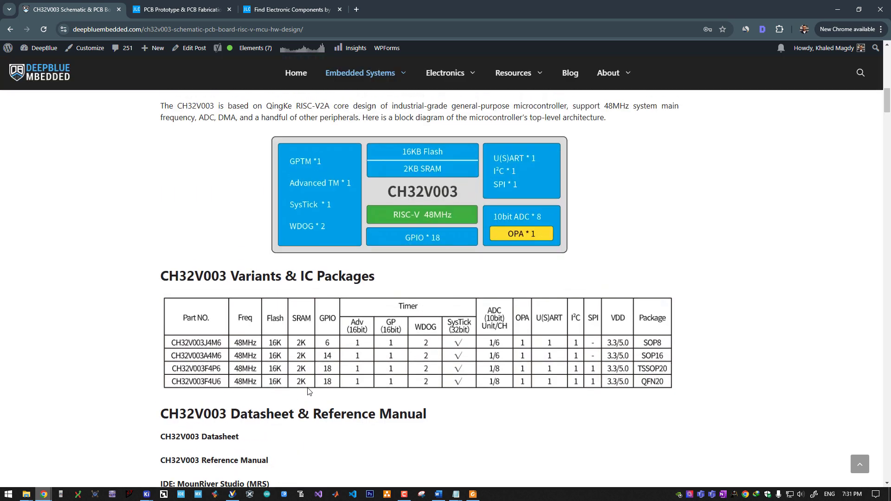
Search JLCPCB parts for ch32 and inspect CH32V003F4P6 stock, pricing and the other variants.
left_click(290, 9)
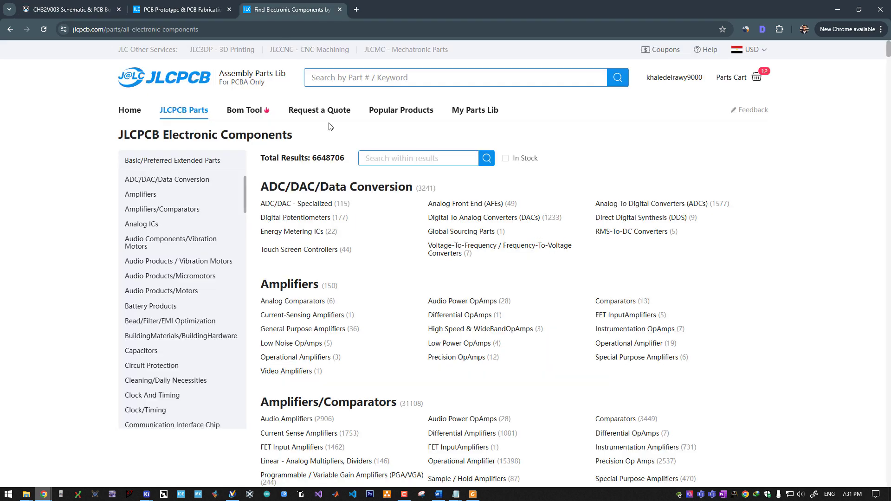
type("ch32v003")
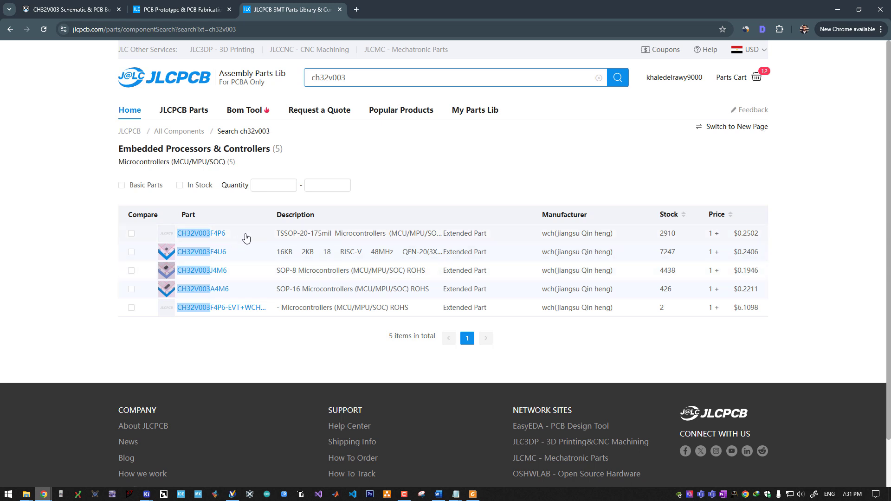
left_click(201, 232)
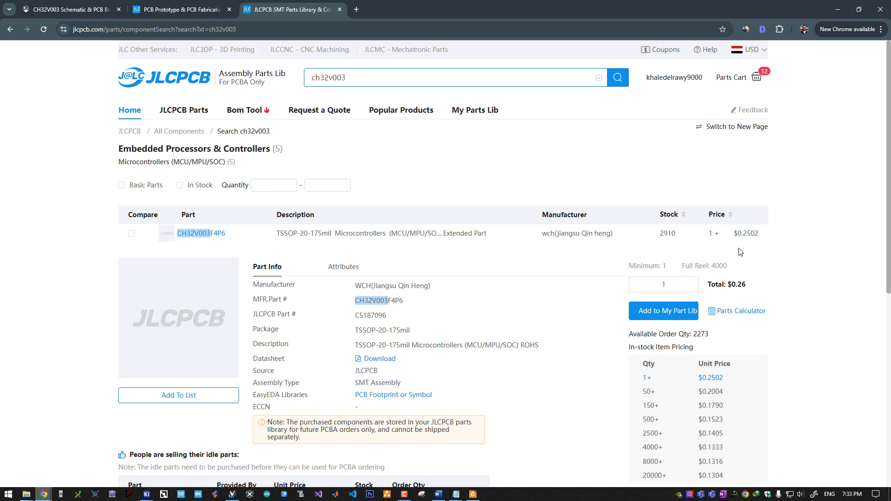
mouse_move(463, 245)
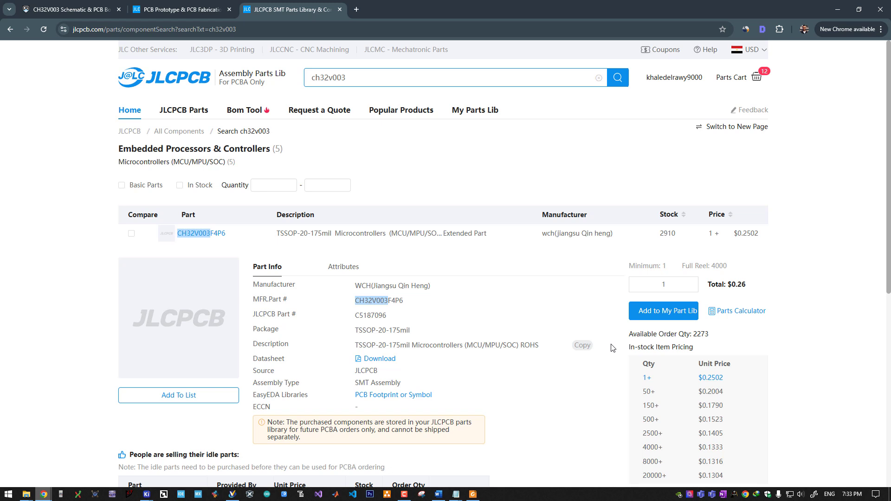
mouse_move(351, 188)
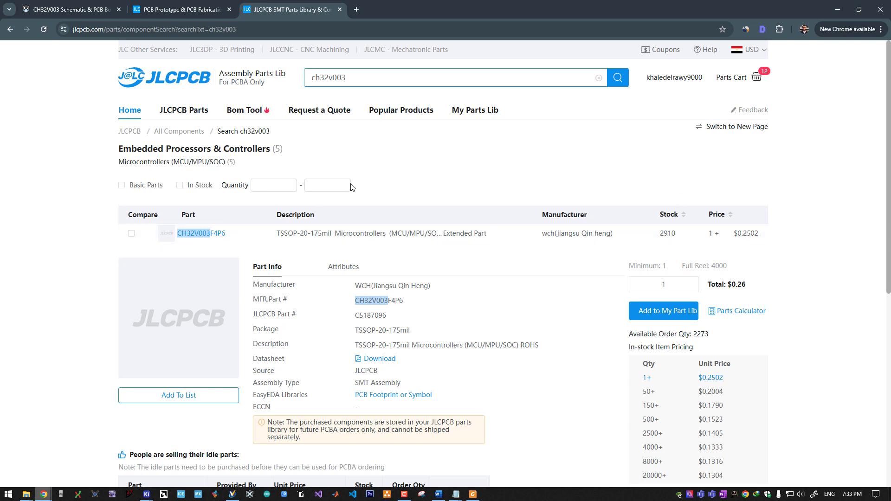
mouse_move(518, 285)
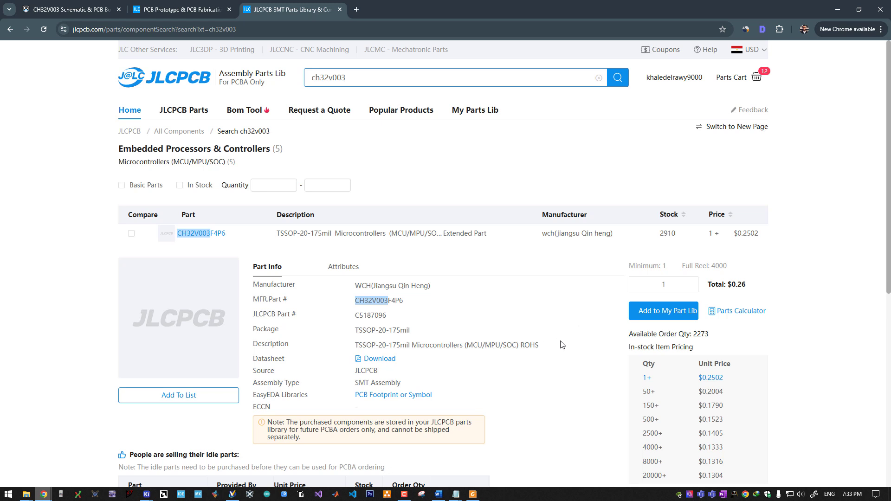
scroll("down", 3)
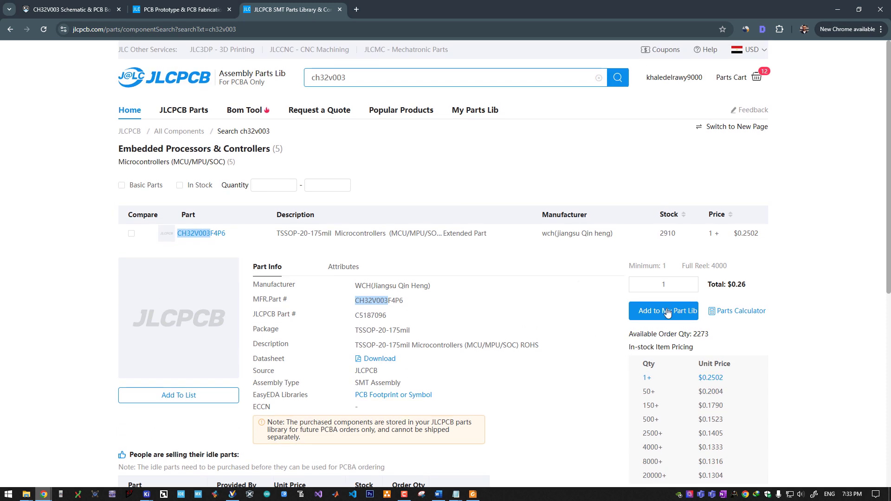
mouse_move(702, 270)
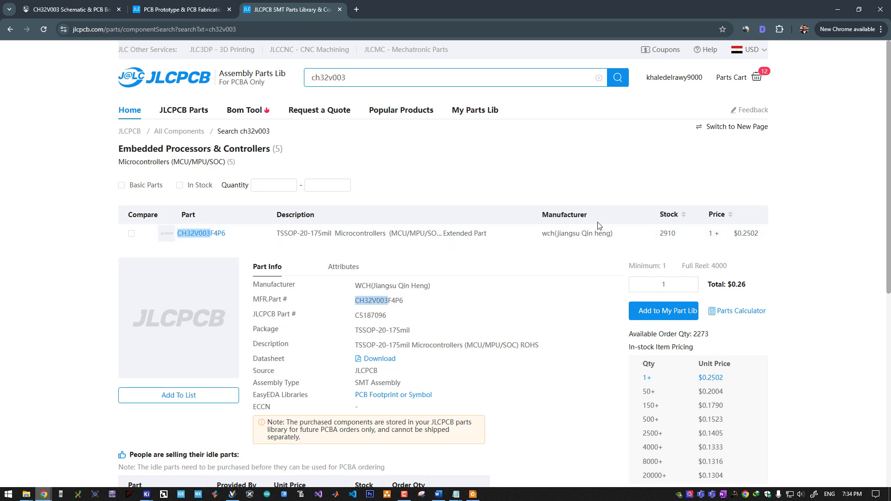
scroll("down", 3)
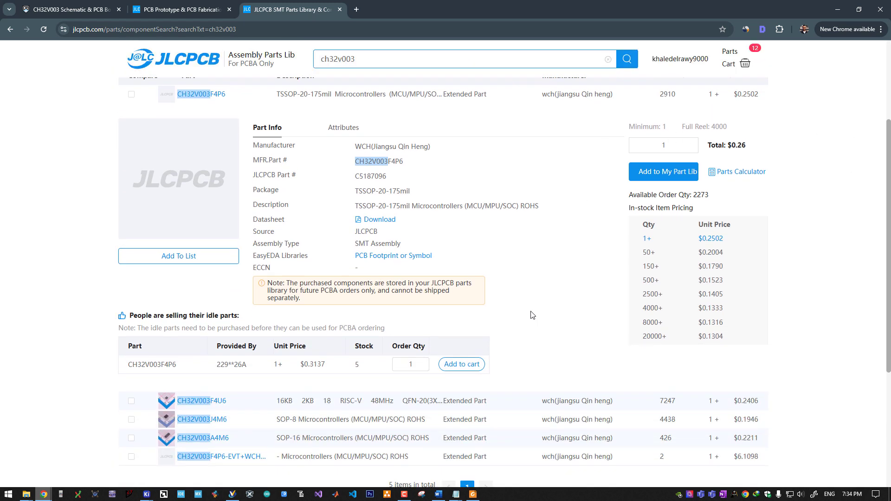
scroll("down", 3)
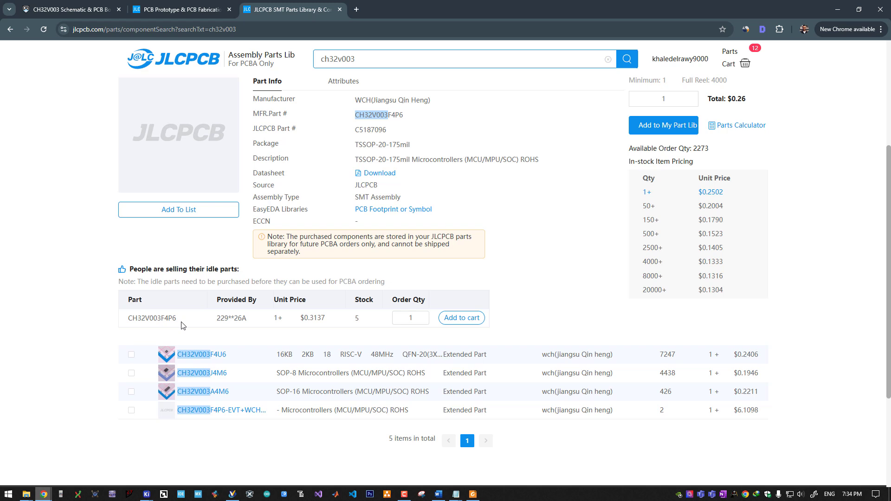
mouse_move(467, 301)
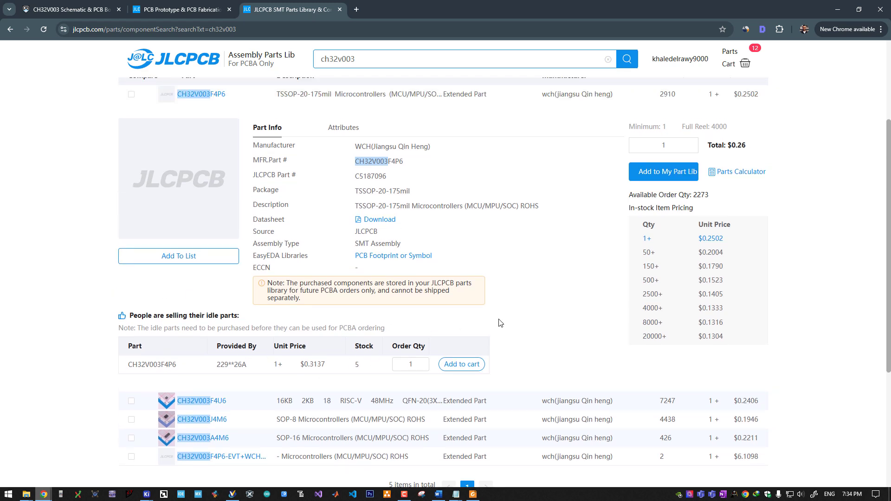
left_click(68, 10)
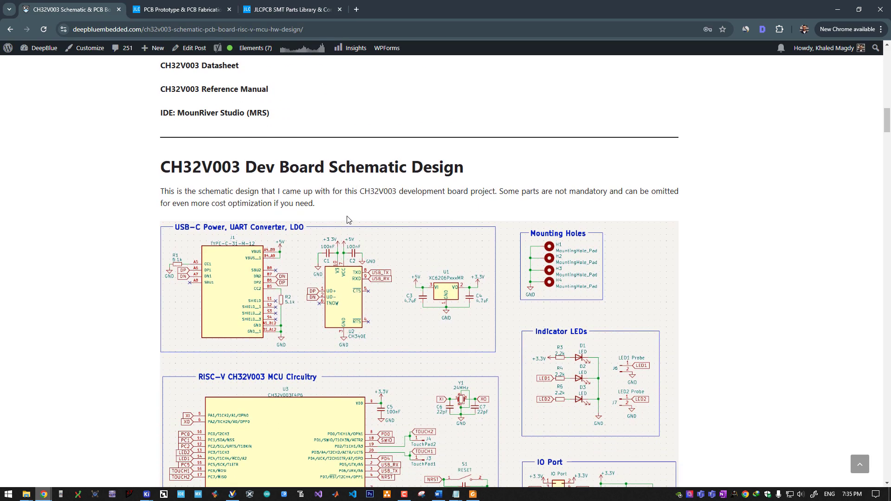
scroll("down", 3)
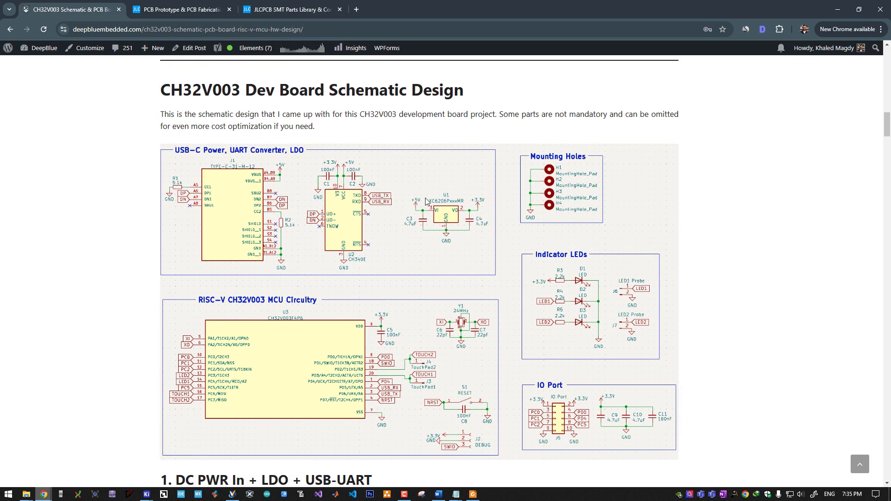
scroll("down", 3)
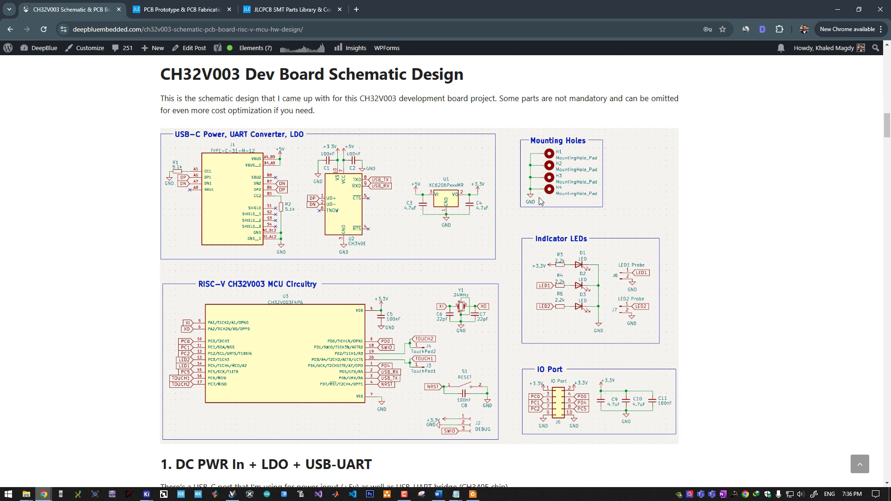
mouse_move(629, 210)
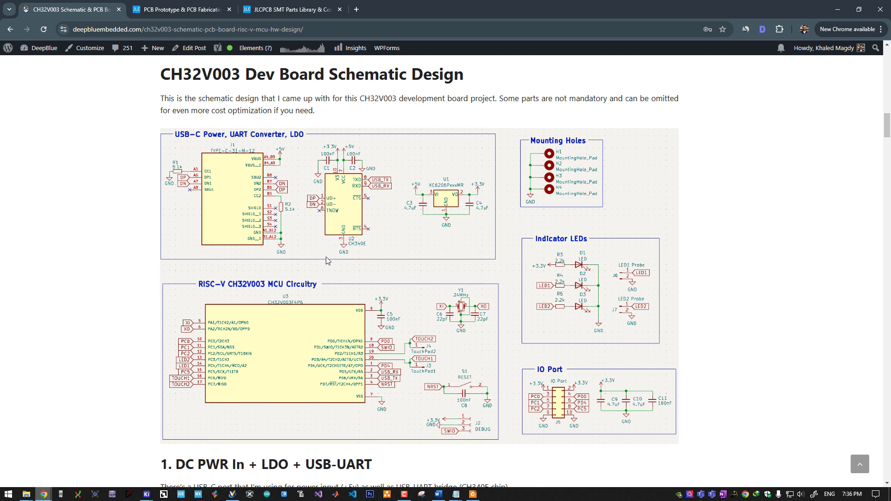
mouse_move(285, 151)
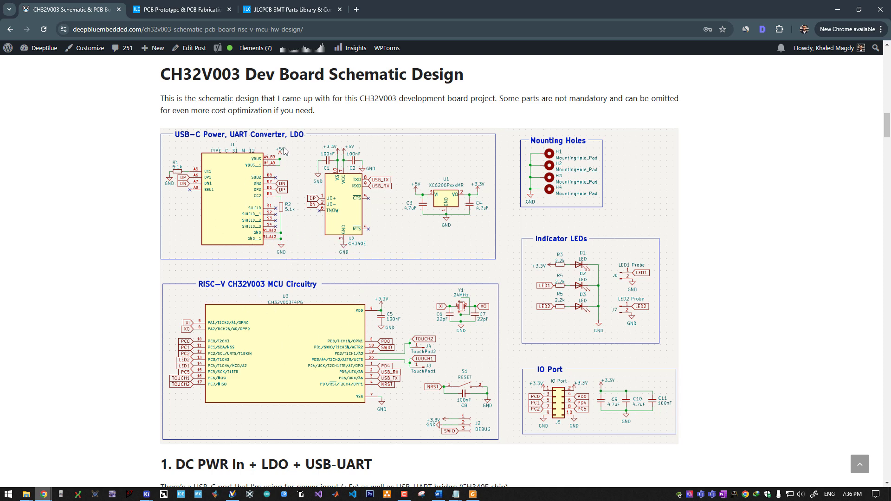
scroll("down", 3)
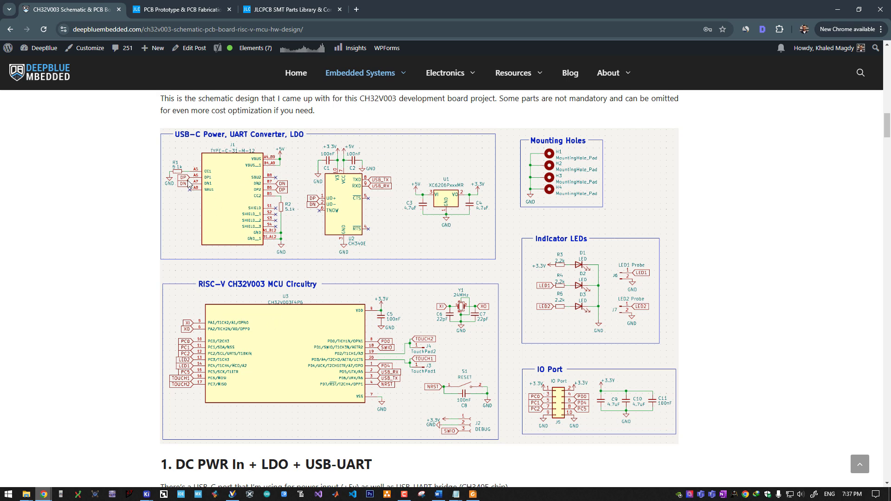
mouse_move(285, 136)
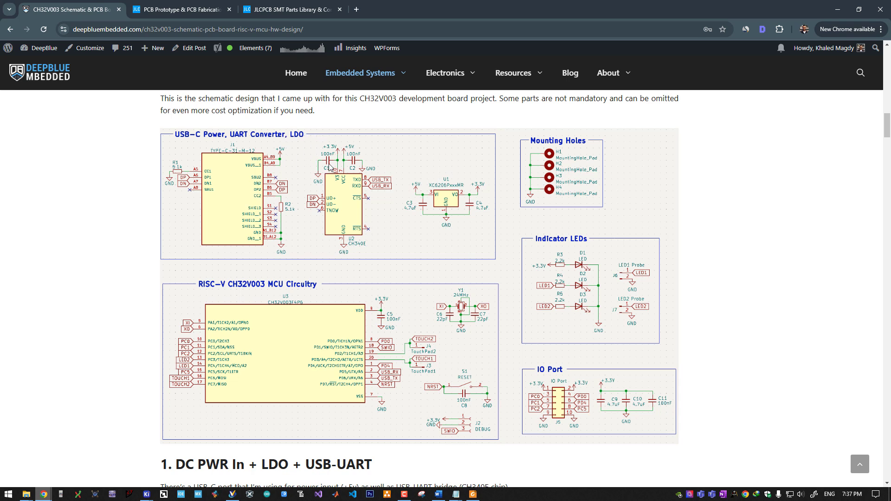
mouse_move(394, 166)
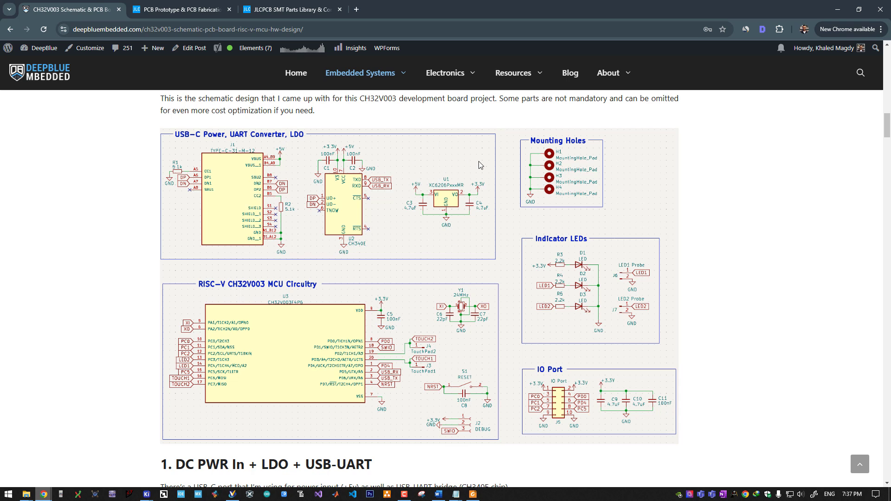
mouse_move(475, 215)
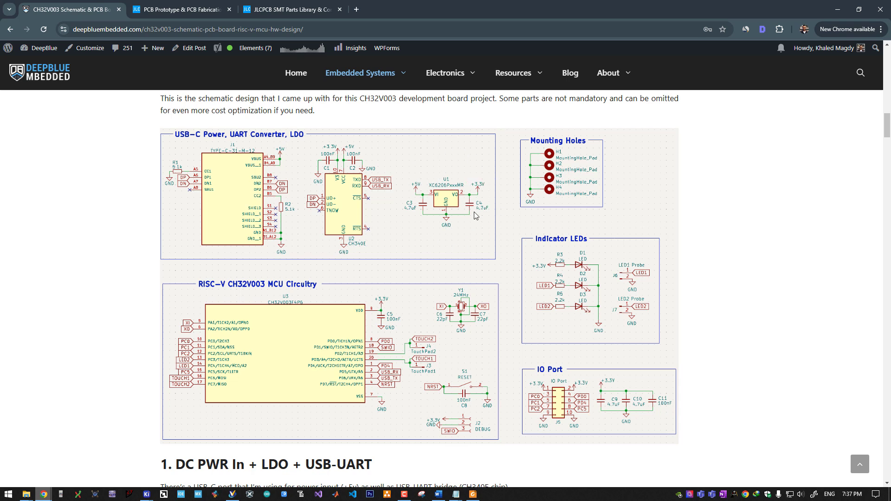
mouse_move(323, 301)
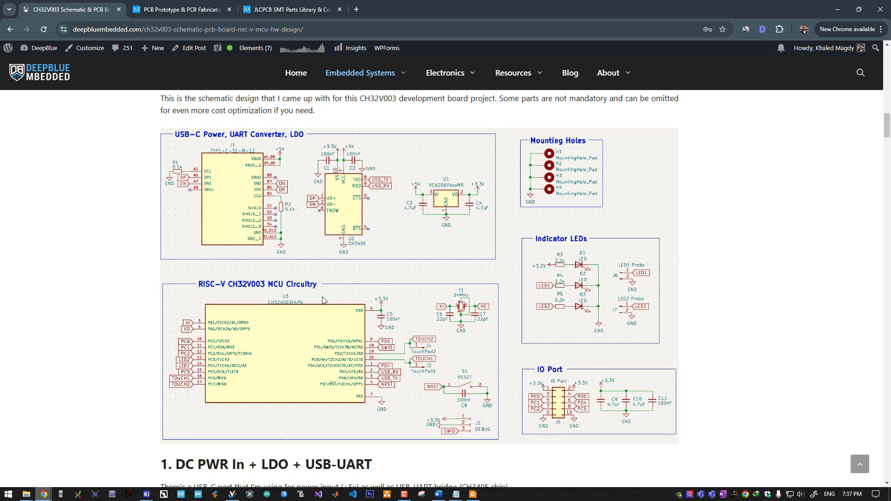
scroll("down", 3)
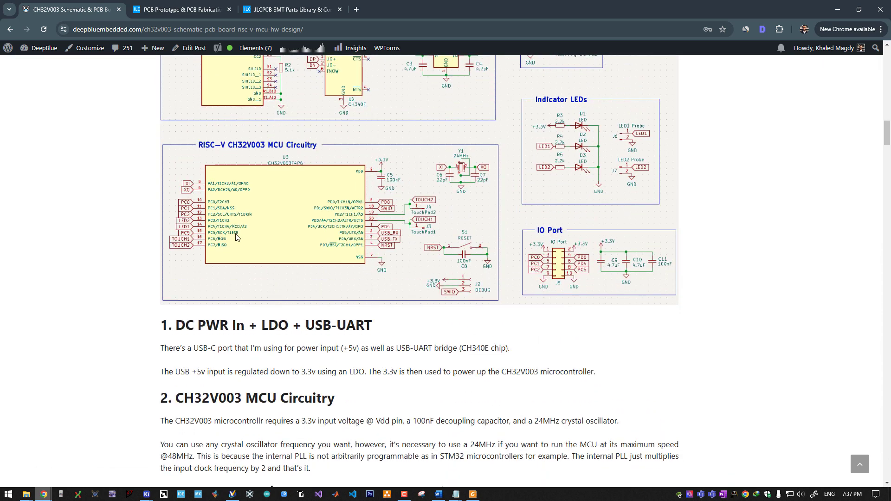
mouse_move(472, 154)
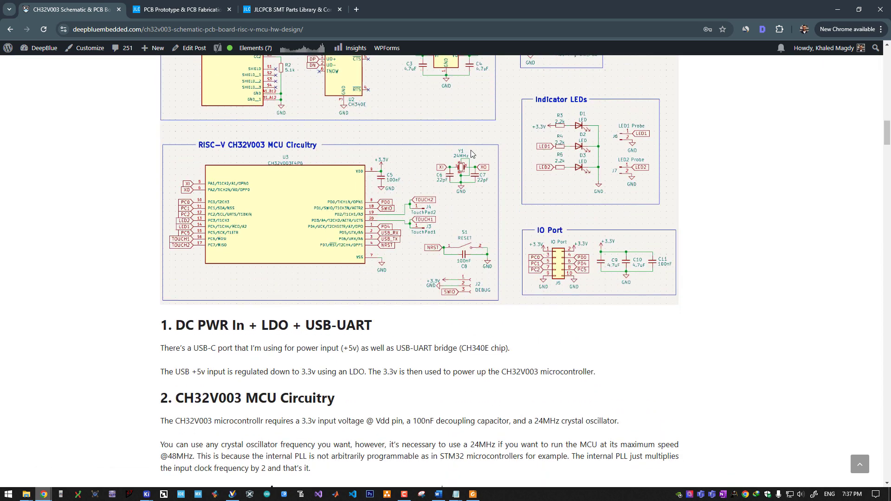
mouse_move(384, 261)
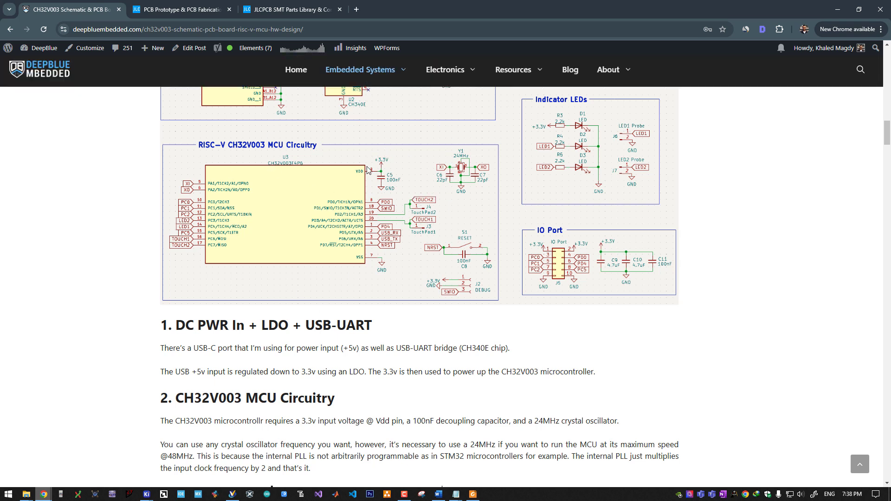
scroll("down", 3)
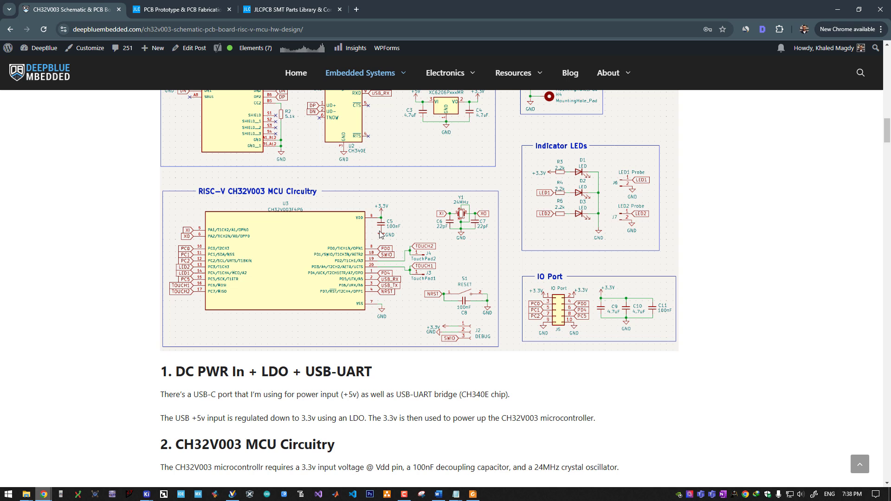
mouse_move(385, 213)
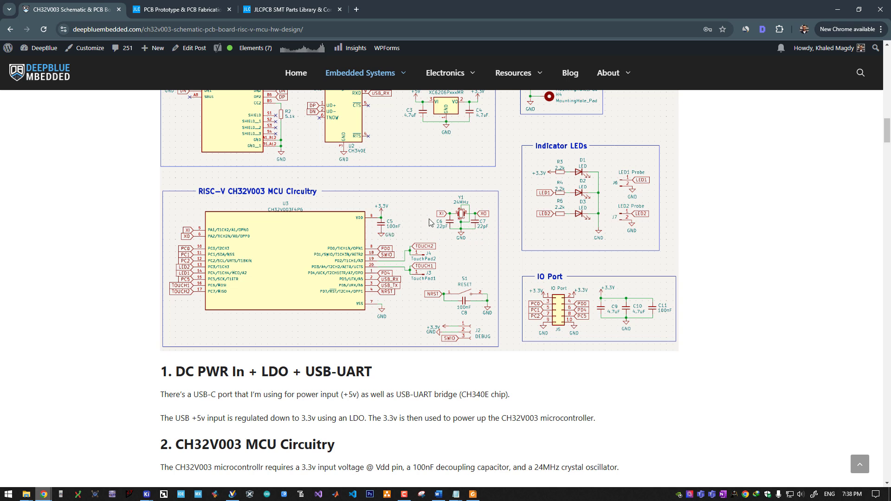
mouse_move(504, 222)
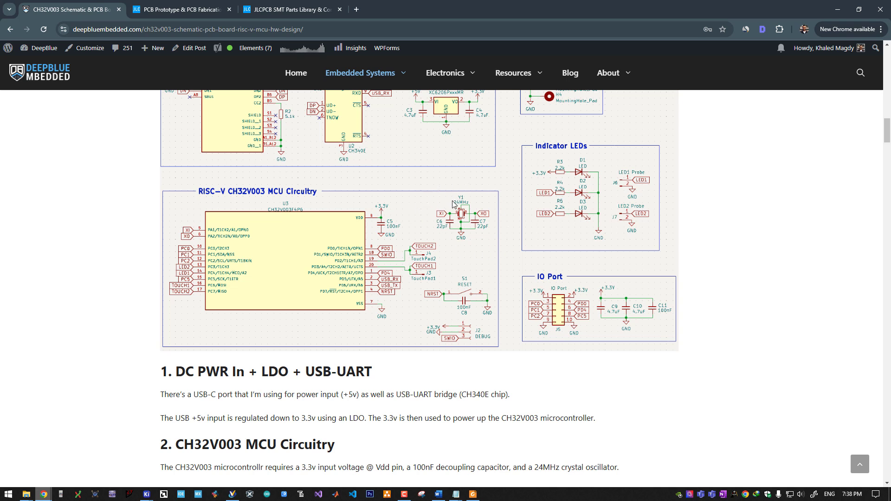
mouse_move(454, 196)
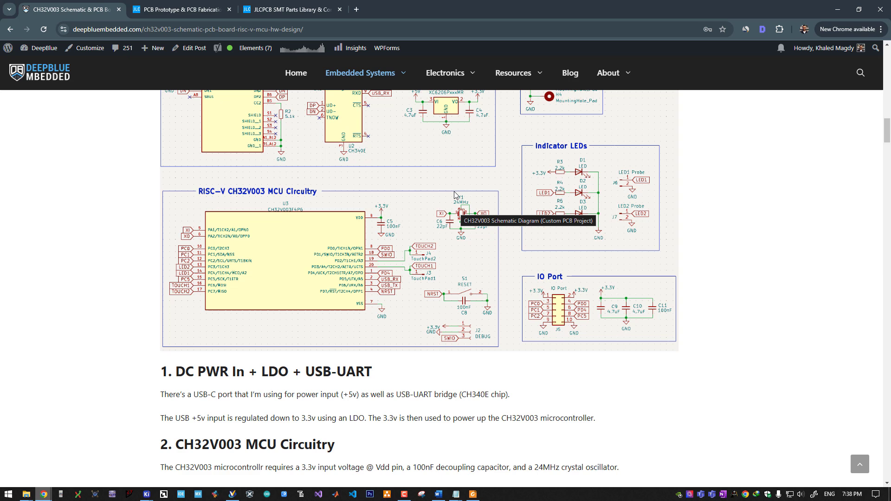
scroll("down", 3)
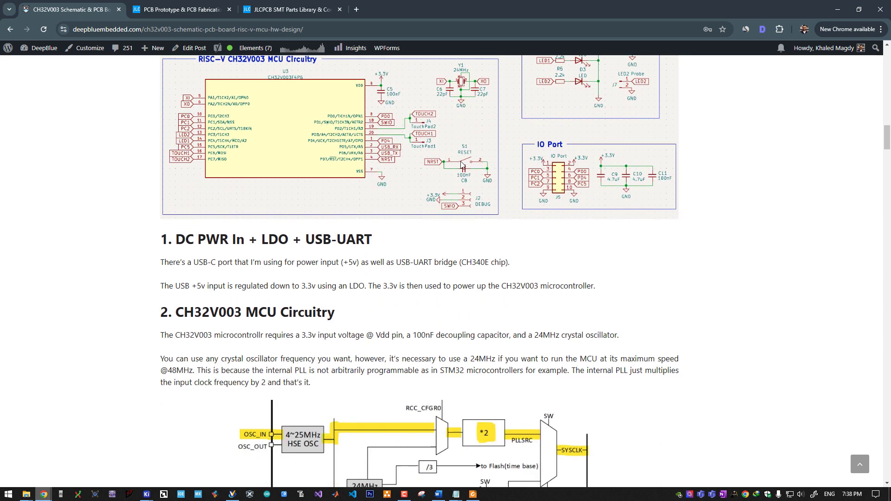
scroll("down", 3)
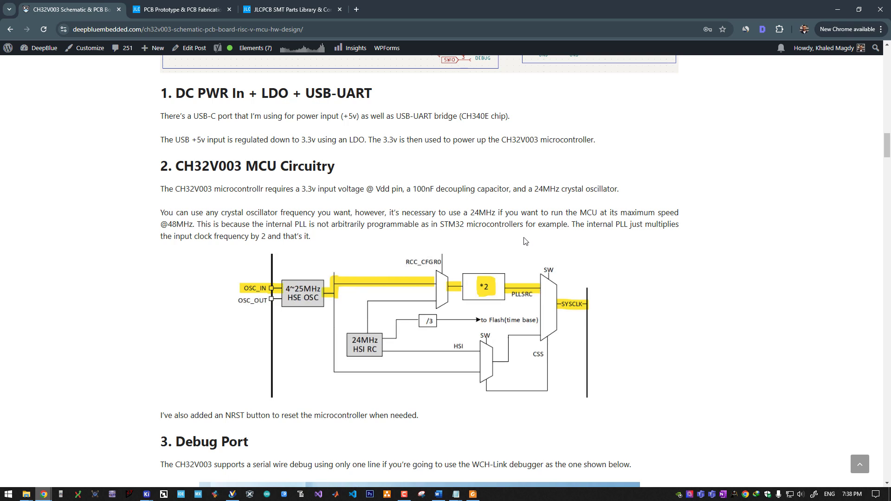
double_click(174, 224)
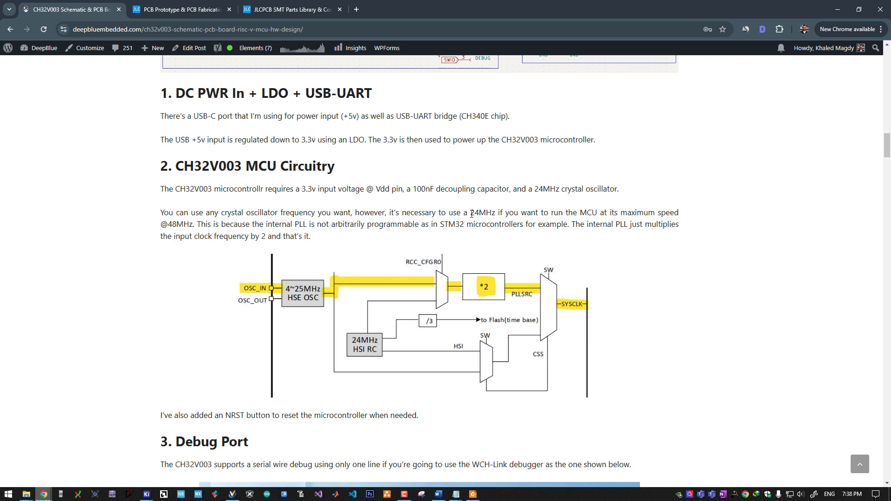
double_click(480, 212)
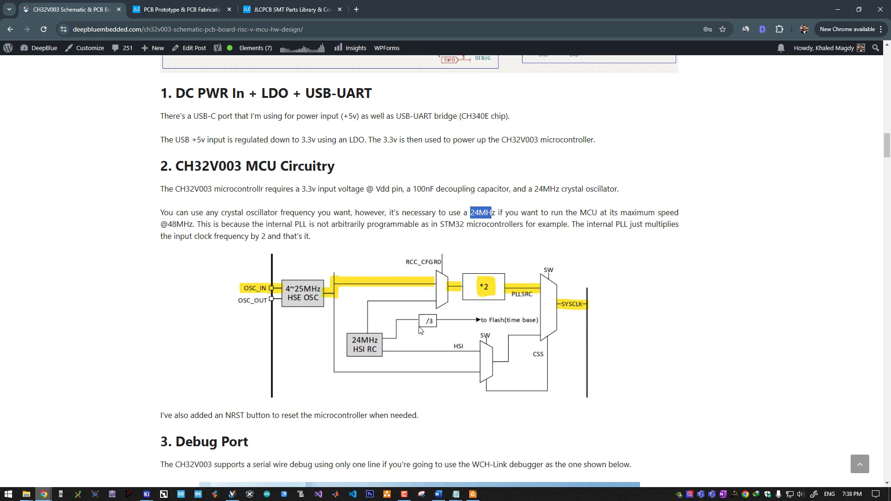
mouse_move(447, 362)
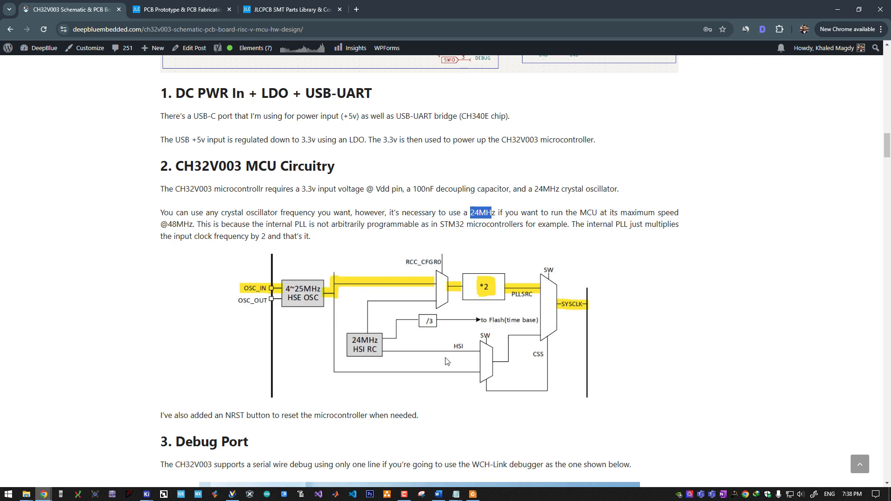
mouse_move(449, 294)
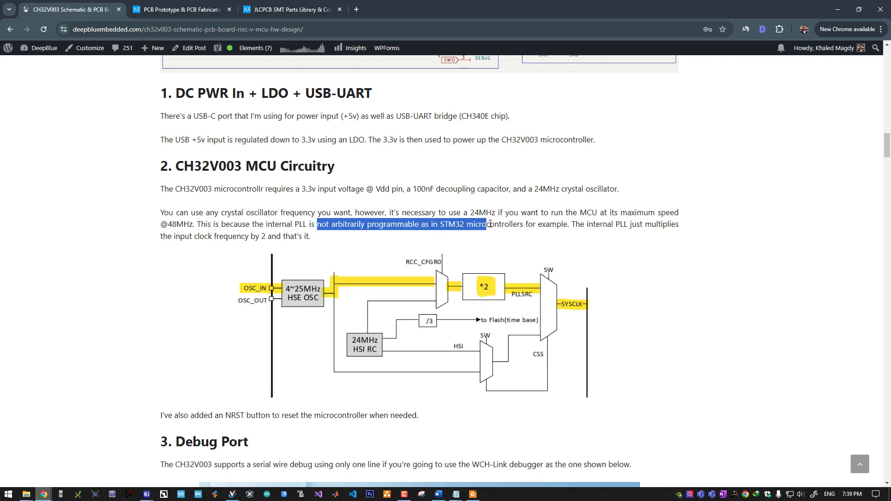
left_click_drag(486, 224, 531, 224)
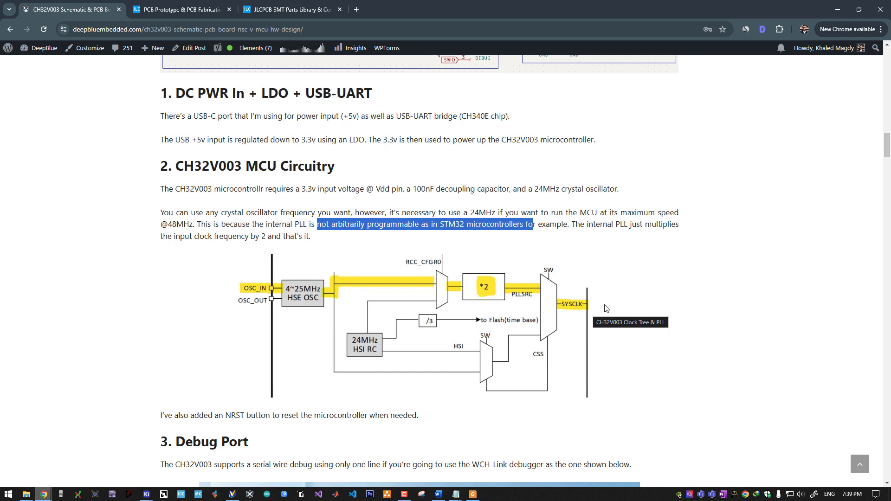
mouse_move(248, 280)
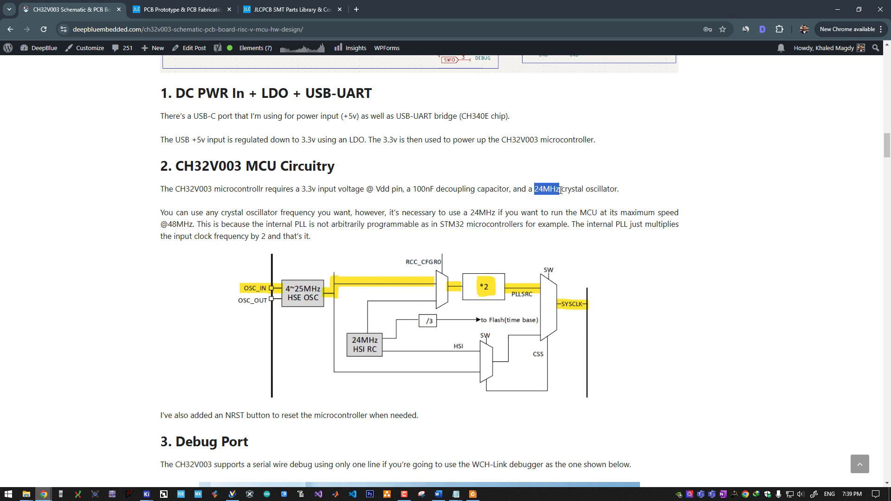
scroll("up", 3)
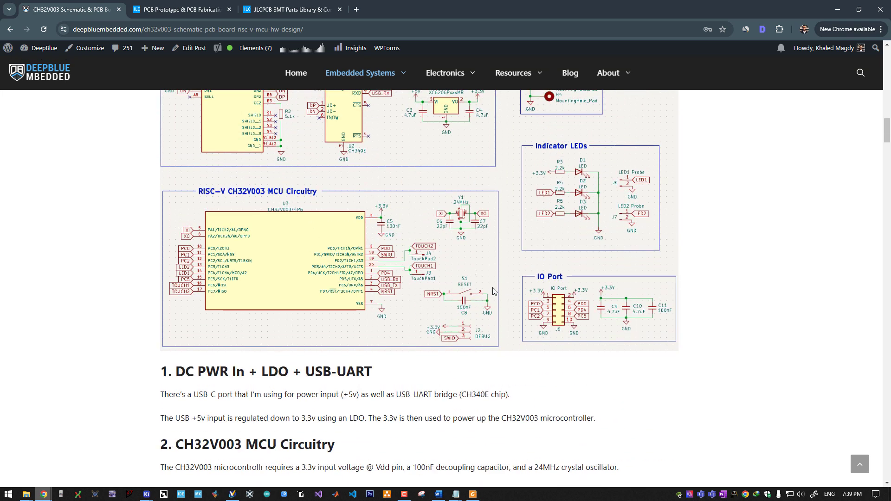
mouse_move(387, 299)
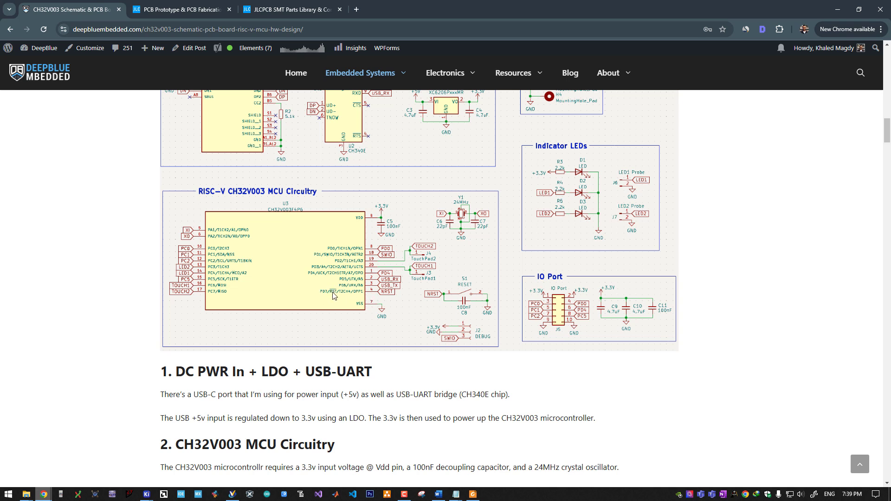
mouse_move(329, 293)
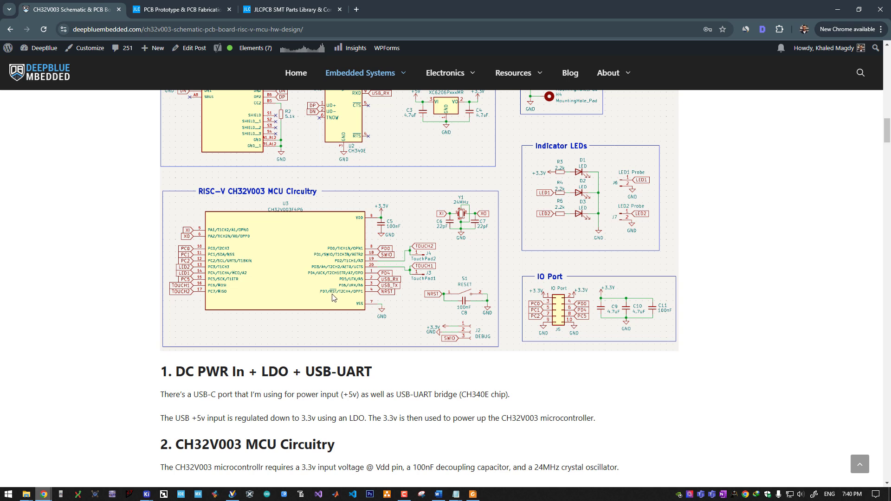
mouse_move(314, 288)
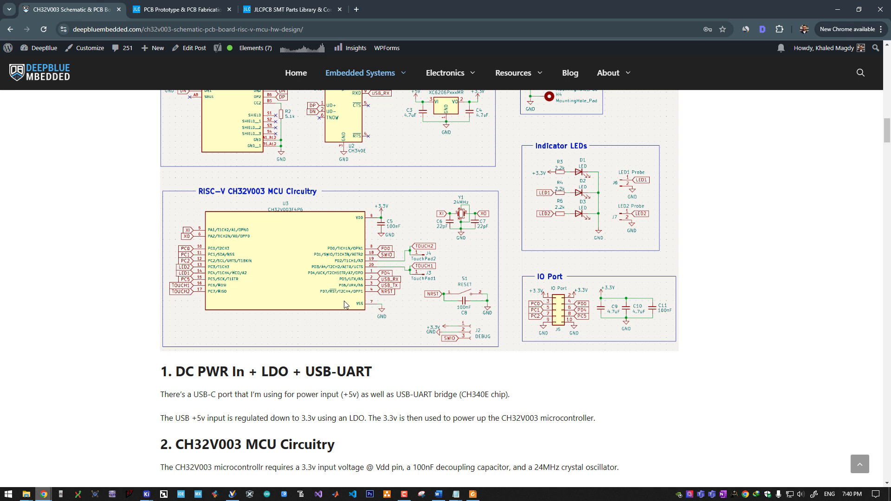
scroll("down", 3)
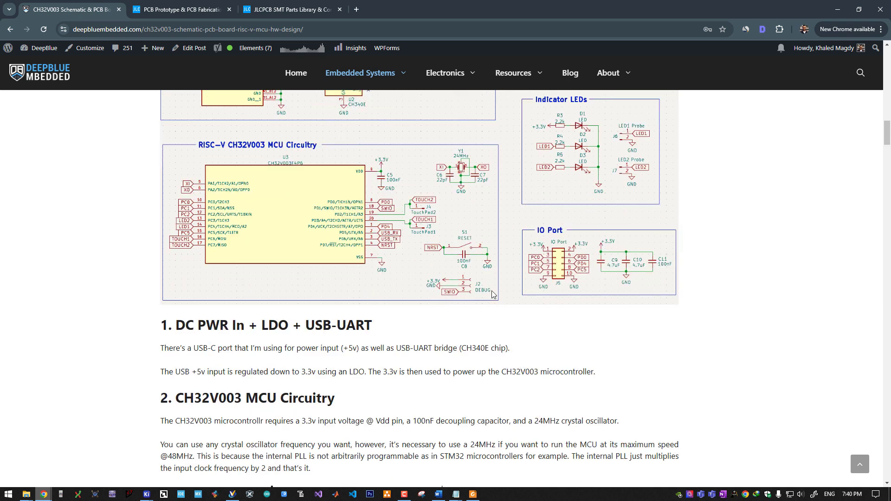
mouse_move(444, 299)
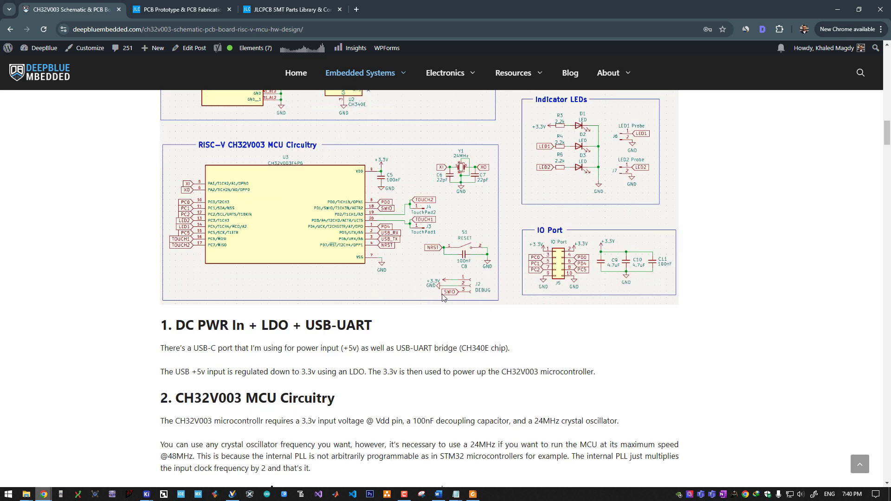
mouse_move(475, 295)
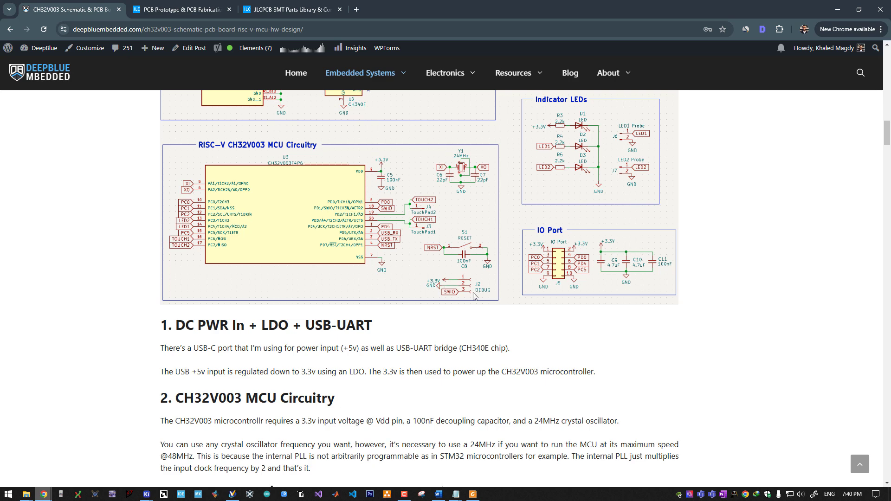
Scroll up from the Debug Port section to 'CH32V003 Dev Board Schematic Design'.
scroll("down", 3)
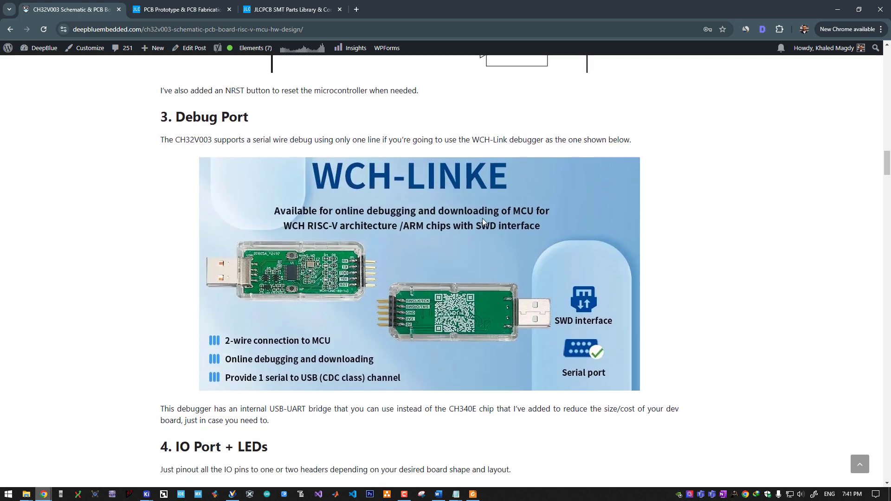
mouse_move(438, 271)
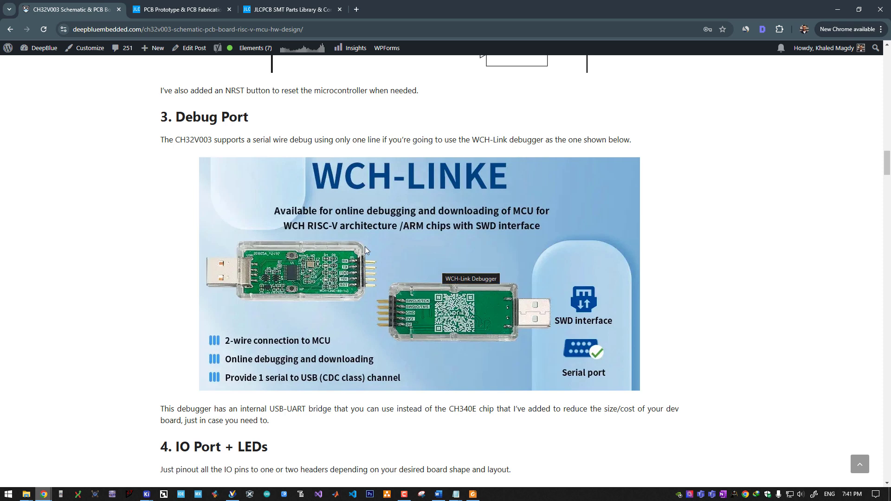
mouse_move(363, 331)
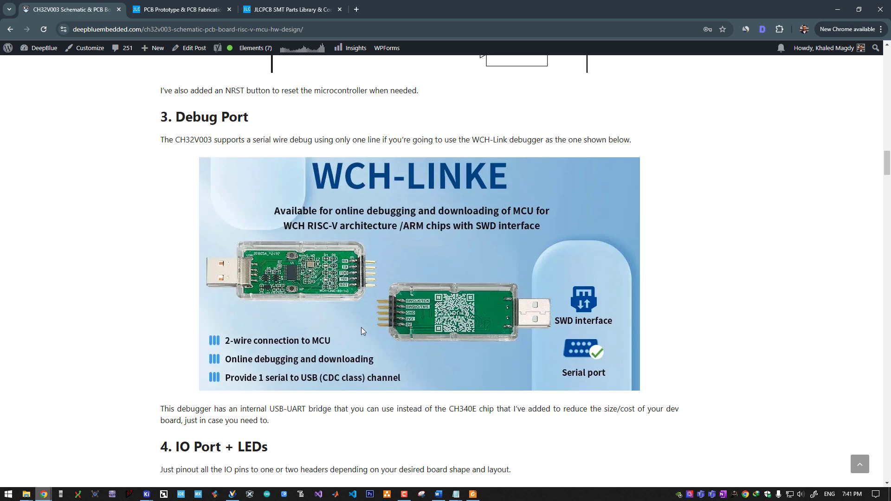
mouse_move(375, 264)
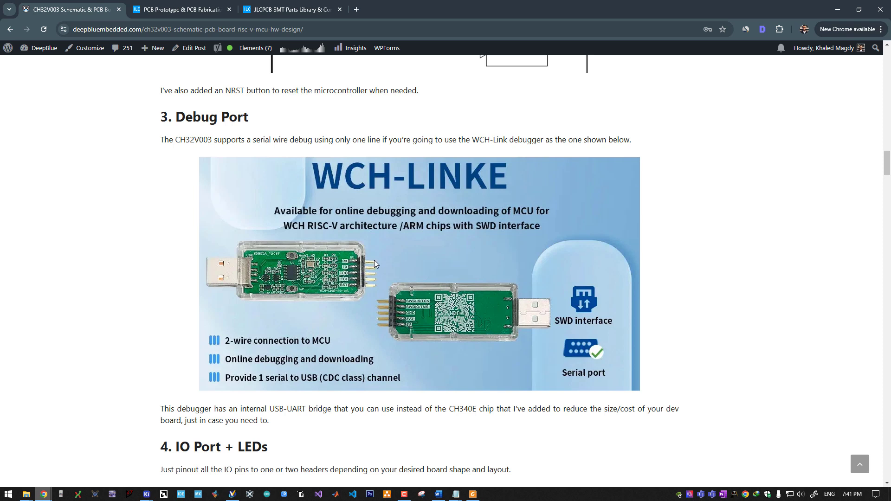
mouse_move(406, 272)
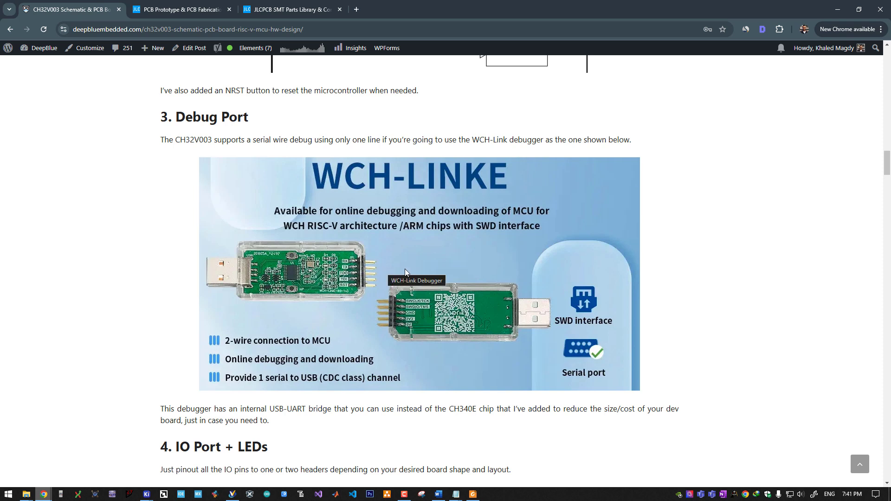
mouse_move(385, 324)
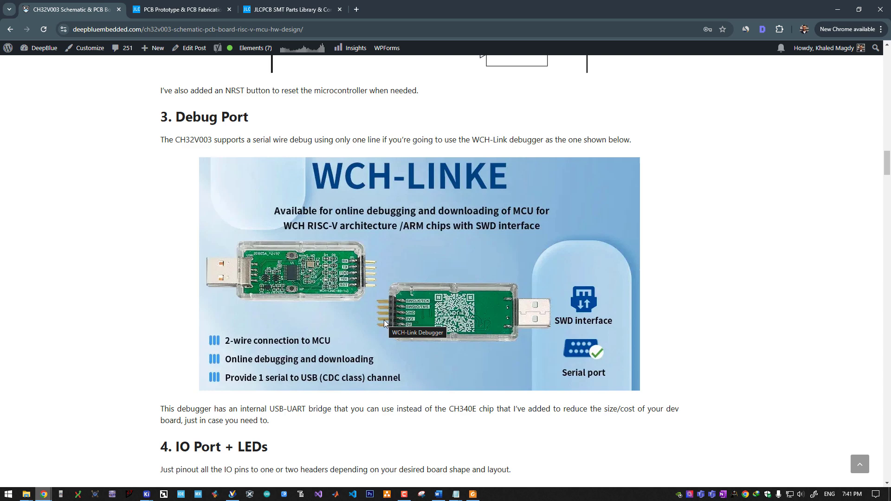
mouse_move(368, 269)
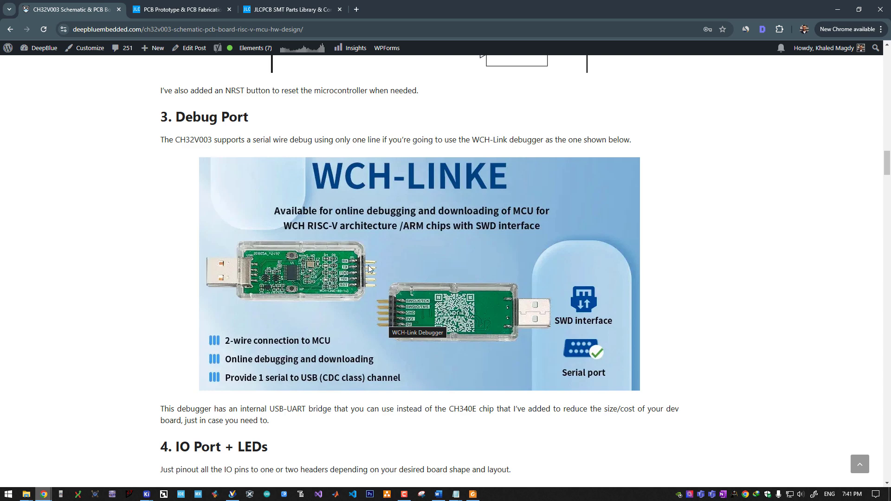
scroll("up", 3)
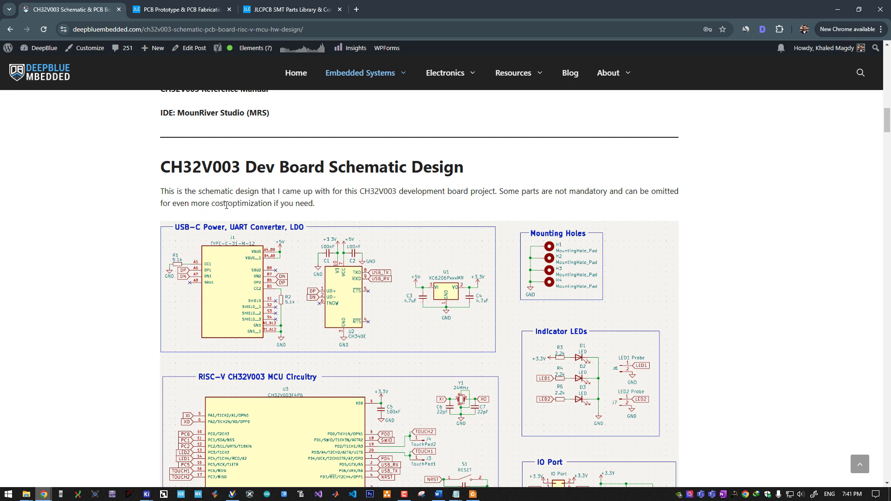
scroll("down", 3)
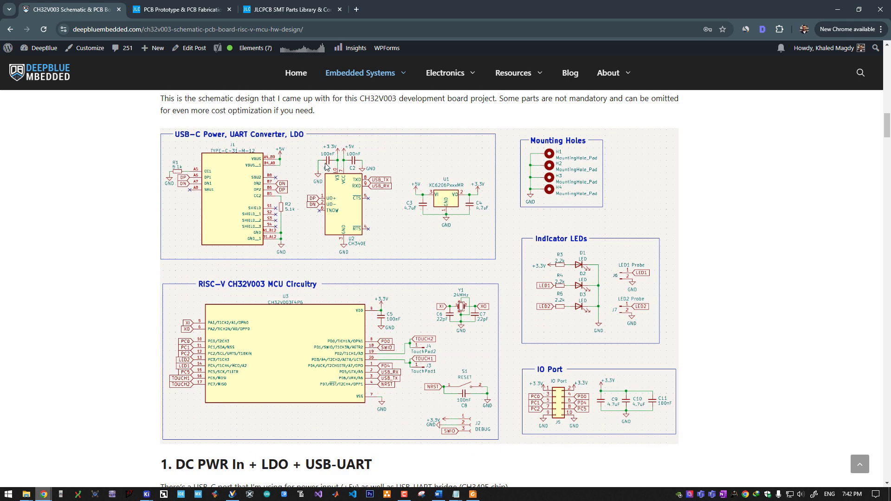
mouse_move(388, 174)
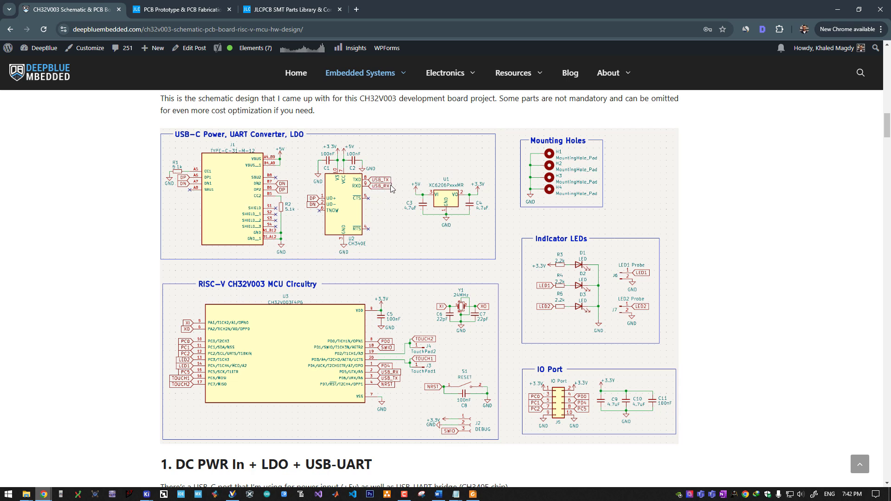
mouse_move(261, 393)
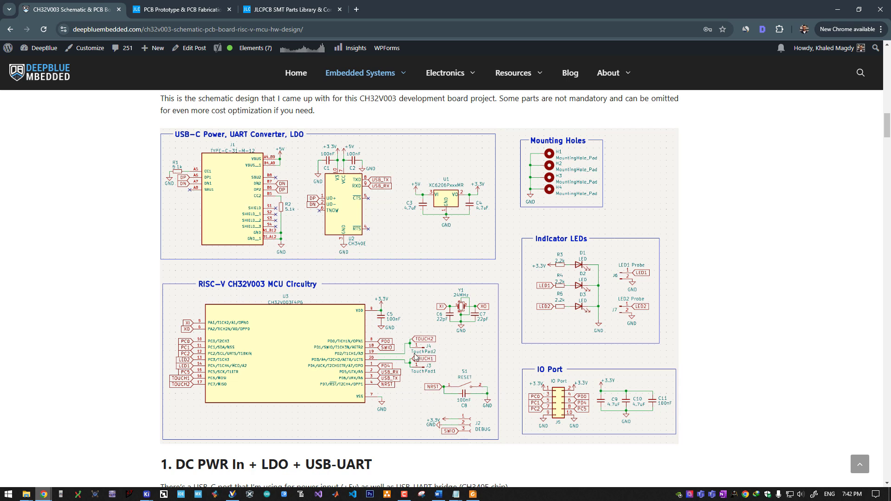
mouse_move(385, 451)
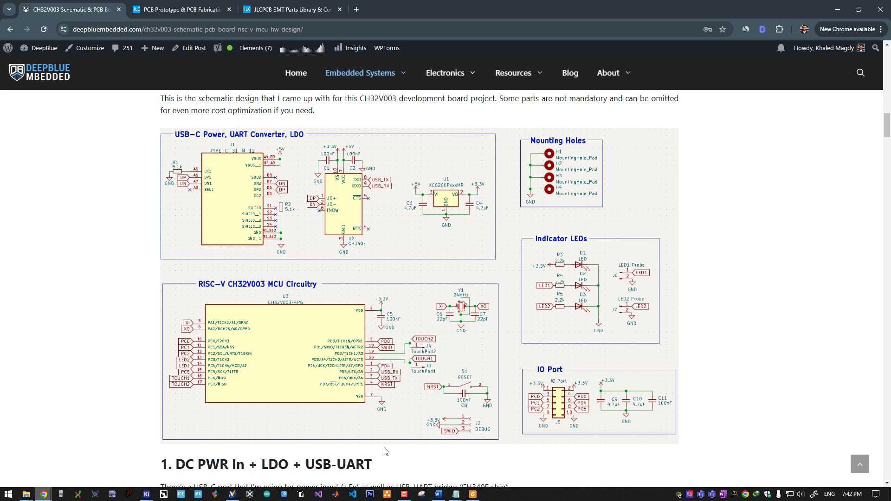
mouse_move(423, 400)
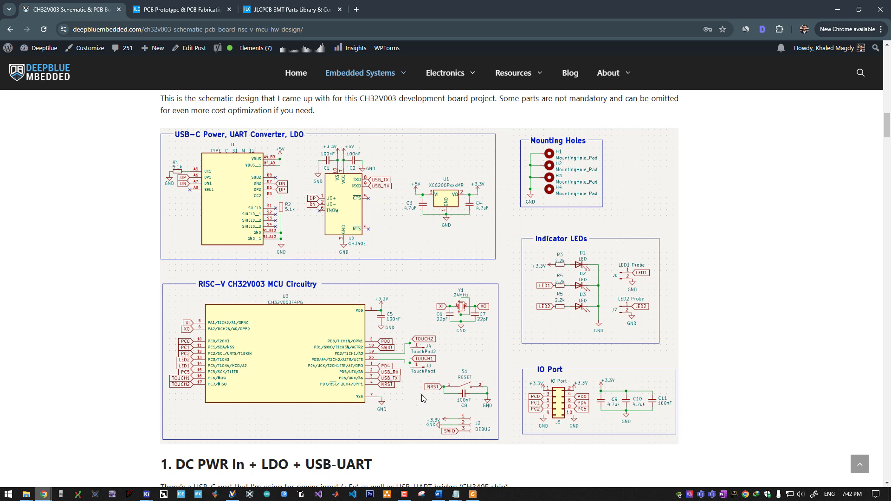
mouse_move(422, 397)
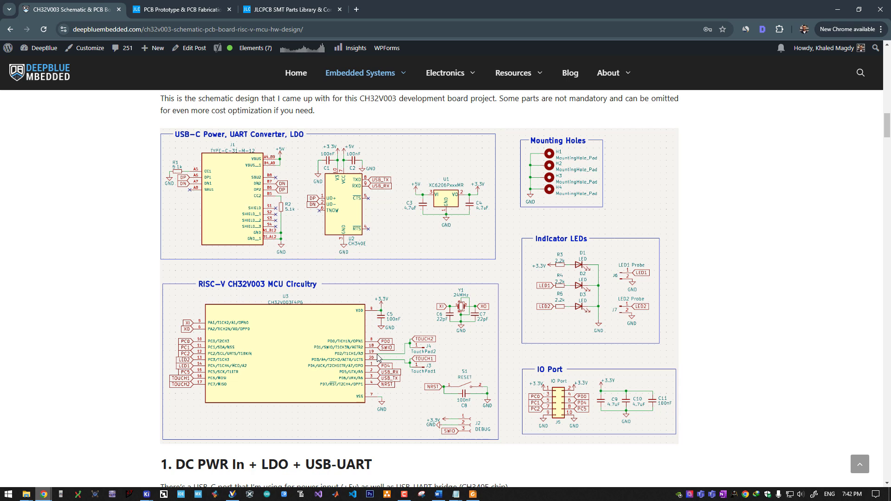
mouse_move(591, 404)
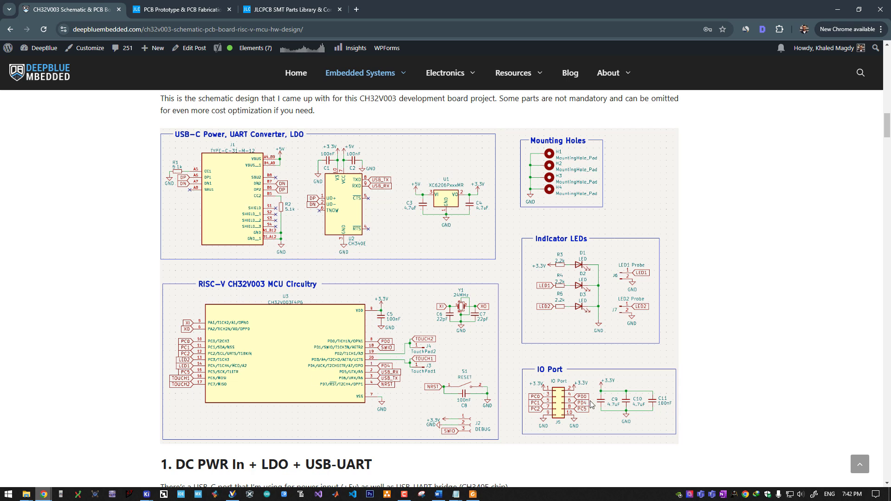
mouse_move(547, 408)
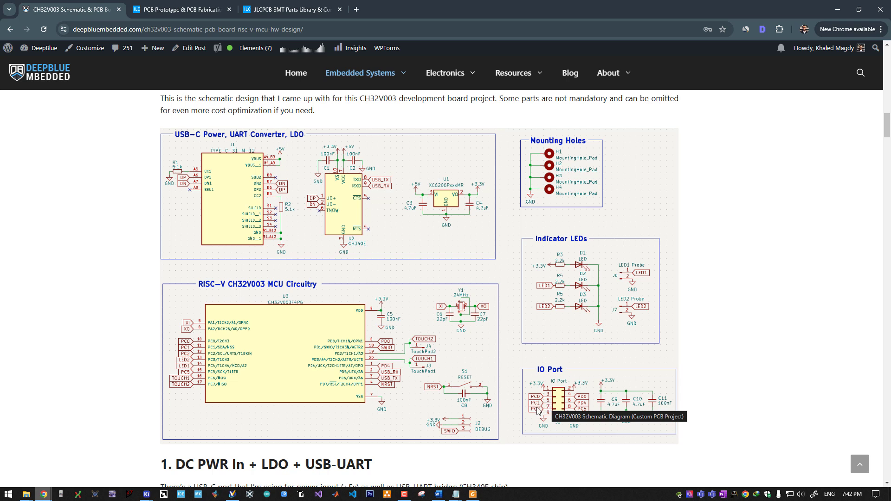
mouse_move(547, 283)
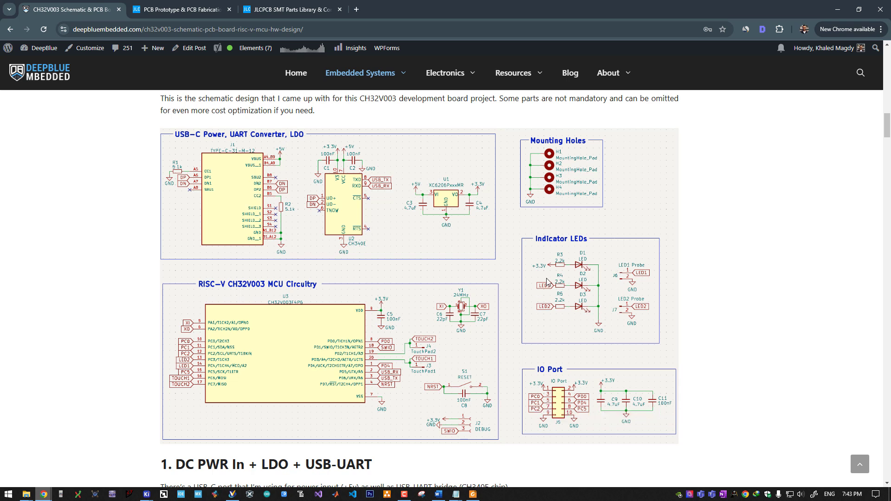
mouse_move(540, 310)
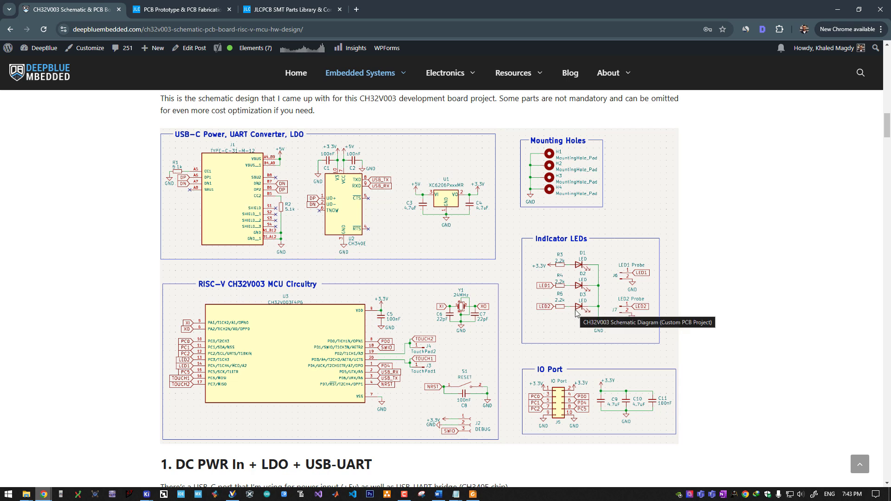
mouse_move(560, 309)
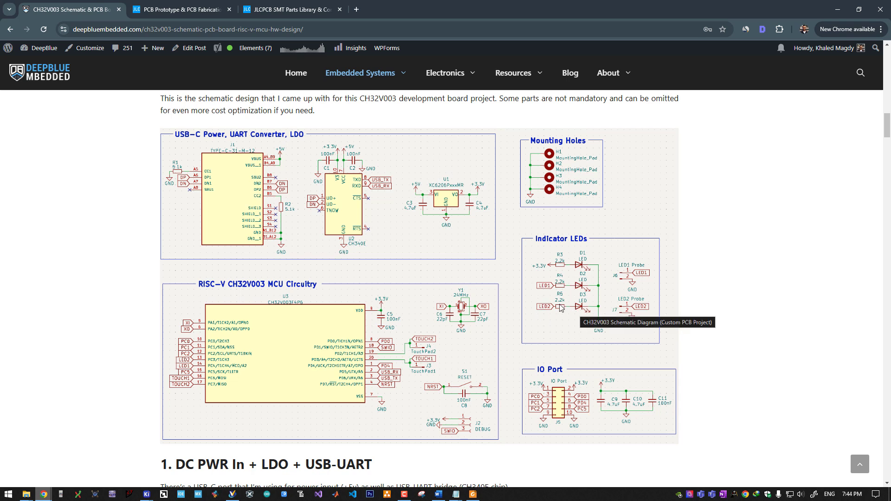
mouse_move(587, 305)
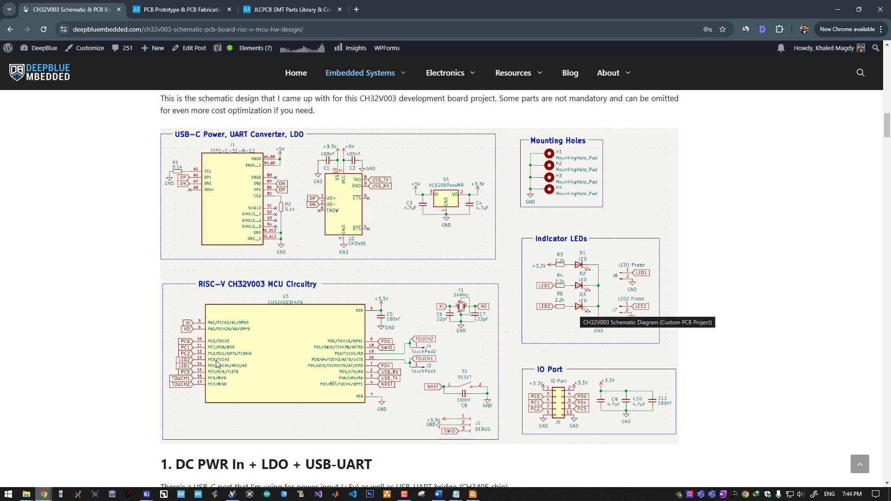
mouse_move(227, 366)
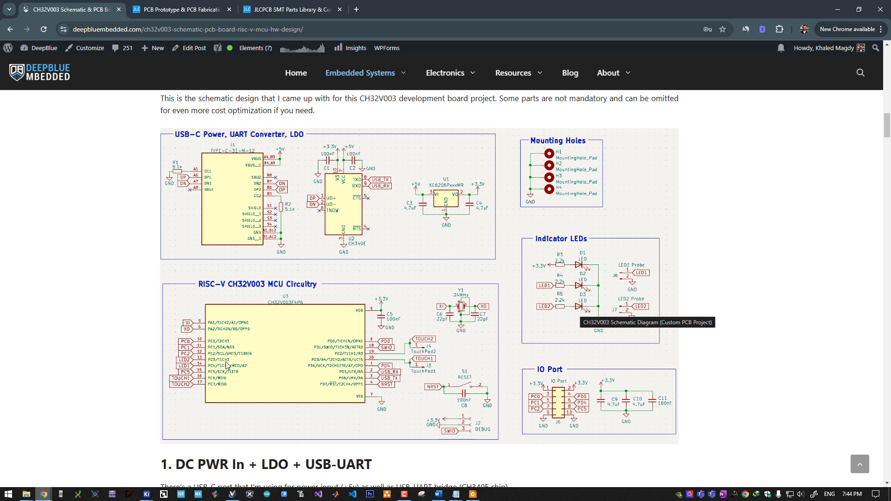
mouse_move(231, 367)
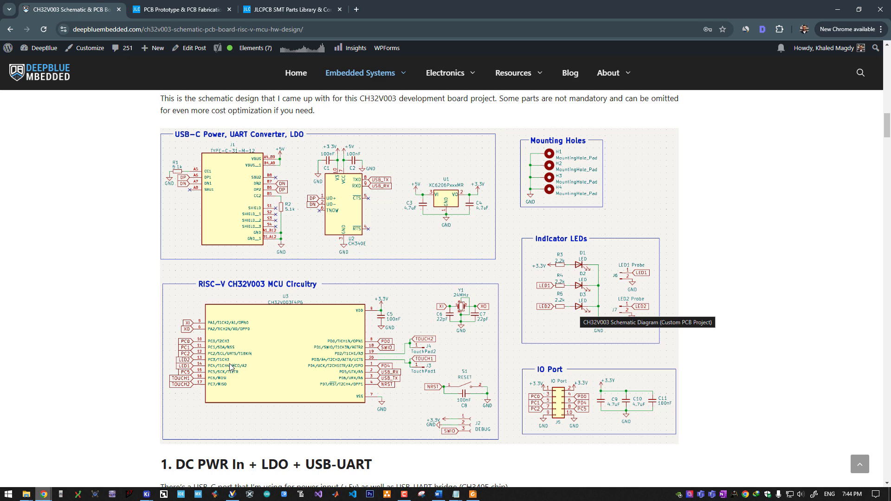
mouse_move(284, 375)
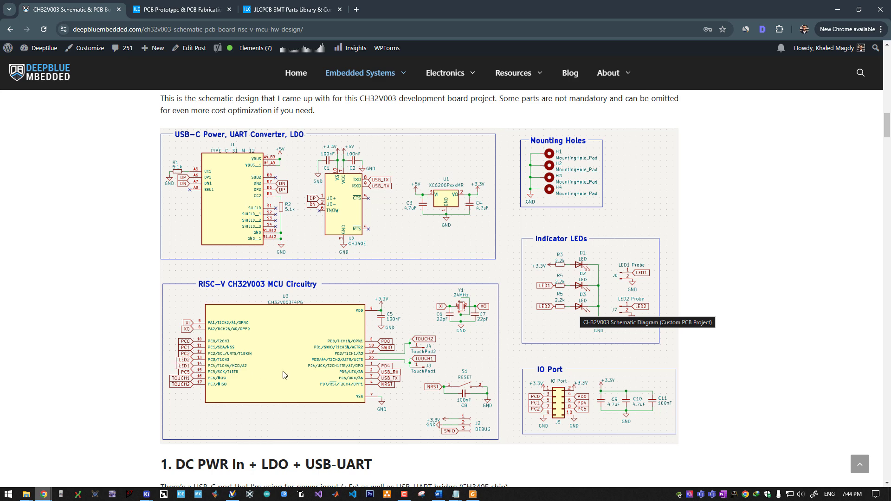
scroll("down", 3)
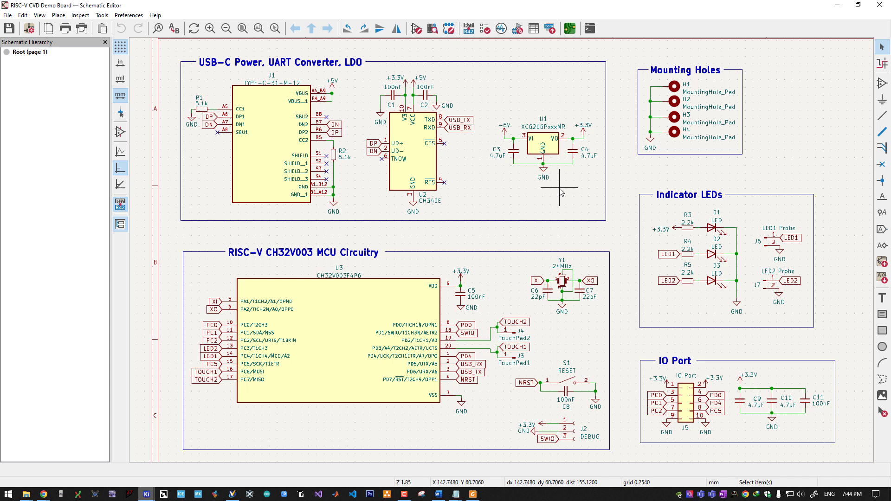
mouse_move(522, 43)
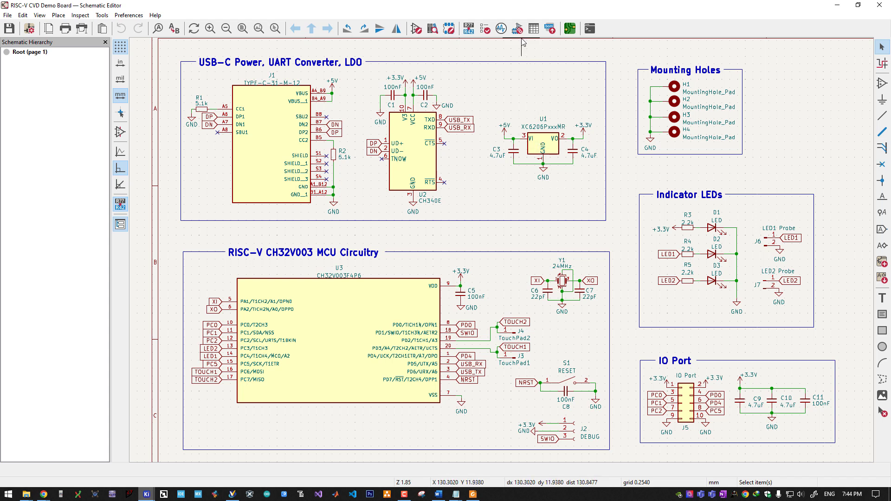
mouse_move(518, 28)
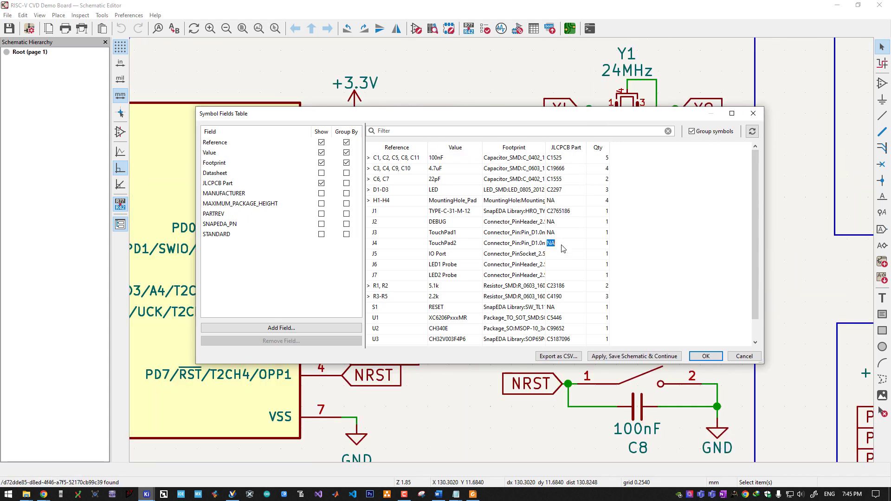
mouse_move(397, 231)
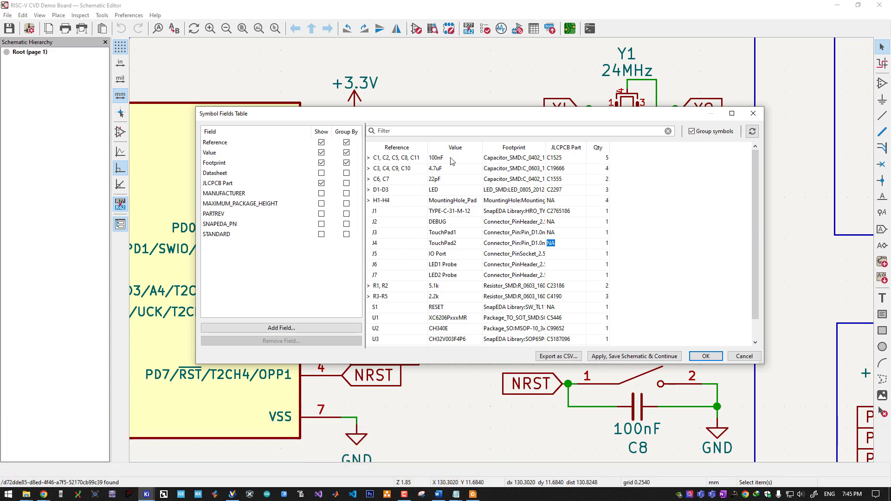
Open the RISC-V CVD Demo Board layout in KiCad's PCB Editor.
double_click(512, 158)
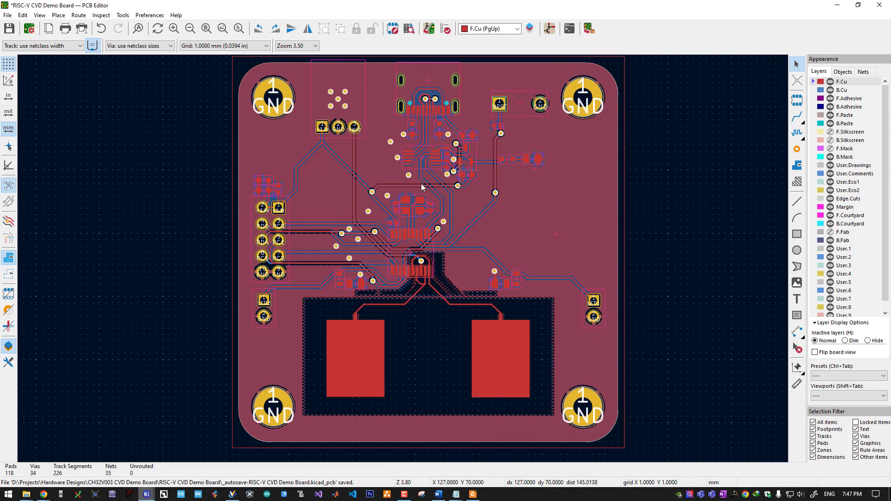
mouse_move(512, 226)
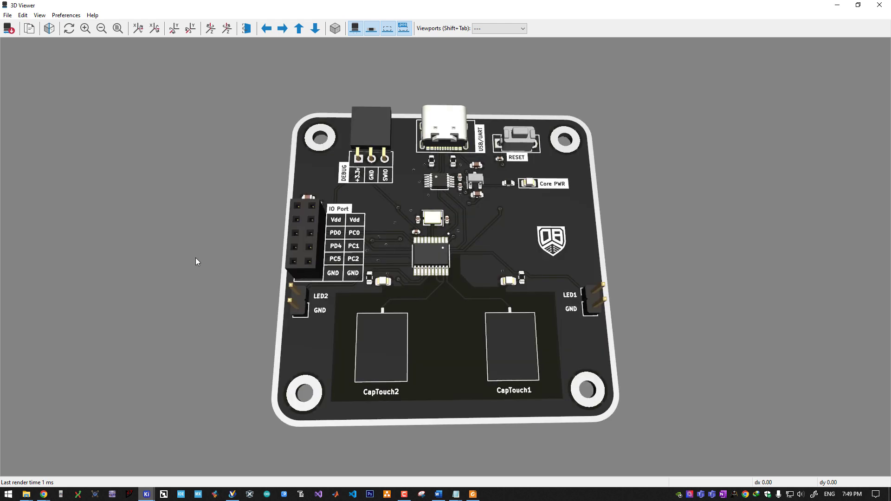
mouse_move(481, 286)
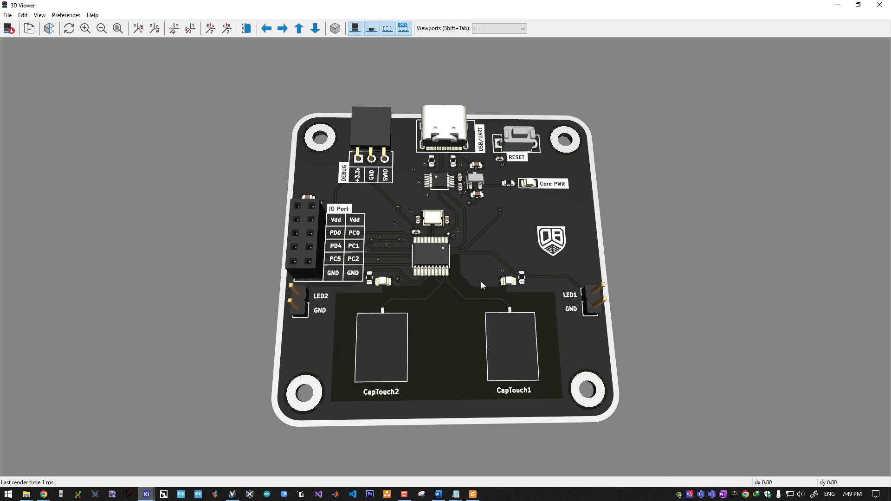
Rotate the 3D board model to view its connectors and touch pads.
left_click_drag(482, 286, 540, 368)
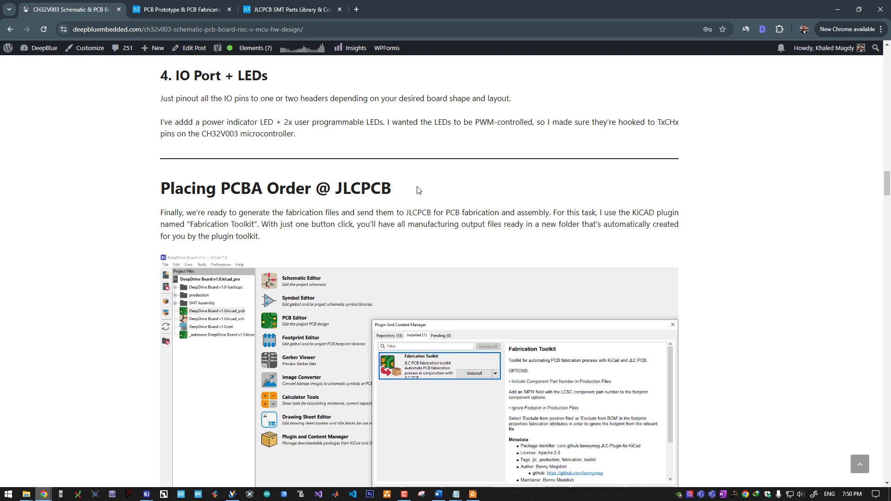
Scroll to and highlight 'Upload Your Gerber File', then switch to the JLCPCB site.
scroll("down", 3)
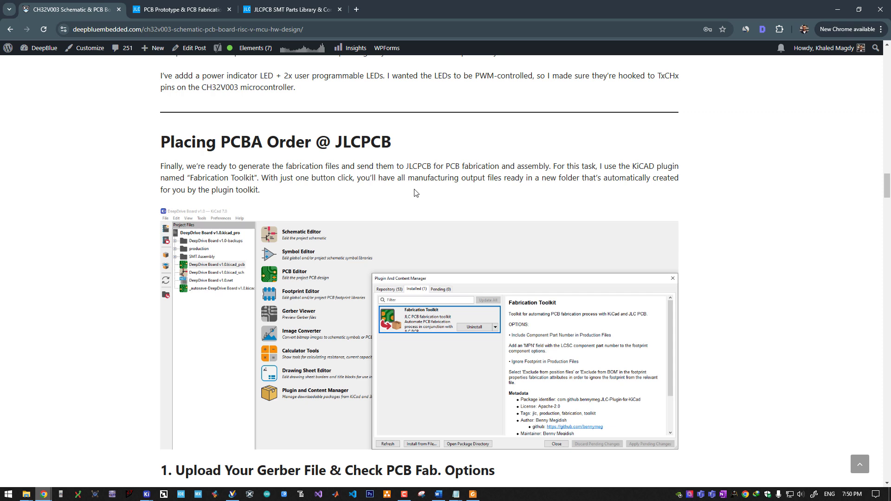
mouse_move(441, 199)
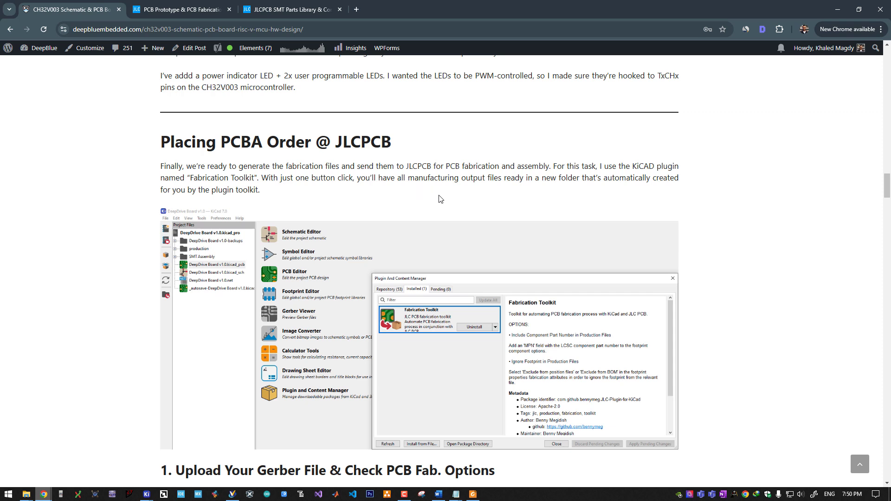
mouse_move(443, 320)
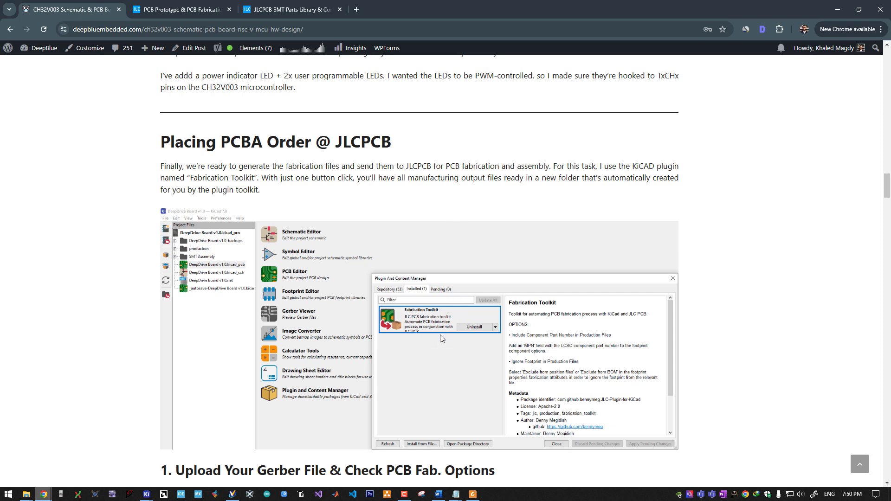
mouse_move(423, 300)
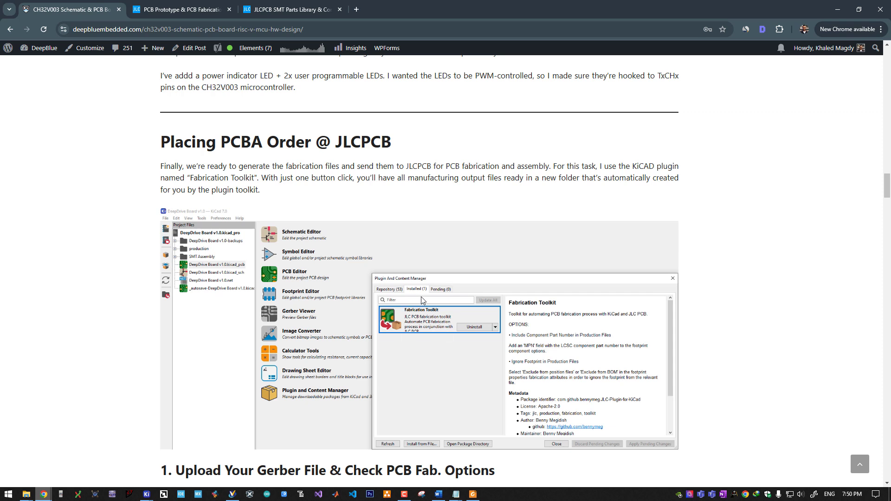
mouse_move(443, 259)
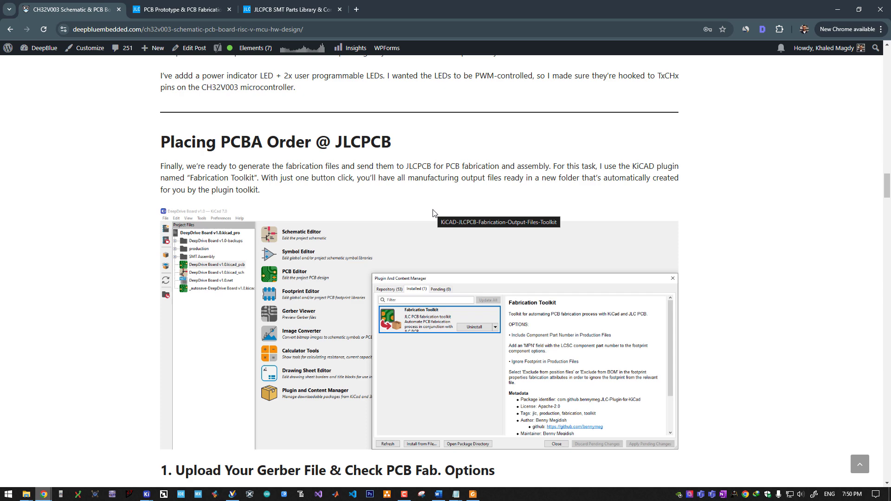
mouse_move(430, 189)
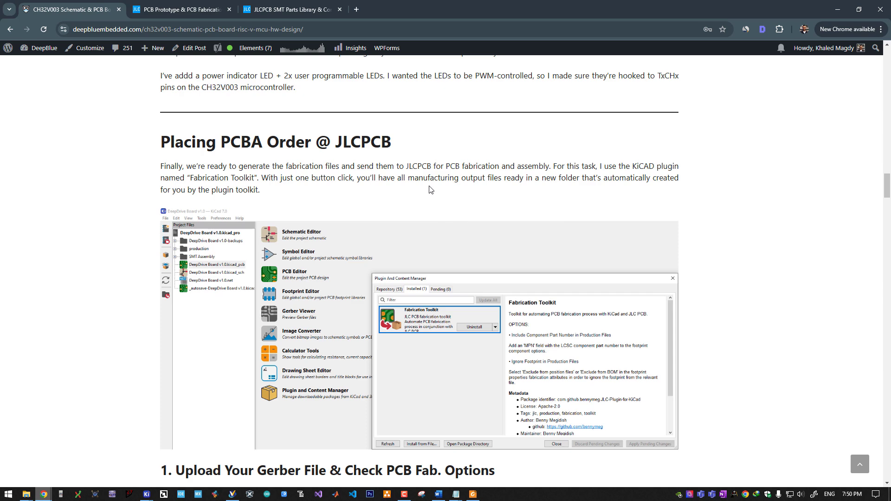
scroll("down", 3)
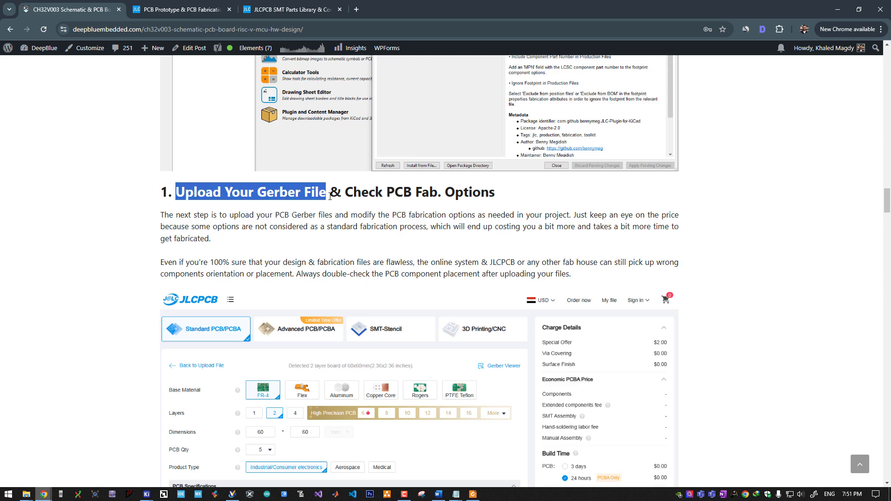
left_click_drag(327, 192, 490, 192)
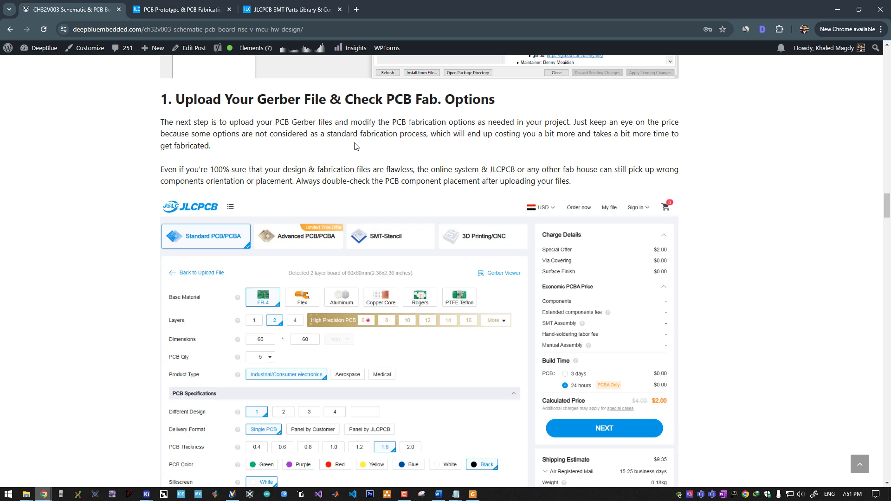
left_click(181, 10)
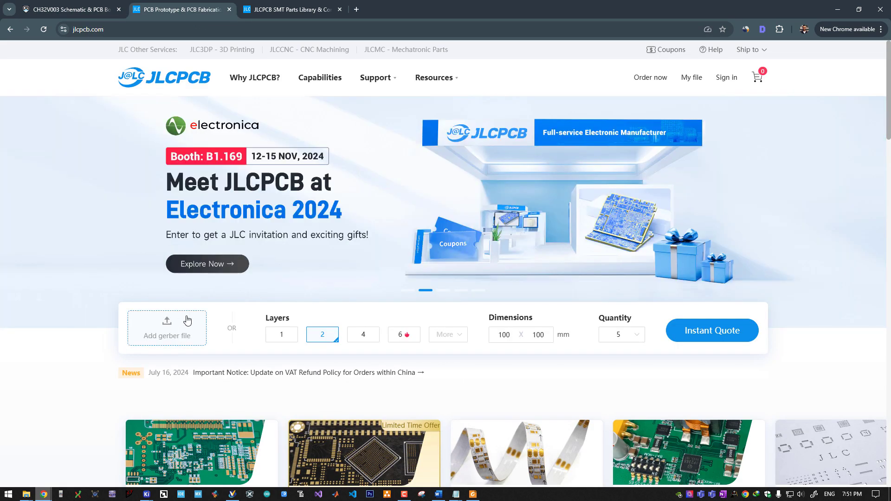
Upload gerber.zip and review the detected 2-layer 60x60 mm board options with black color.
left_click(166, 329)
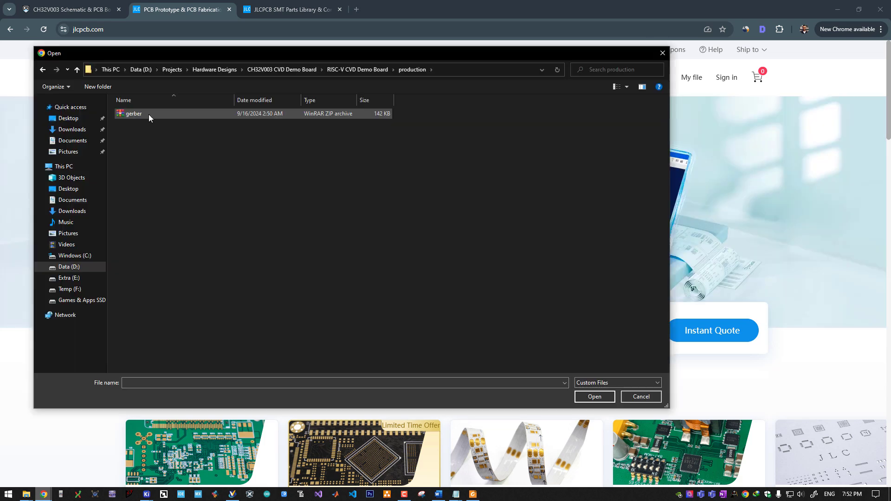
double_click(134, 113)
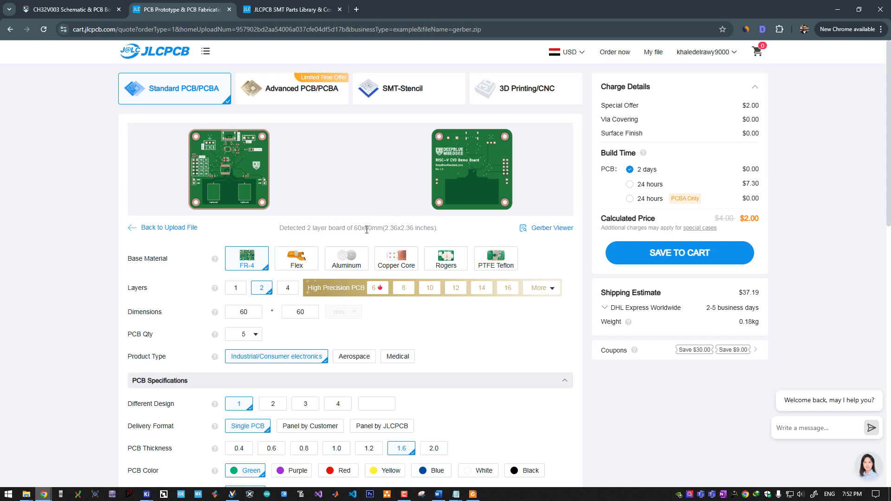
scroll("down", 3)
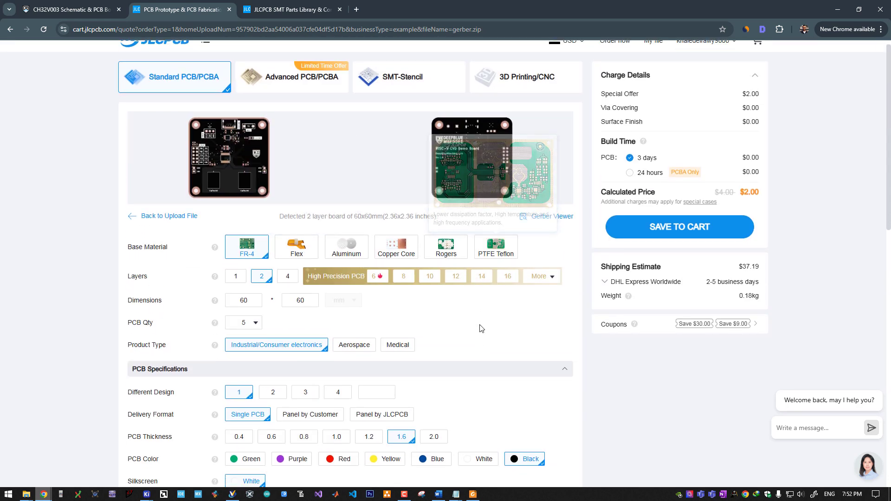
scroll("down", 3)
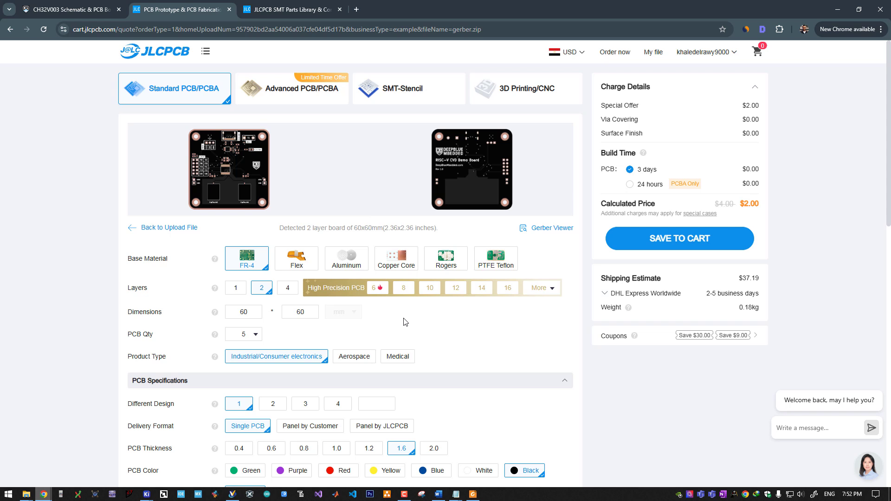
scroll("down", 3)
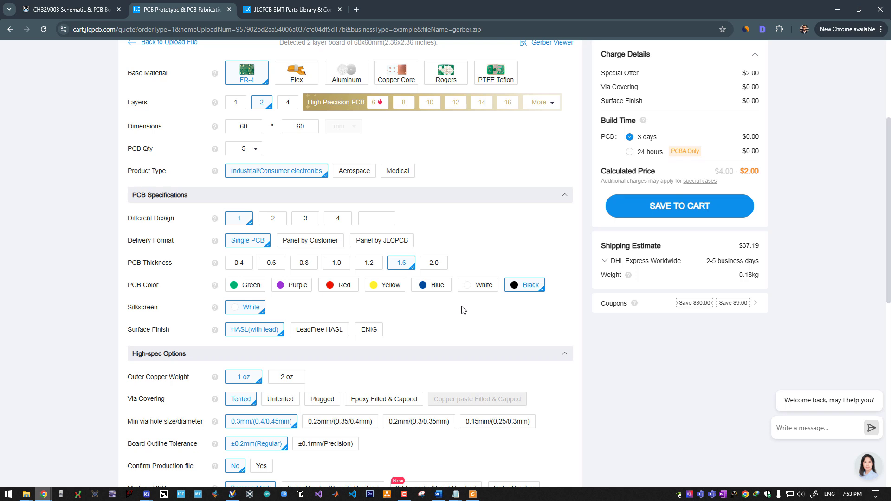
scroll("down", 3)
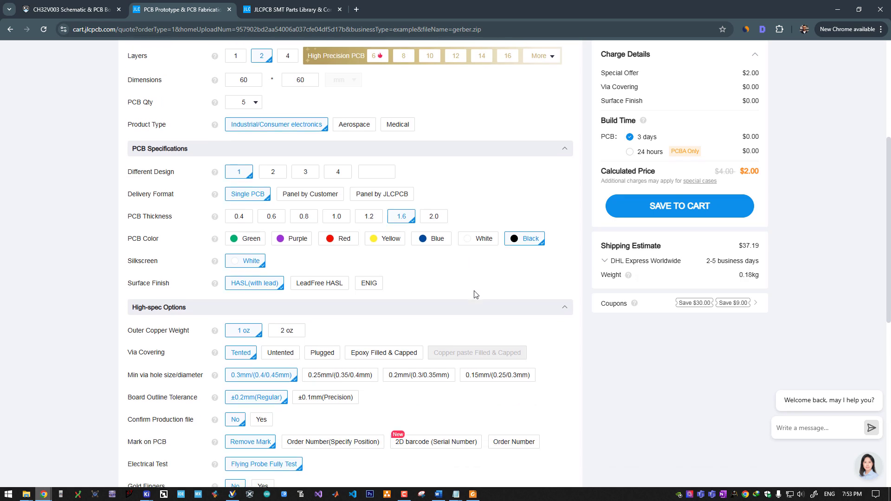
scroll("down", 3)
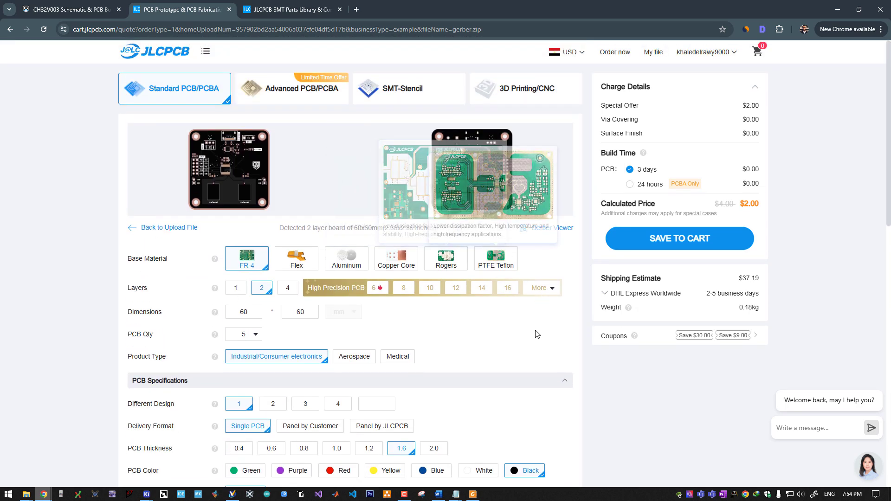
scroll("down", 3)
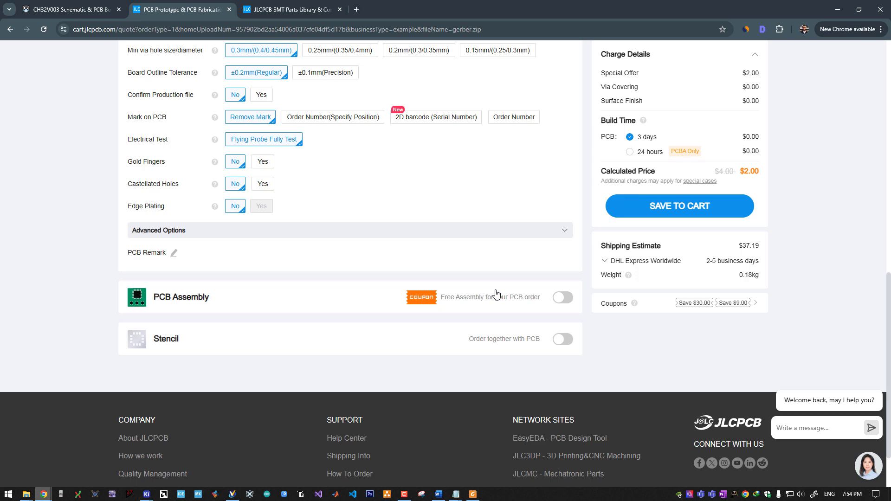
Enable PCB Assembly with a PCBA quantity of 2 and proceed to the SMT order page.
left_click(562, 297)
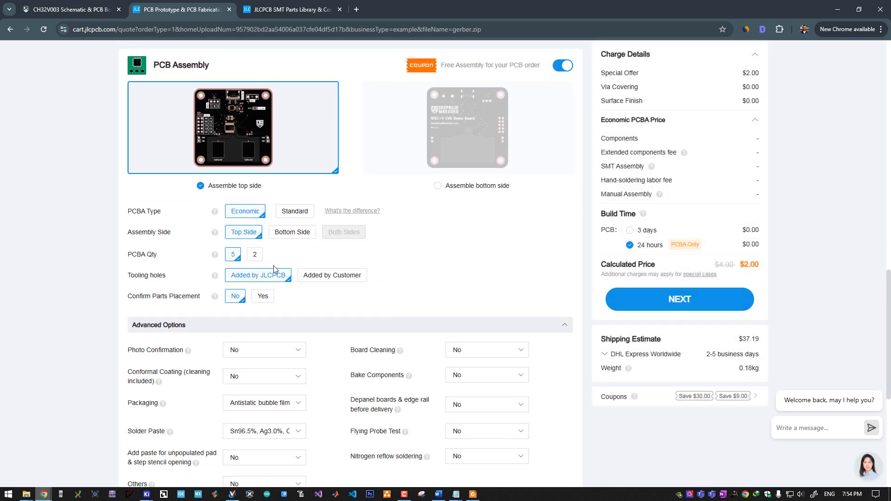
left_click(255, 254)
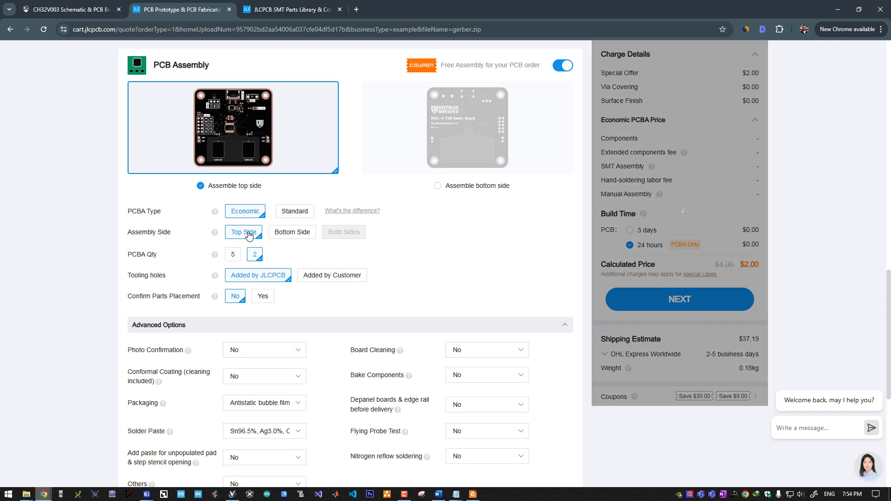
scroll("down", 3)
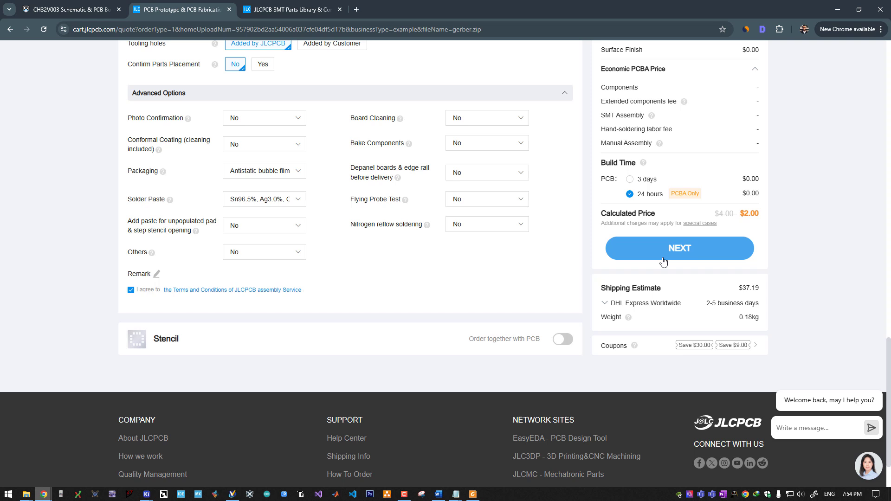
left_click(679, 247)
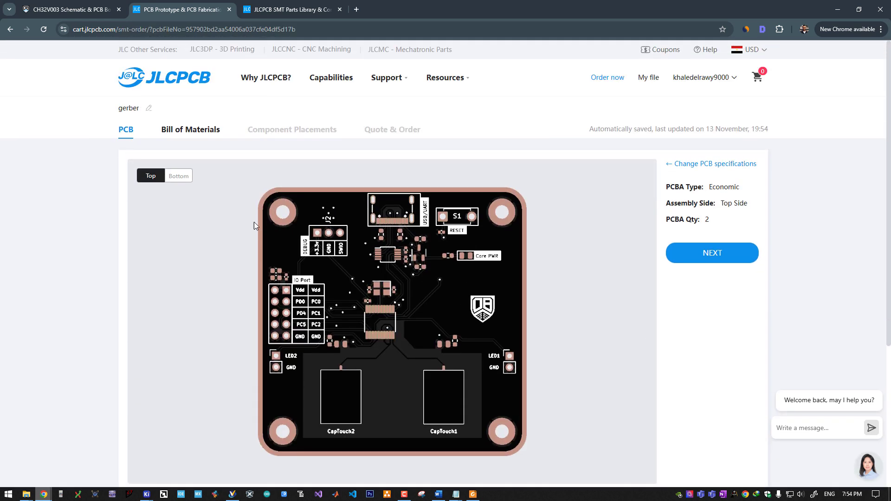
View the board's bottom side and upload the bom file as the Bill of Materials.
left_click(178, 176)
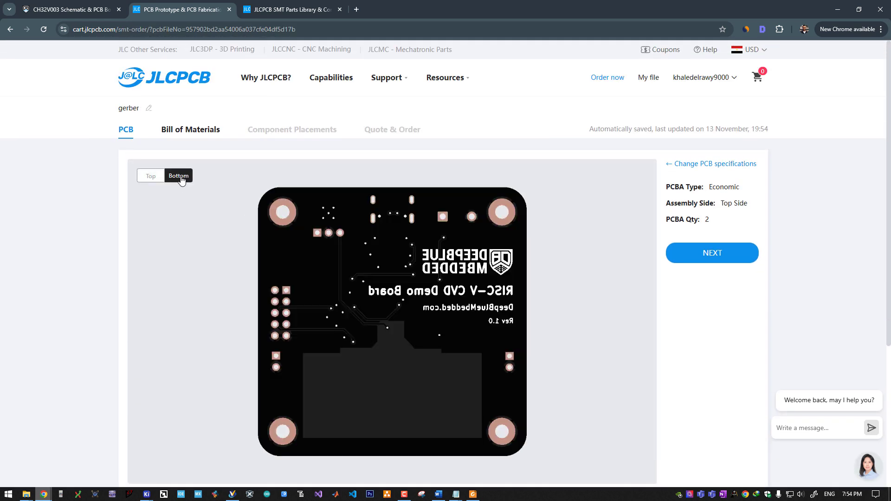
left_click(190, 129)
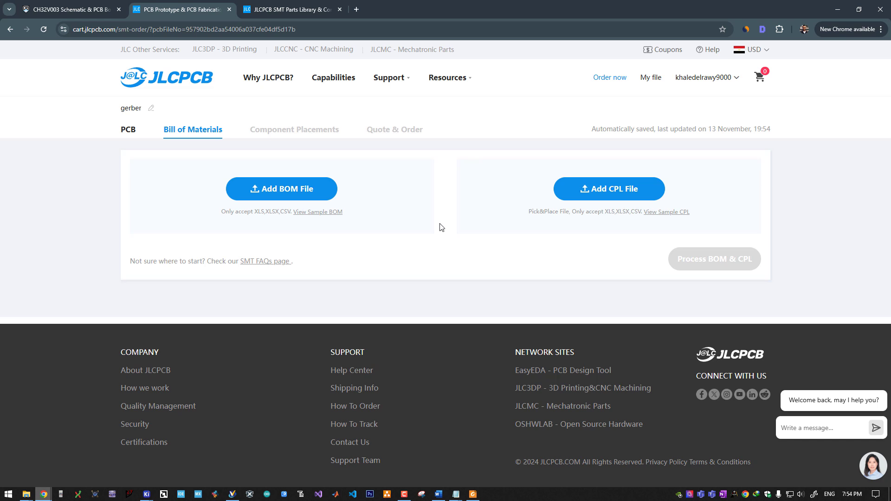
left_click(282, 189)
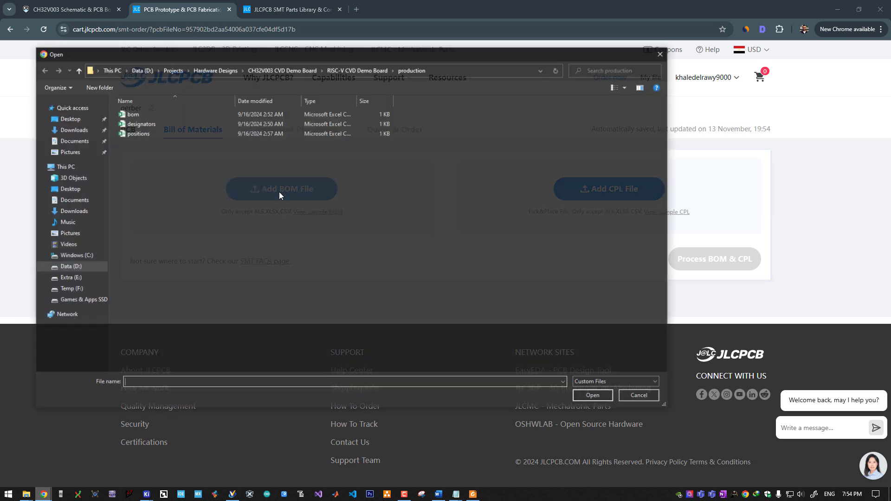
left_click(638, 395)
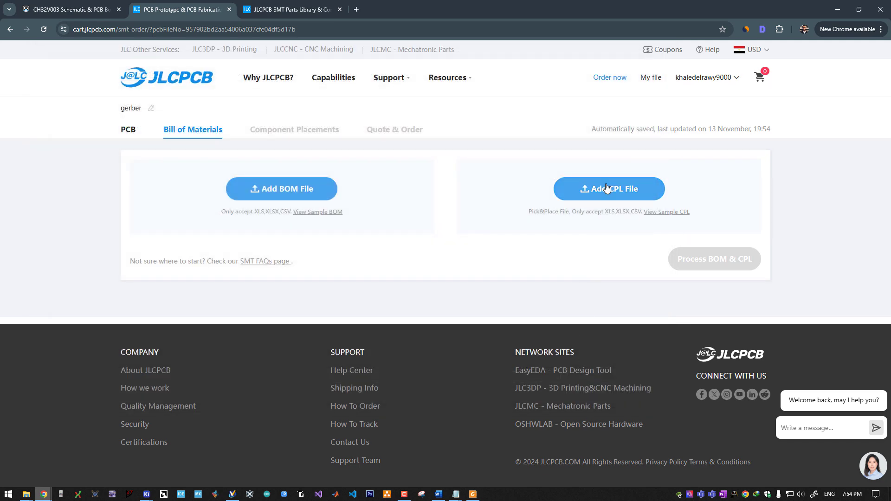
Upload the positions file as the CPL and process BOM & CPL to match parts.
left_click(608, 189)
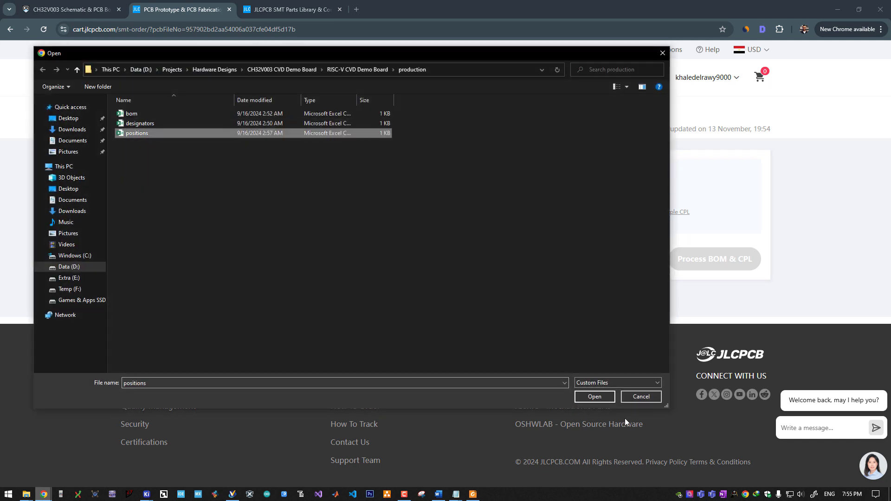
left_click(594, 396)
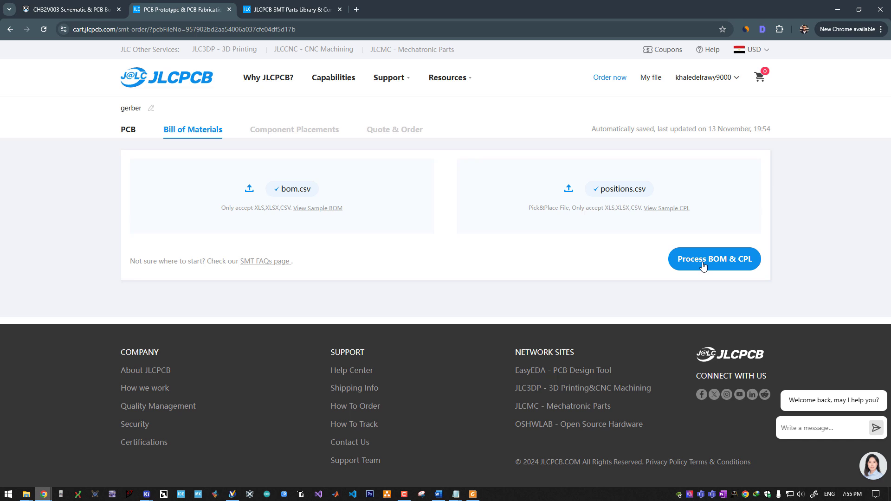
left_click(714, 258)
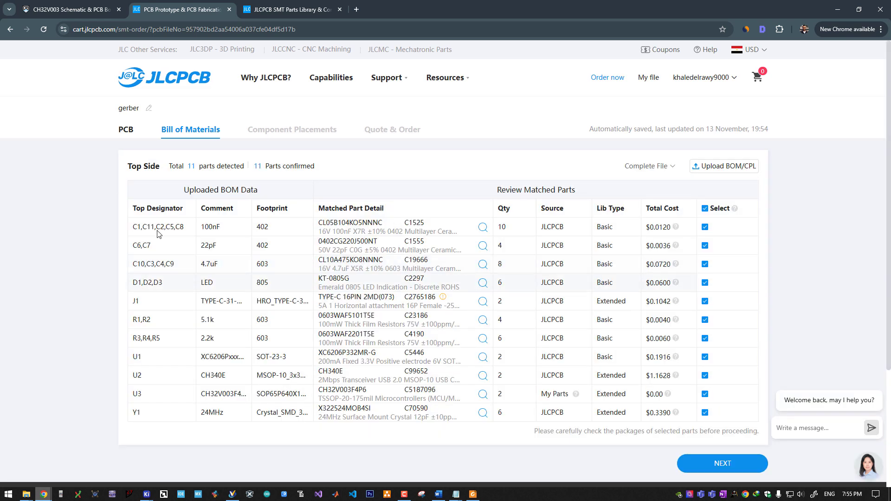
mouse_move(699, 206)
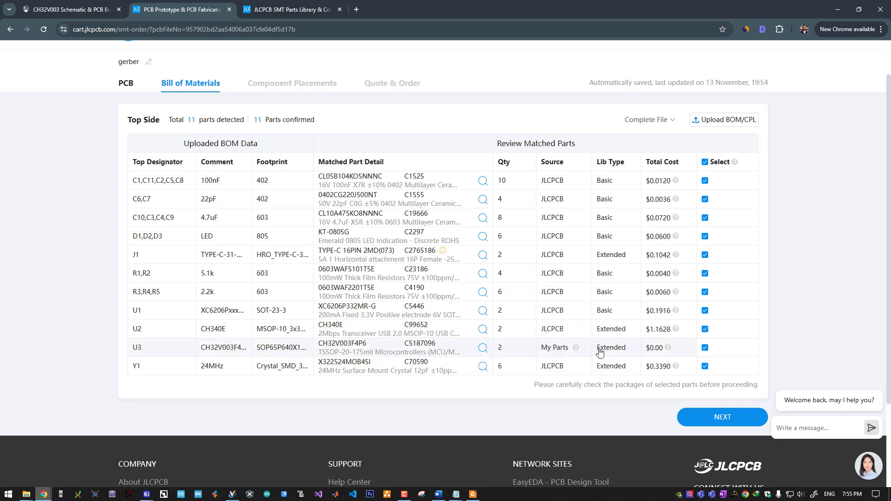
mouse_move(576, 347)
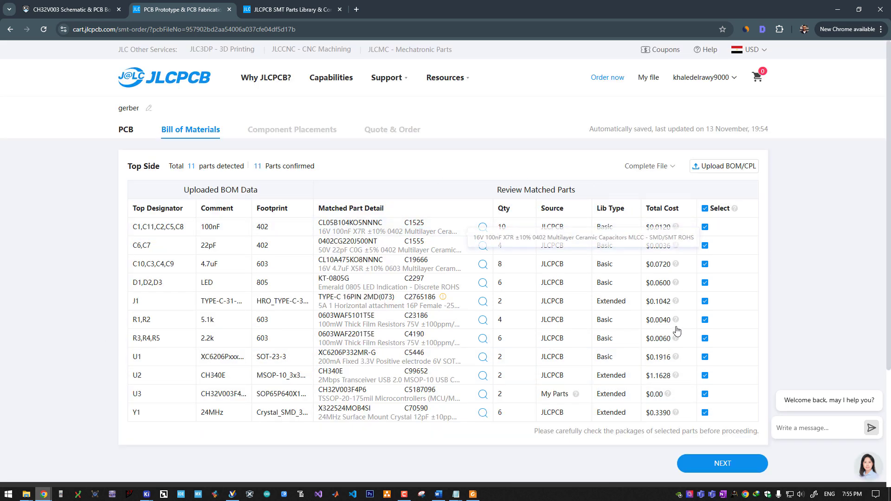
Look over the 11 matched BOM parts and continue to the PCBA Viewer.
scroll("down", 3)
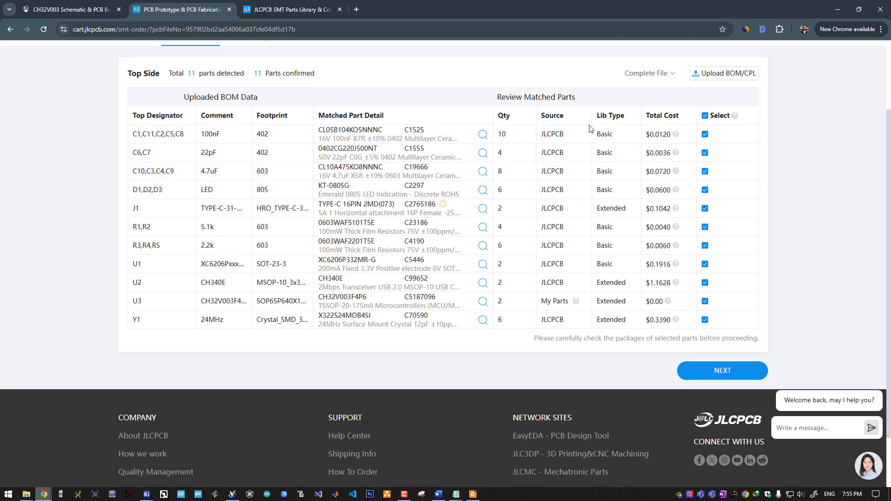
mouse_move(613, 197)
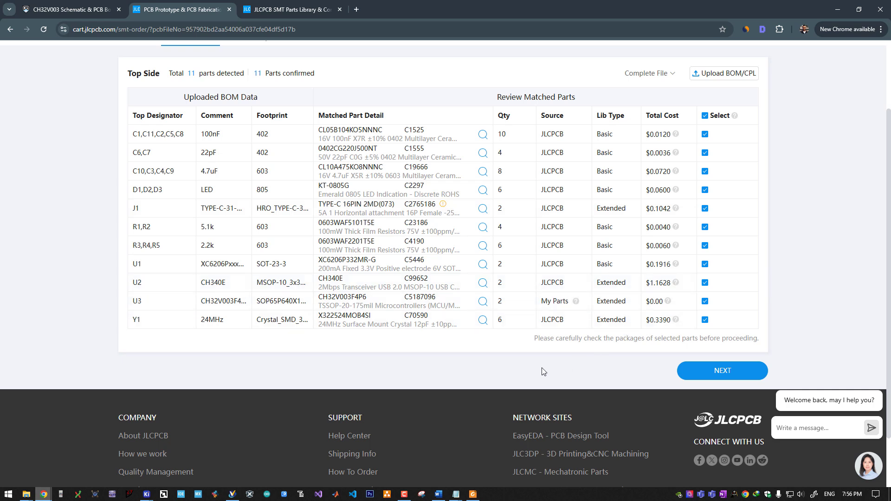
mouse_move(524, 222)
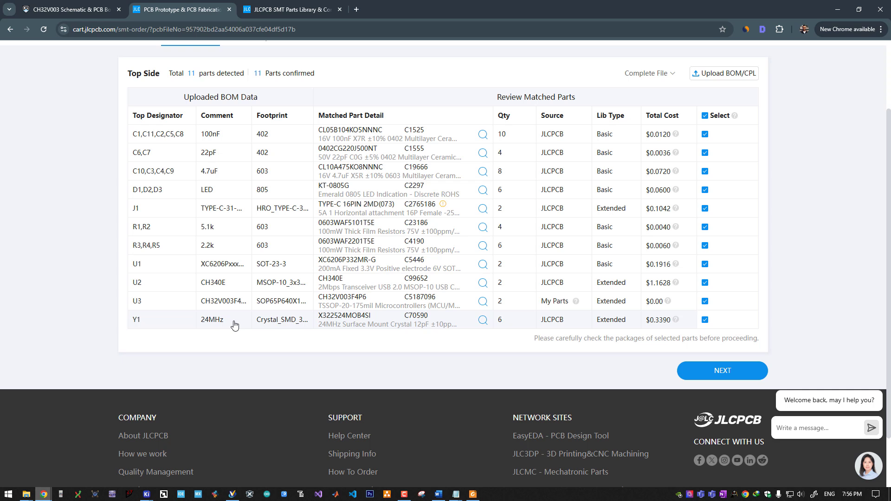
mouse_move(219, 330)
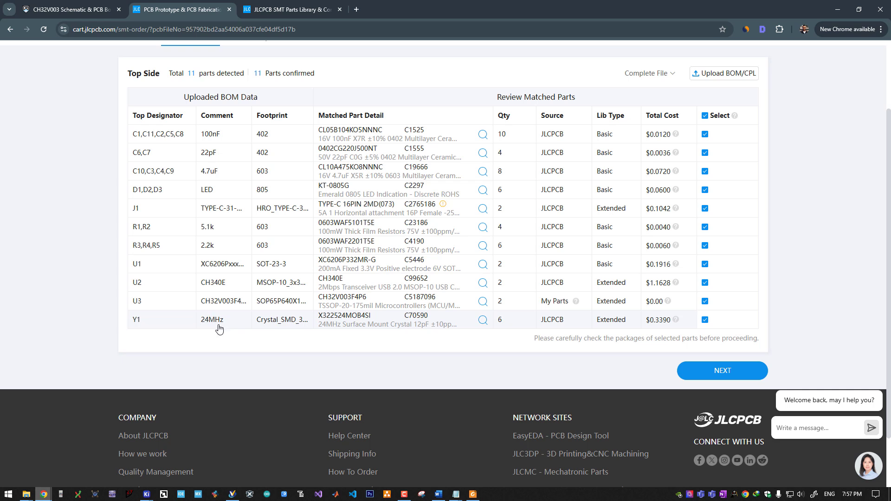
mouse_move(220, 344)
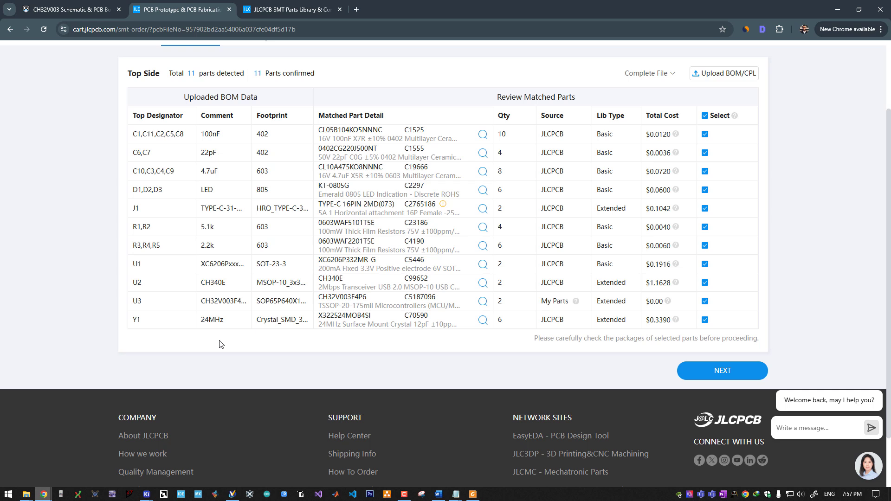
mouse_move(594, 337)
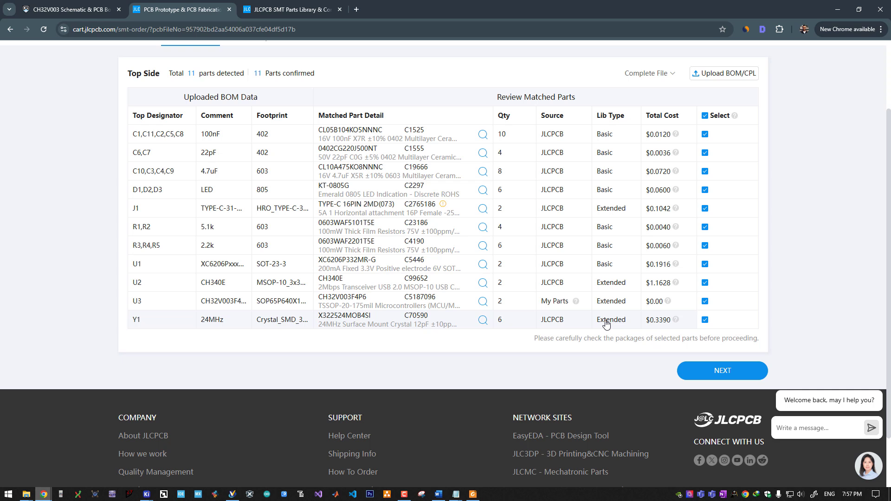
mouse_move(610, 320)
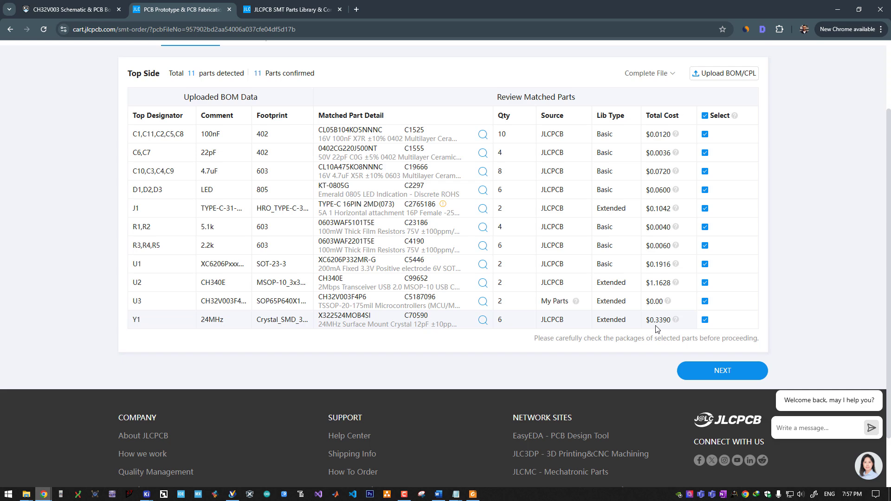
left_click(721, 370)
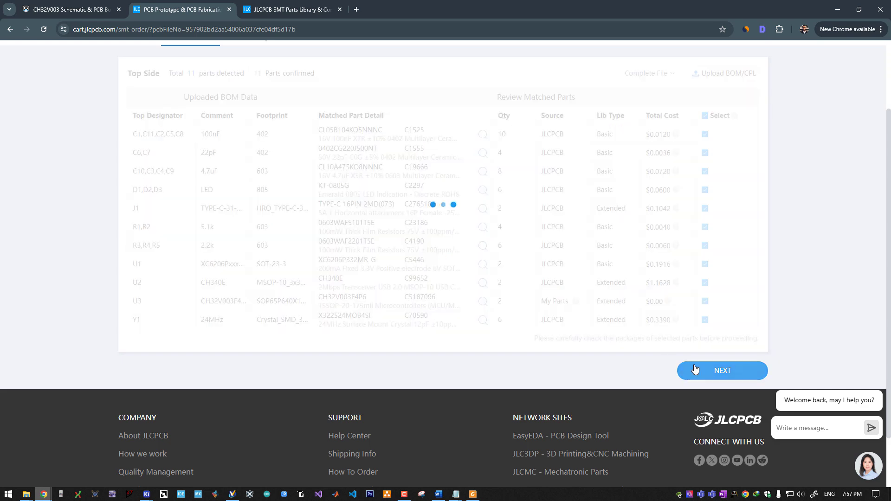
left_click(722, 369)
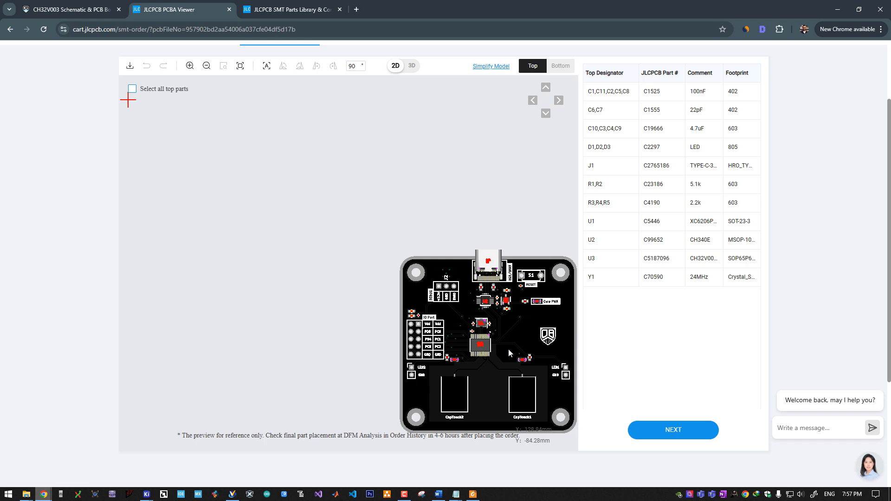
mouse_move(422, 310)
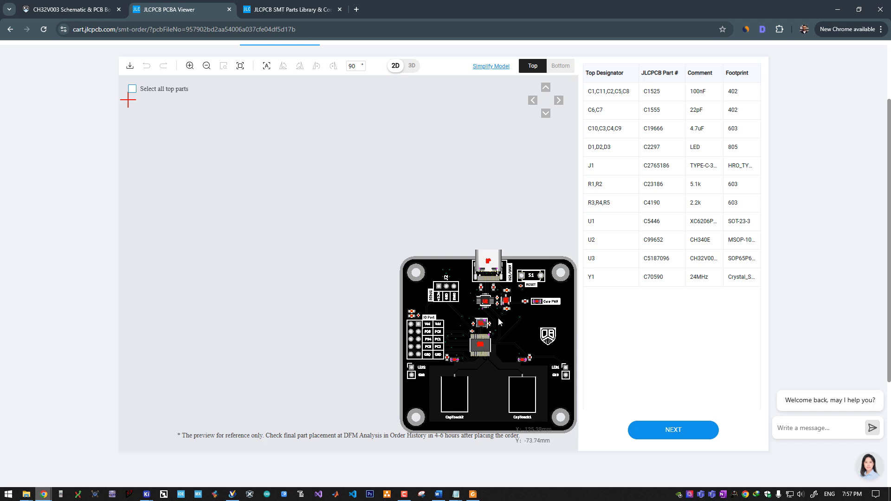
mouse_move(509, 357)
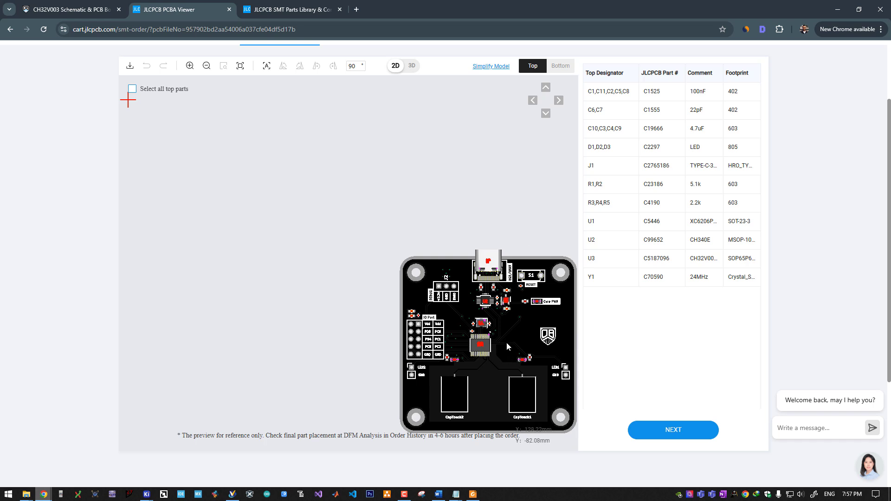
Zoom into the board preview, check USB-C connector J1's placement, and switch to 3D.
left_click_drag(506, 346, 378, 258)
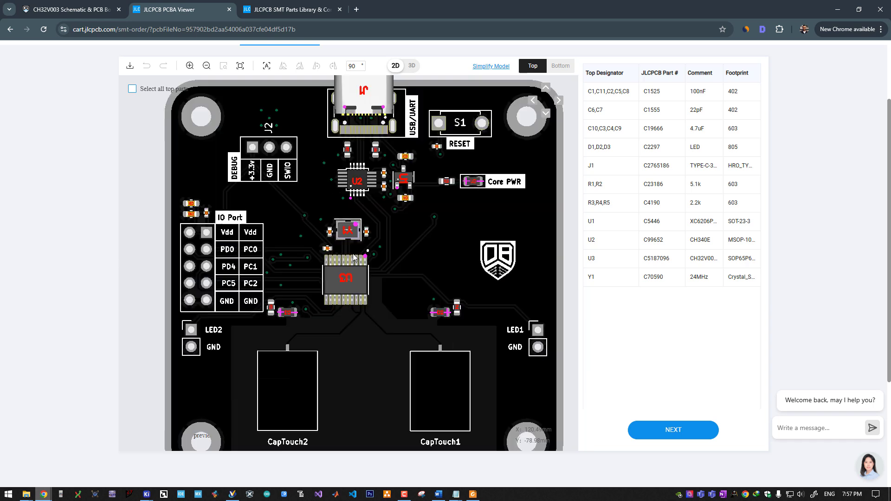
mouse_move(311, 142)
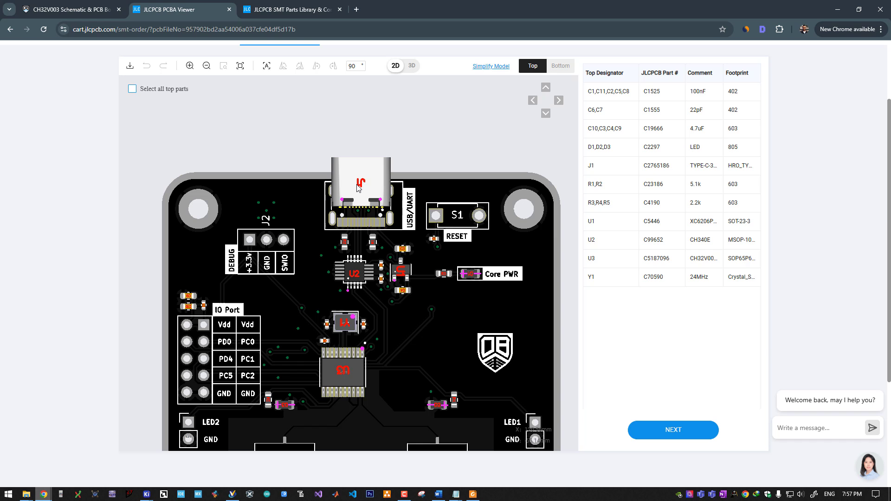
mouse_move(349, 177)
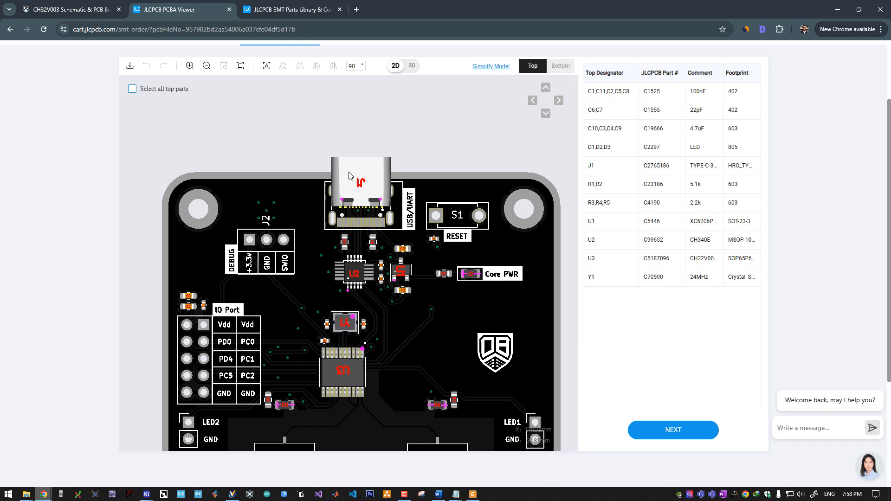
left_click(360, 184)
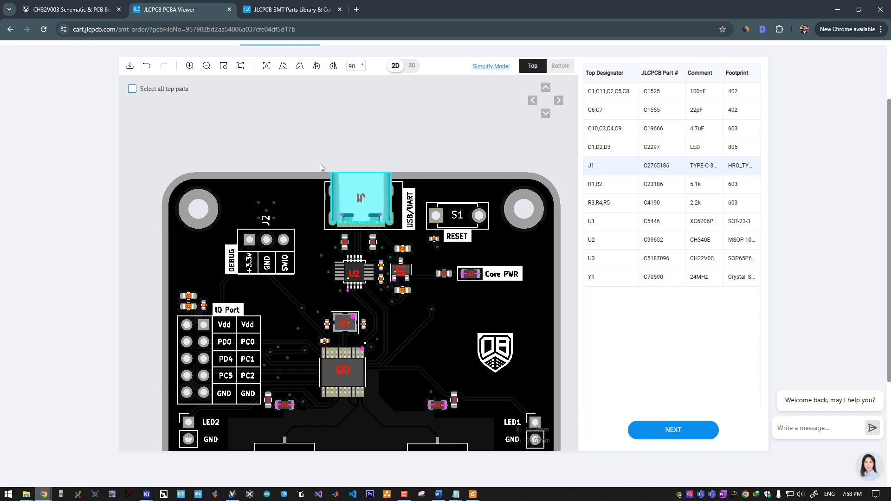
mouse_move(327, 187)
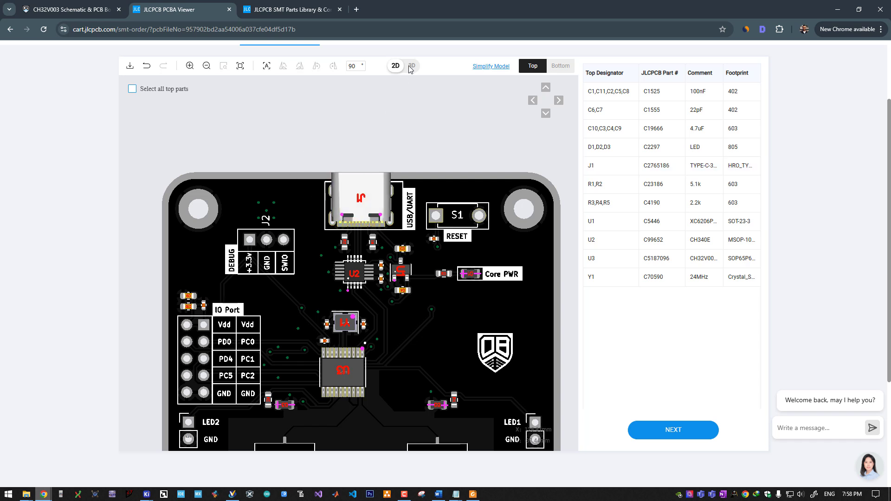
left_click(411, 66)
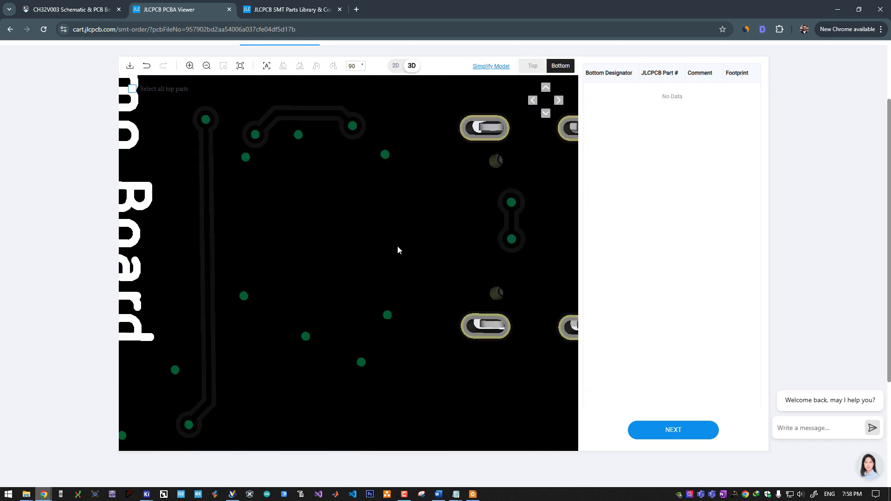
Check top-side part orientation in the 3D preview, then proceed to the $25.84 quote.
left_click(532, 65)
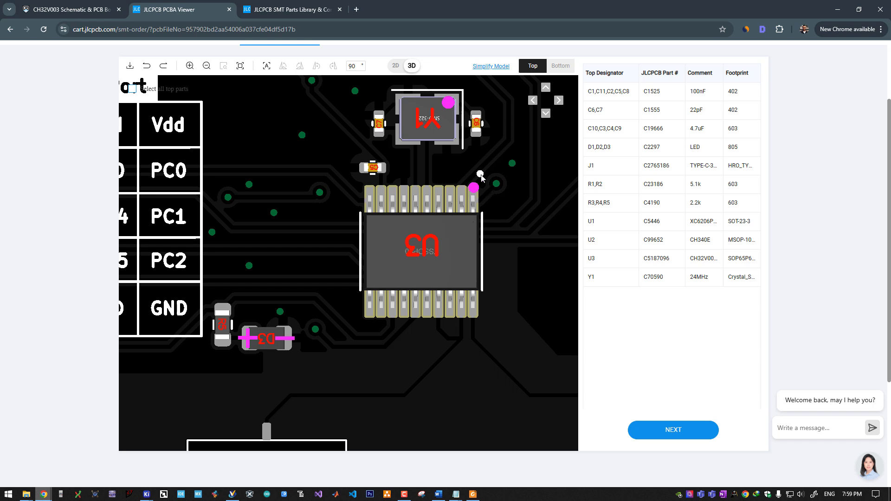
mouse_move(448, 239)
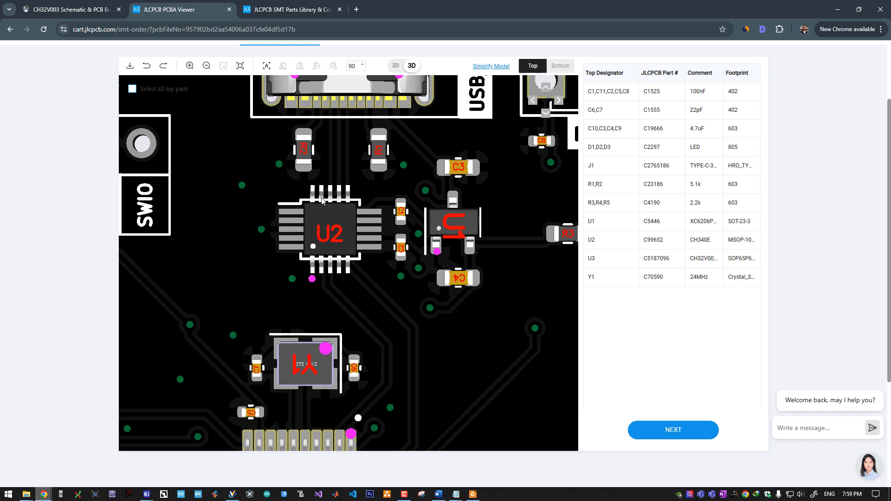
mouse_move(342, 248)
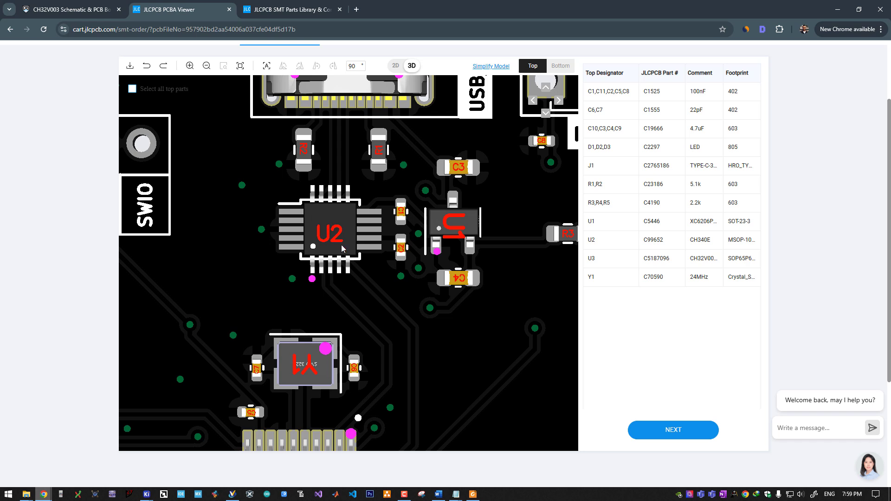
mouse_move(314, 279)
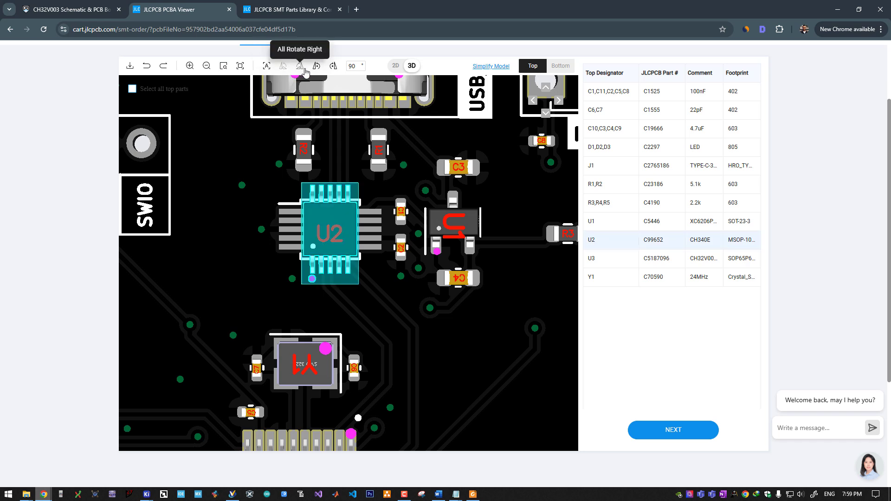
left_click(300, 66)
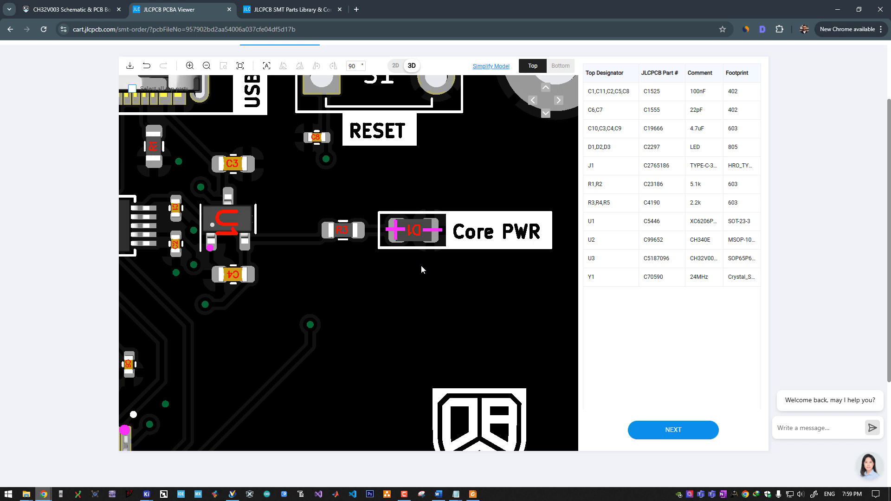
mouse_move(414, 266)
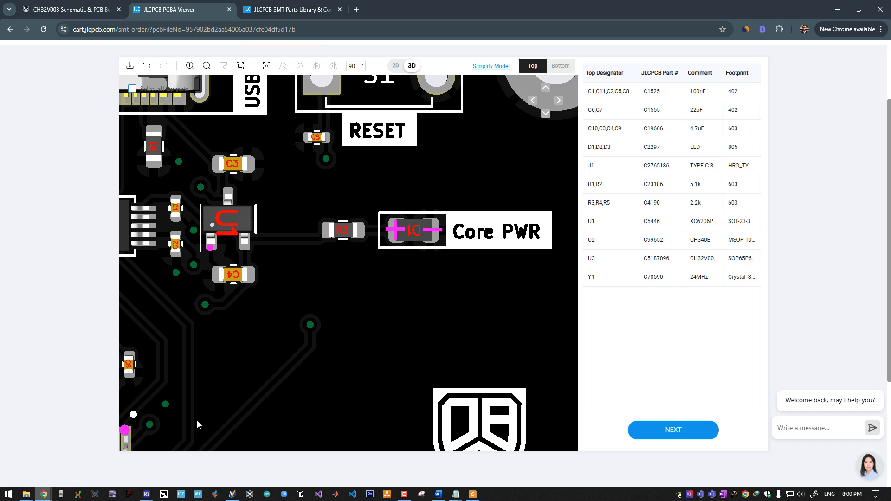
mouse_move(172, 208)
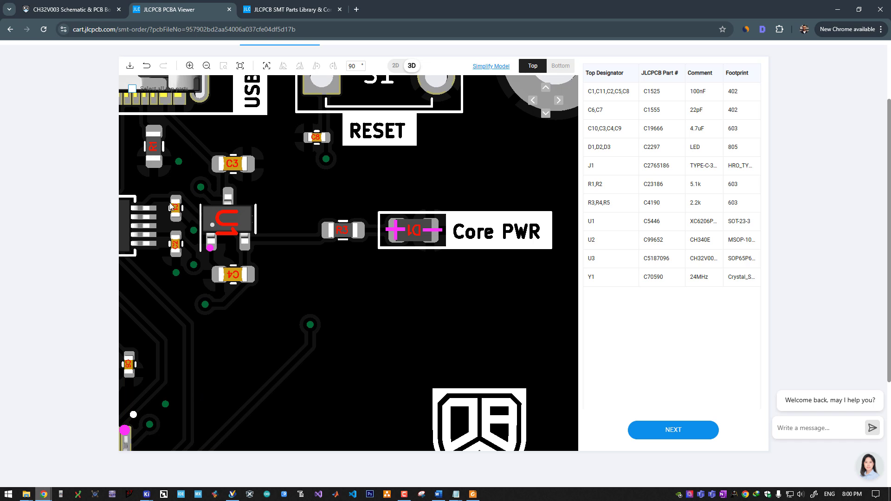
mouse_move(363, 283)
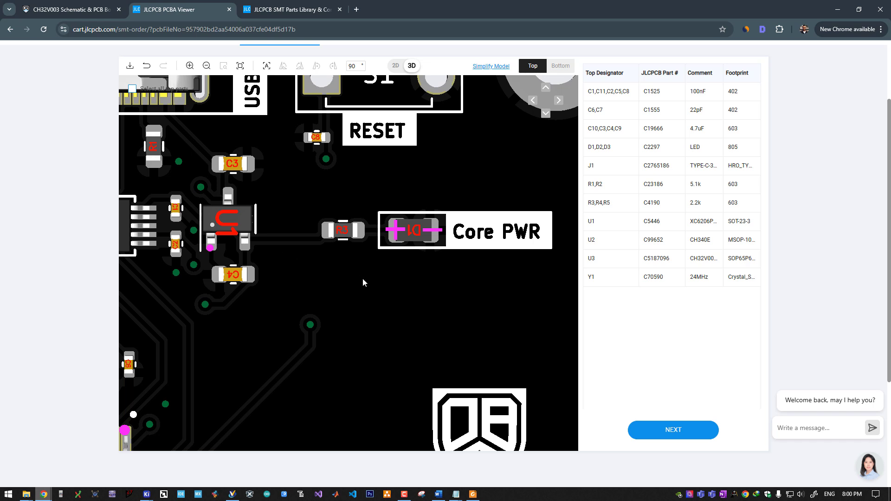
mouse_move(392, 292)
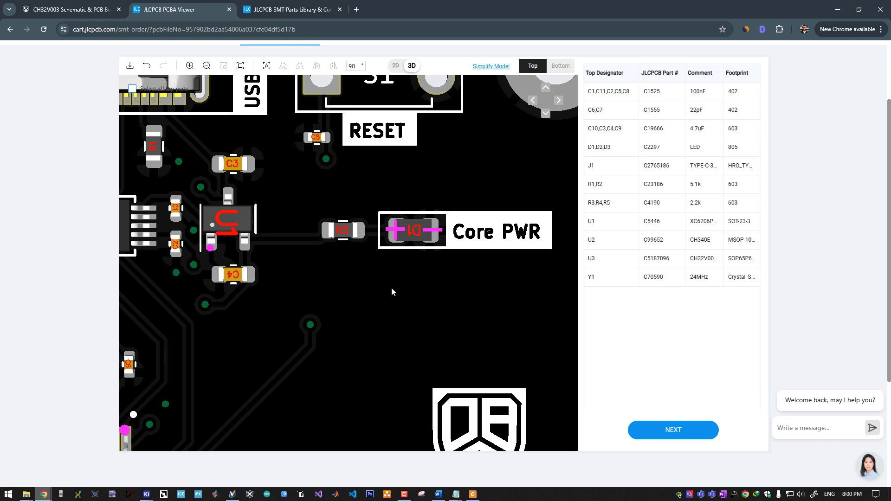
mouse_move(343, 286)
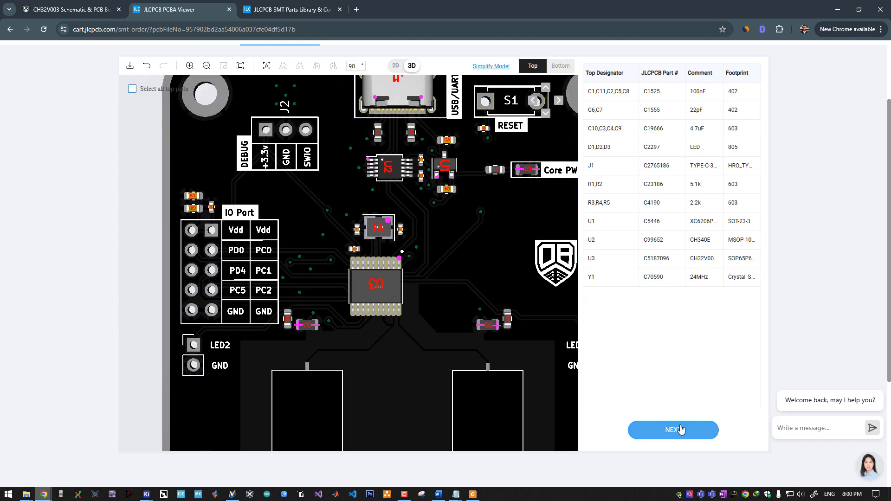
left_click(673, 430)
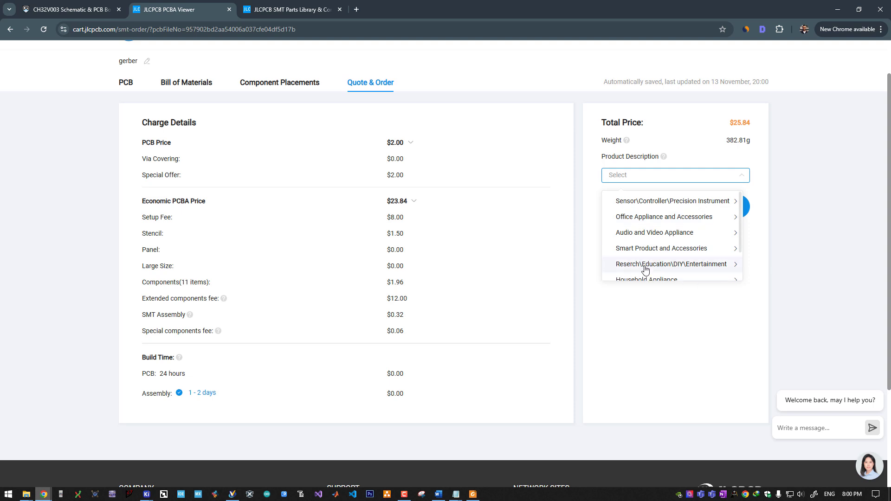
mouse_move(672, 263)
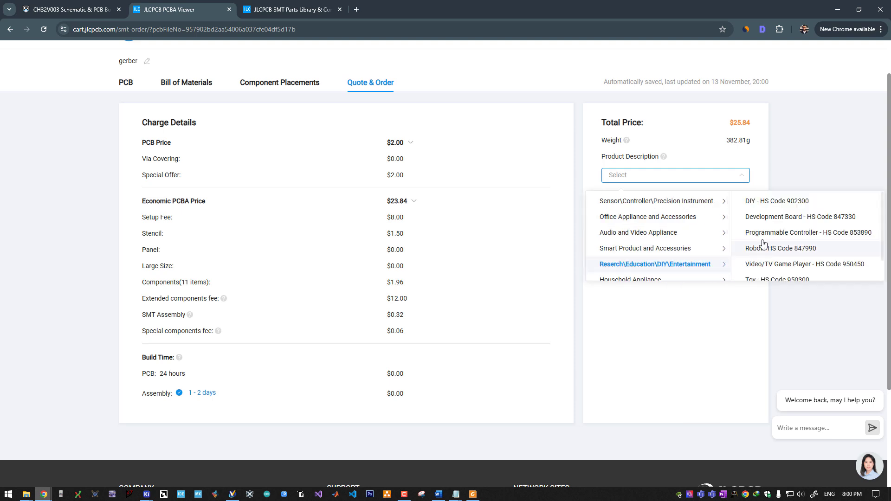
Set the product description to Research/Education/DIY and return to the DeepBlue Embedded article.
left_click(776, 201)
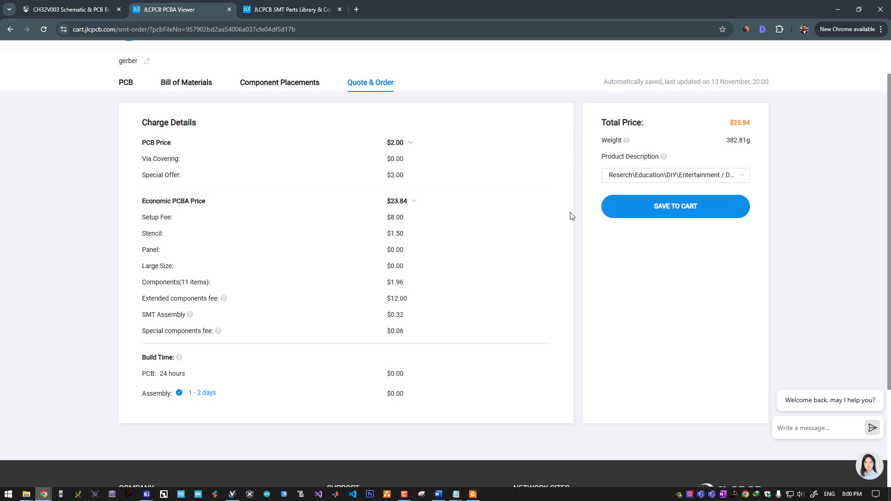
mouse_move(146, 111)
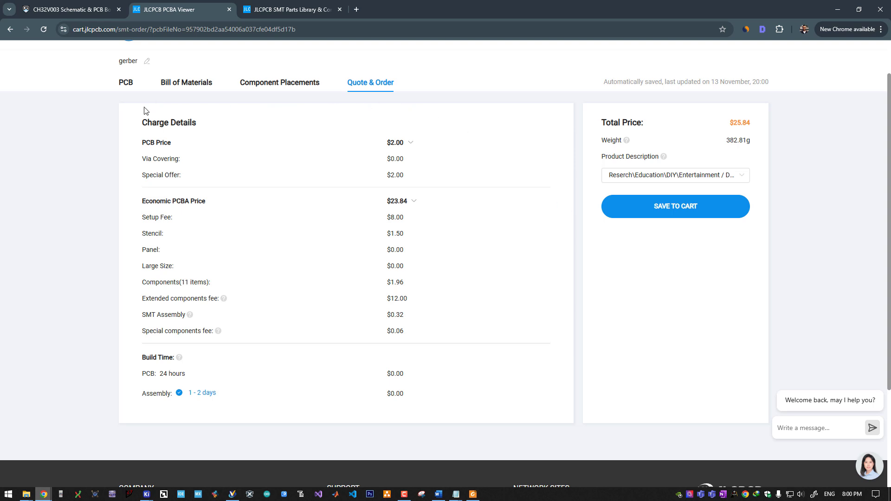
left_click(68, 9)
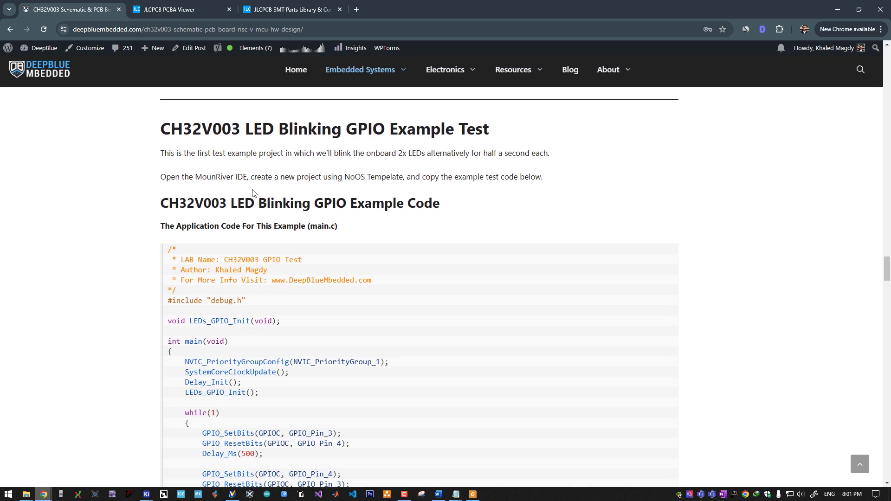
mouse_move(312, 172)
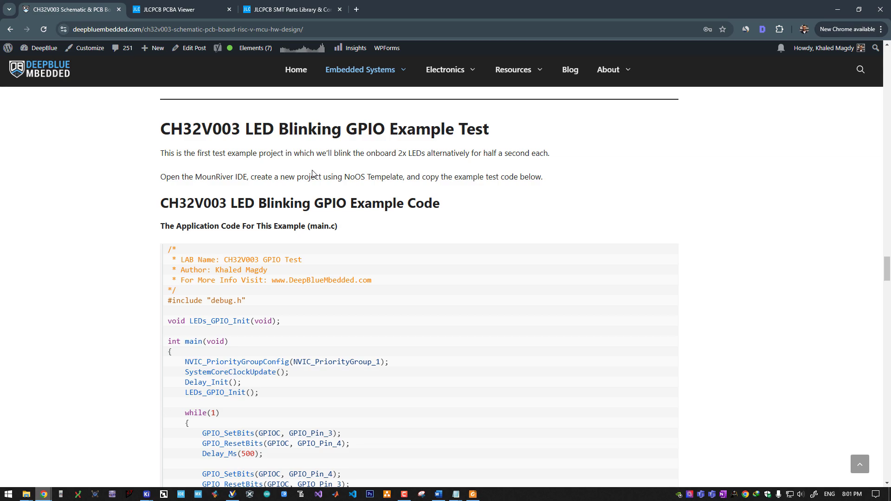
mouse_move(593, 210)
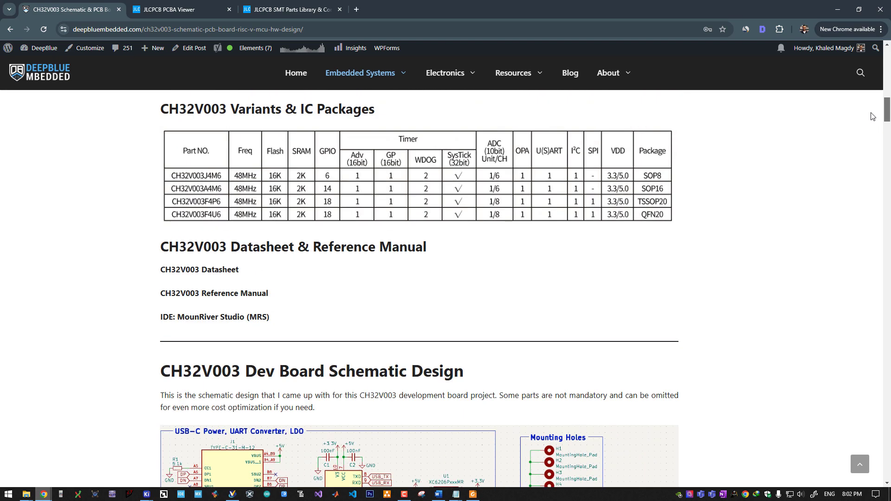
scroll("down", 3)
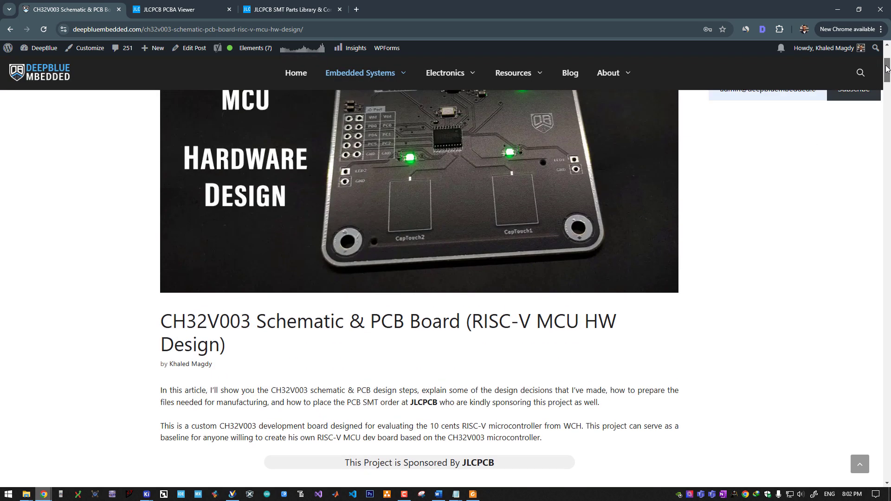
scroll("up", 3)
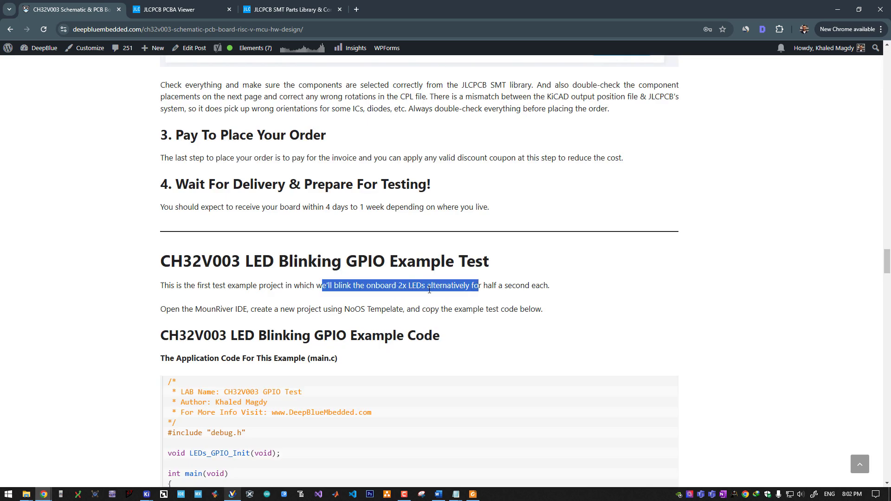
scroll("down", 3)
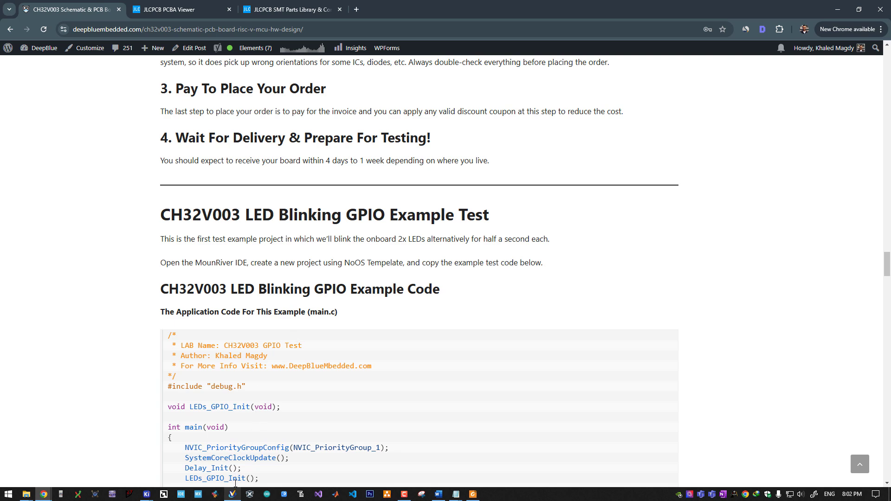
left_click(232, 494)
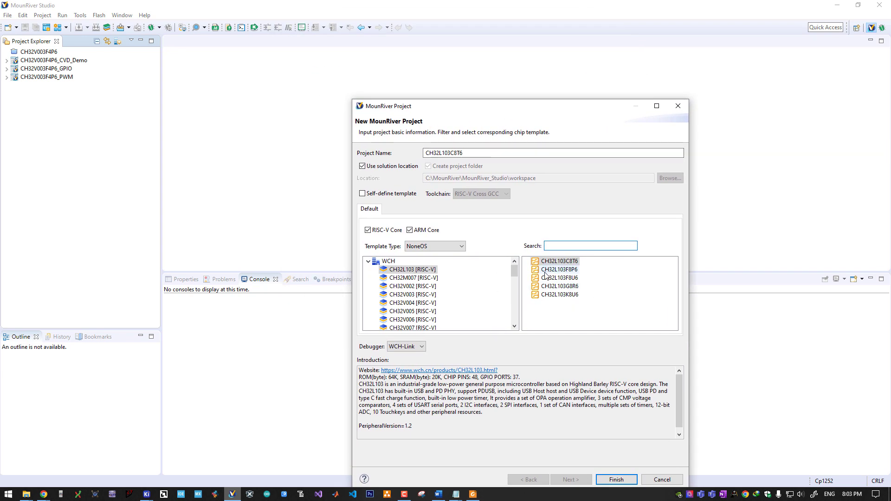
Find the CH32V003F4P6 template via a ch32v00 search, then cancel without creating a project.
type("ch32v003")
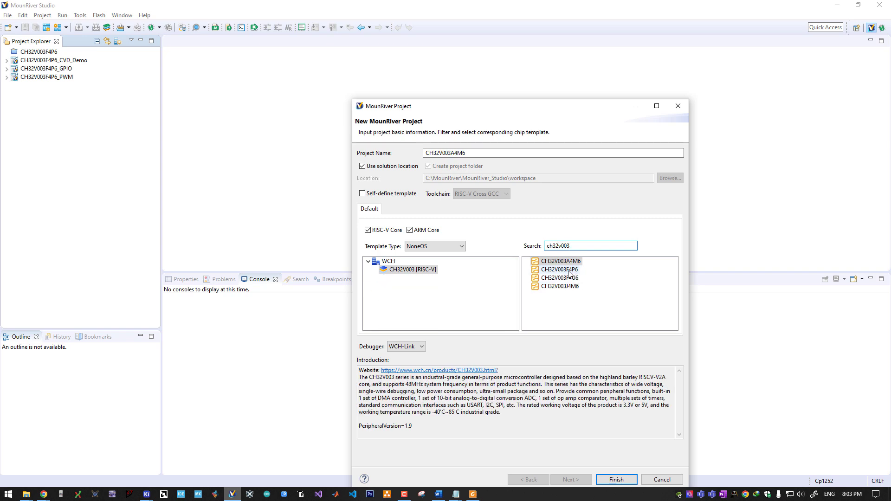
left_click(558, 268)
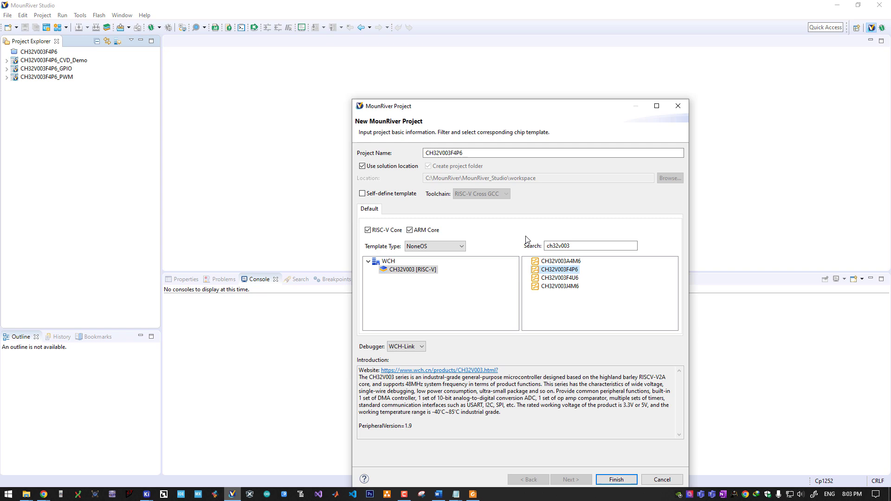
left_click(434, 245)
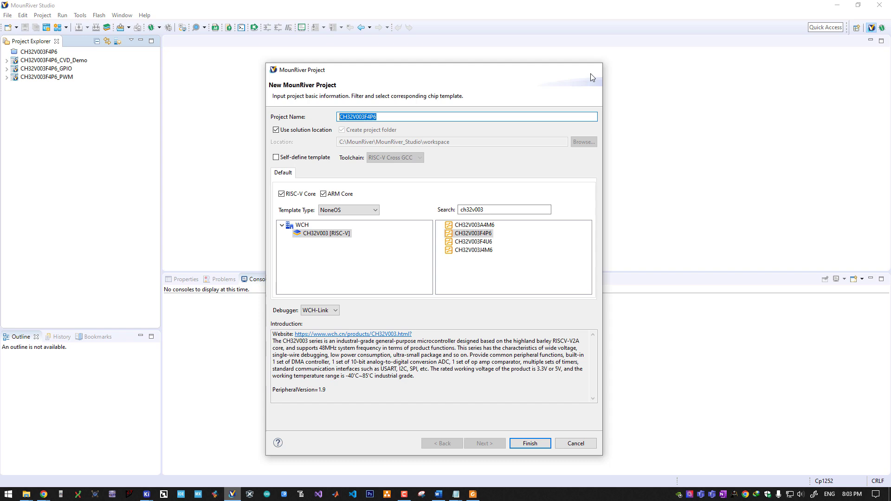
left_click(529, 442)
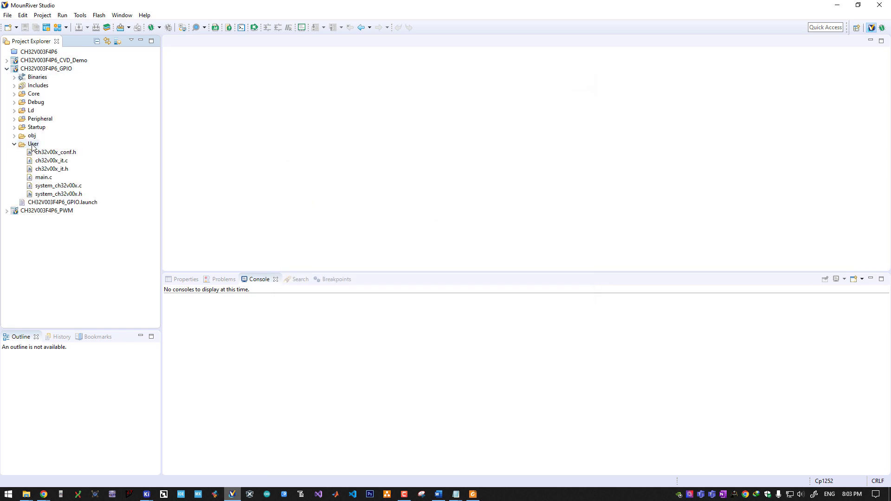
Look over the article's LED blinking example code in Chrome.
left_click(44, 178)
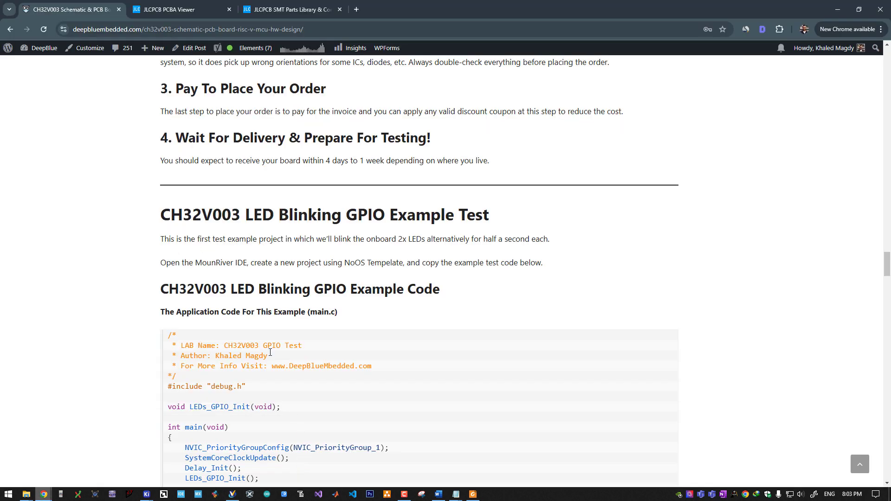
scroll("down", 3)
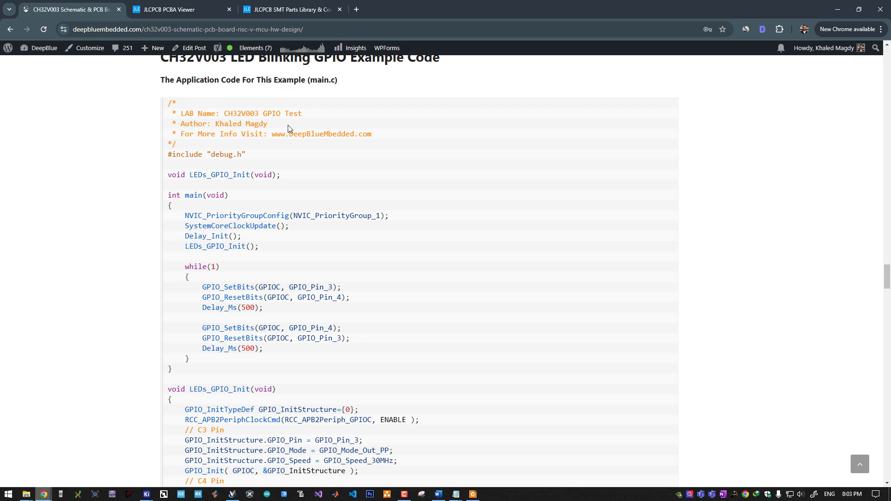
scroll("up", 3)
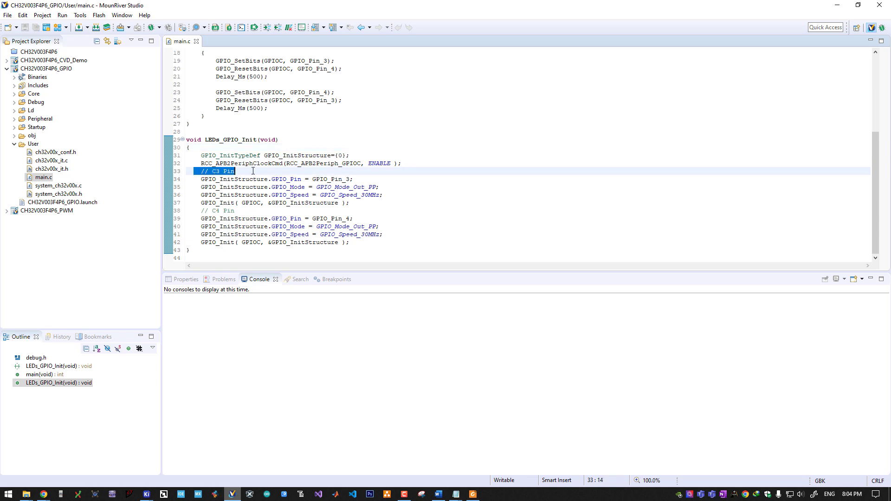
Compare the schematic's LEDs with the GPIOC clock enable in LEDs_GPIO_Init.
left_click(217, 210)
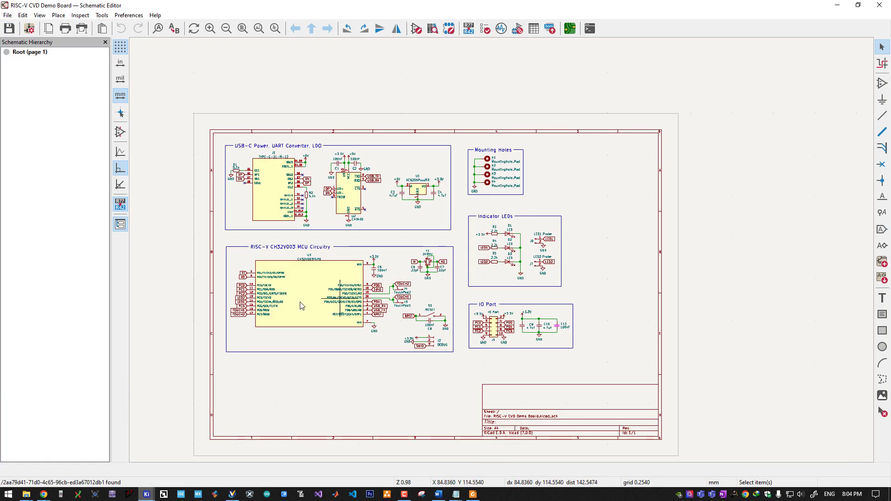
scroll("down", 3)
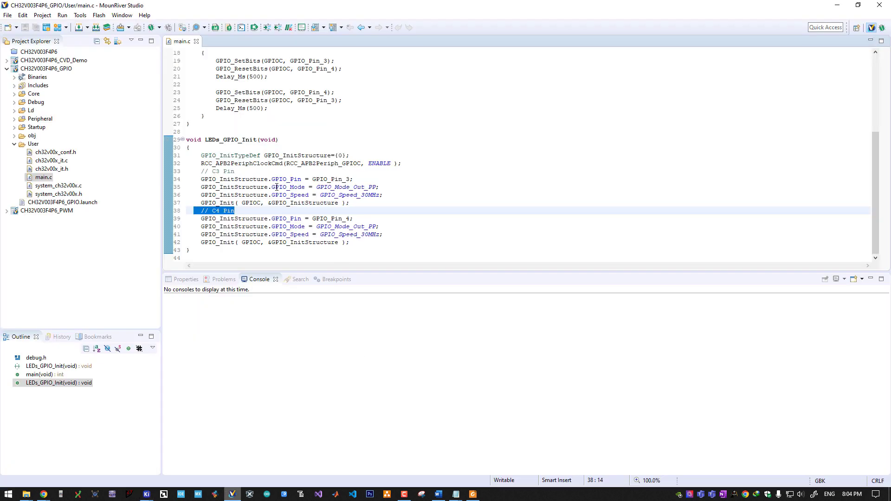
left_click(400, 163)
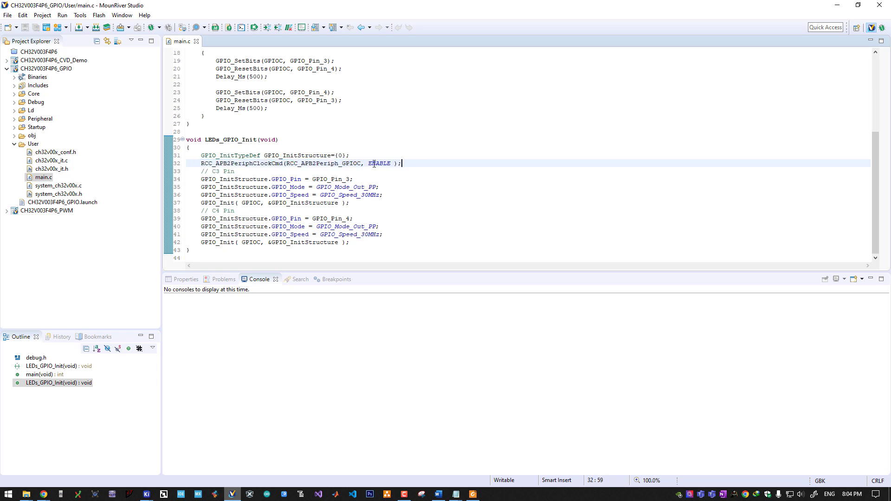
double_click(350, 163)
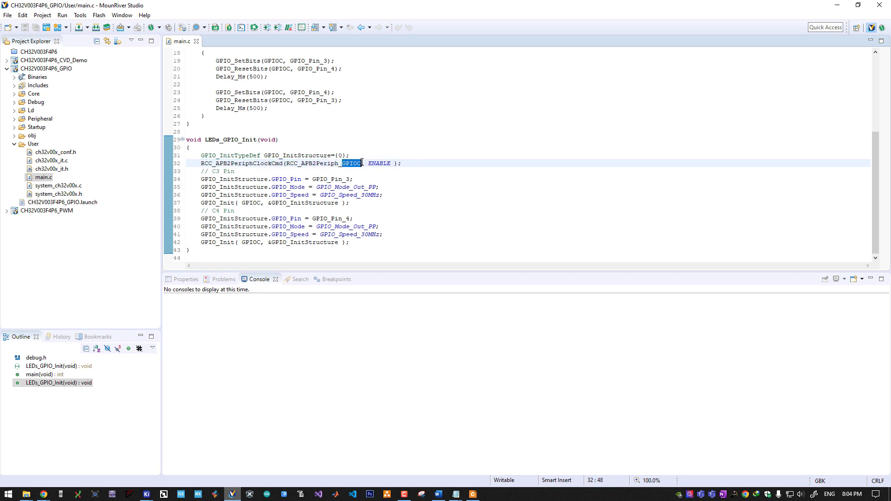
left_click(338, 179)
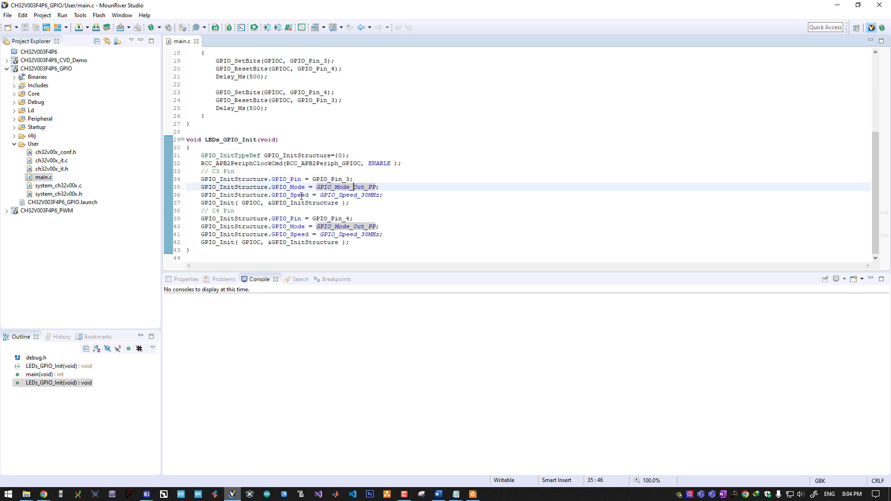
Review the push-pull pin configuration and pin 3 blink call, then build the project.
left_click(348, 195)
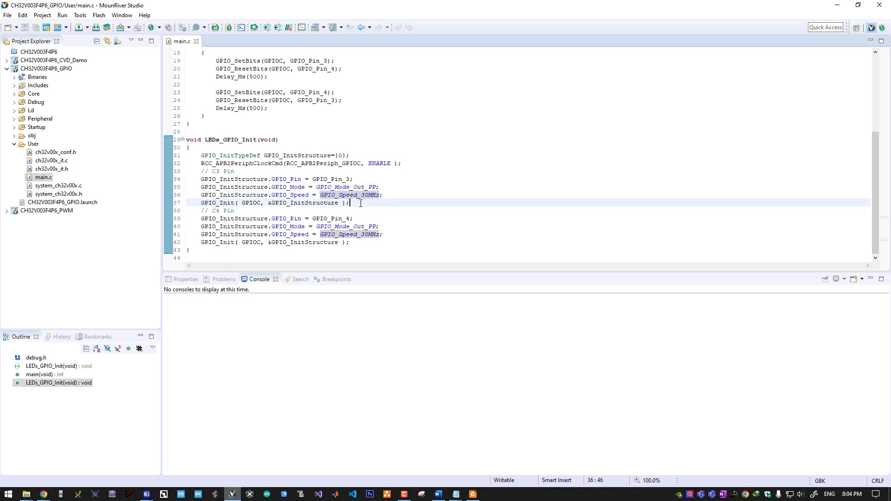
triple_click(274, 203)
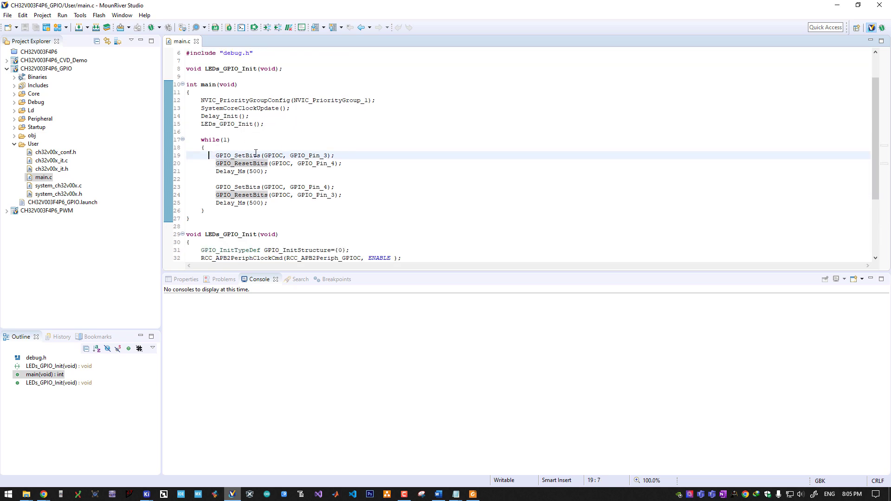
left_click(231, 155)
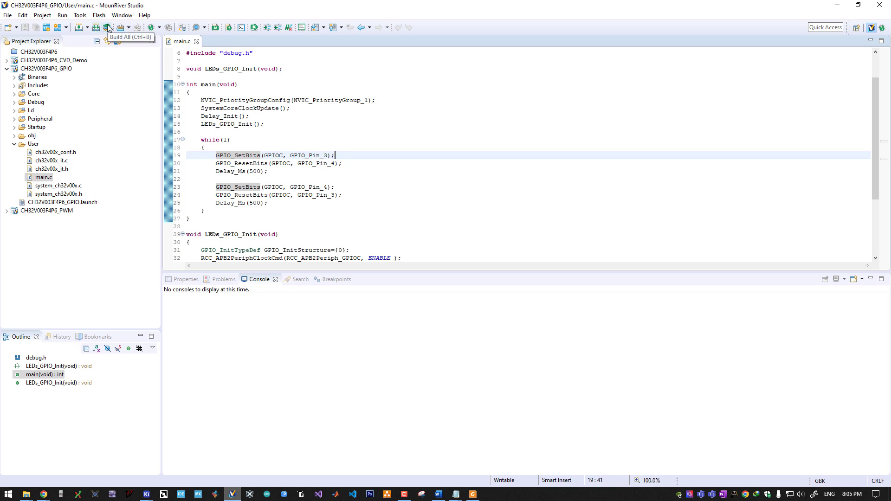
left_click(107, 27)
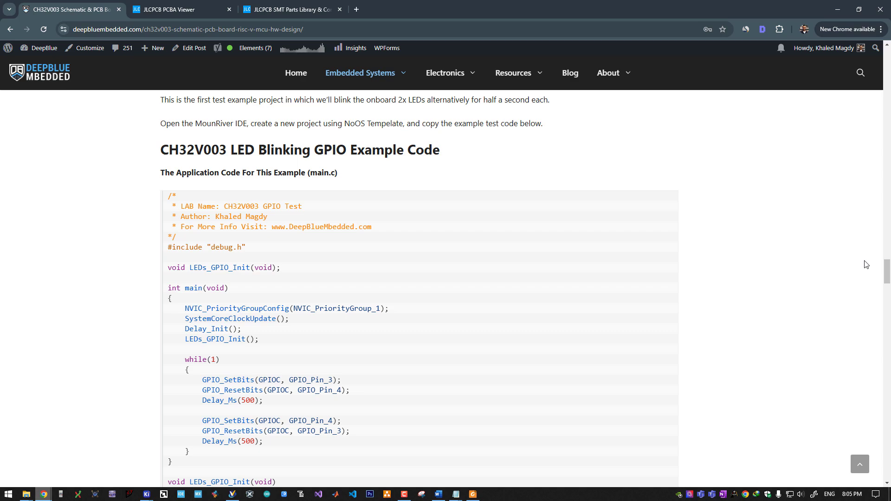
Scroll the article past PWM Example Test to the CVD CapTouch demo video.
scroll("down", 3)
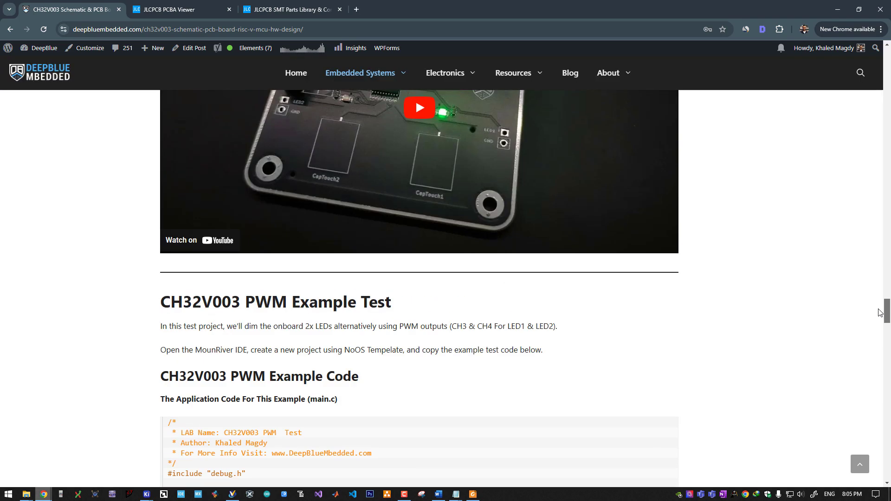
scroll("up", 3)
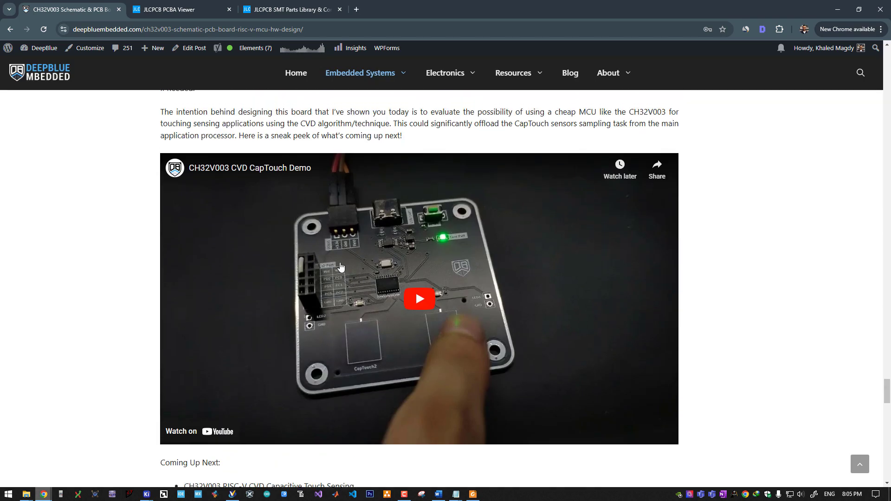
mouse_move(344, 256)
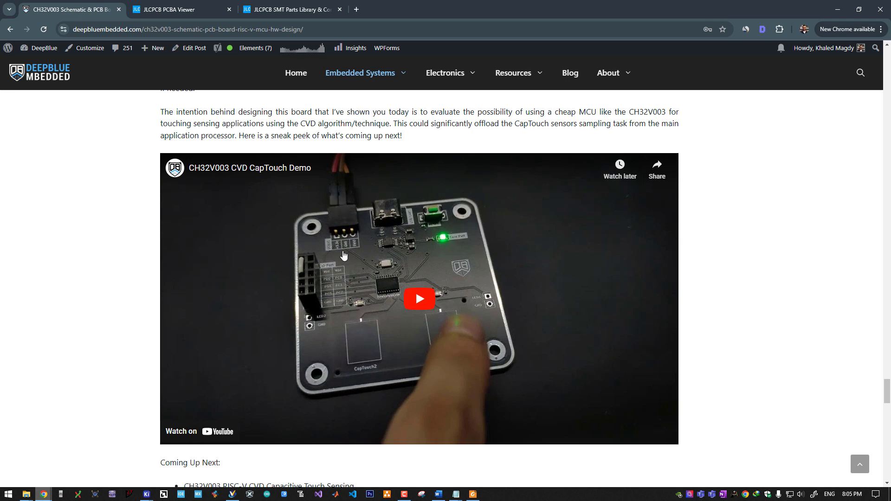
mouse_move(338, 253)
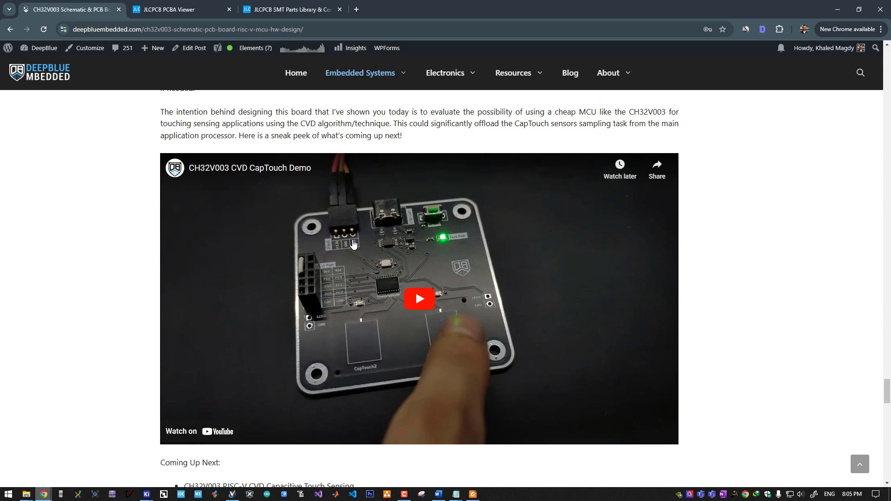
mouse_move(638, 284)
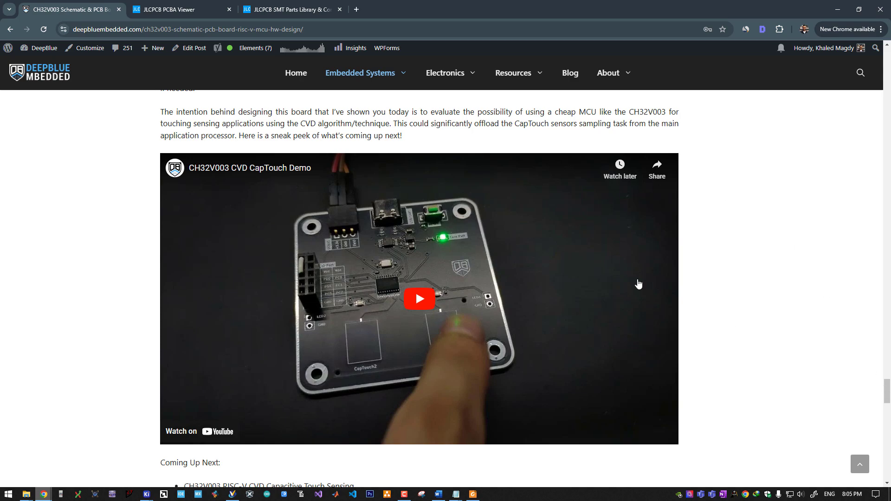
scroll("down", 3)
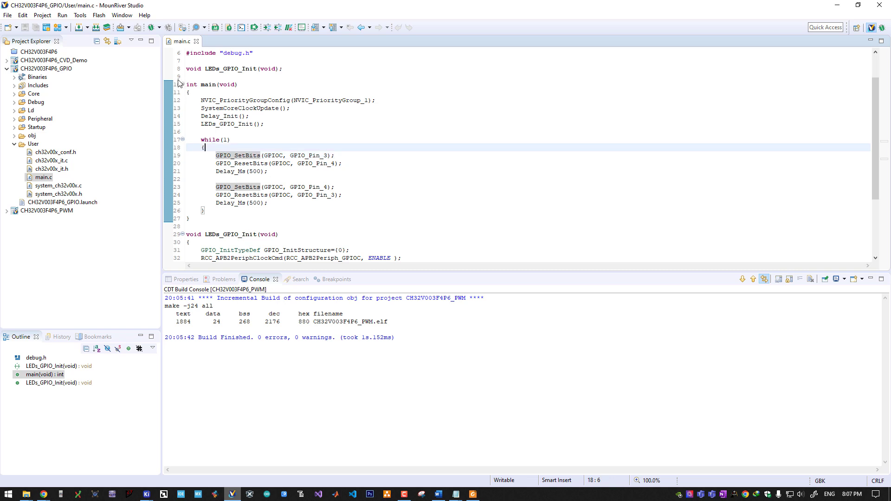
mouse_move(119, 27)
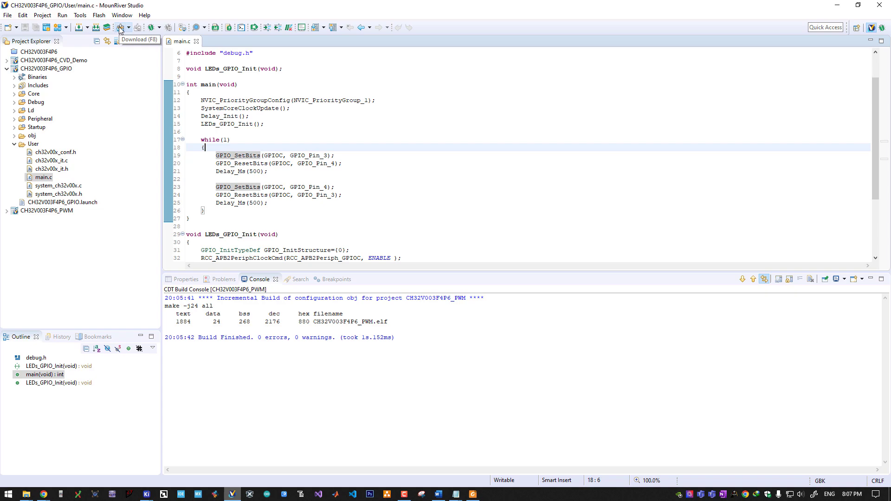
Flash the GPIO program onto the CH32V003 board and scroll through main.c.
left_click(120, 27)
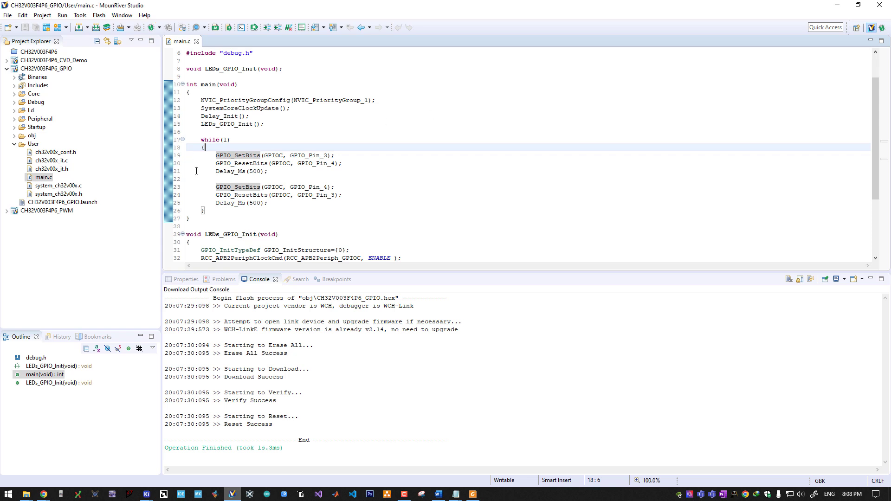
mouse_move(436, 230)
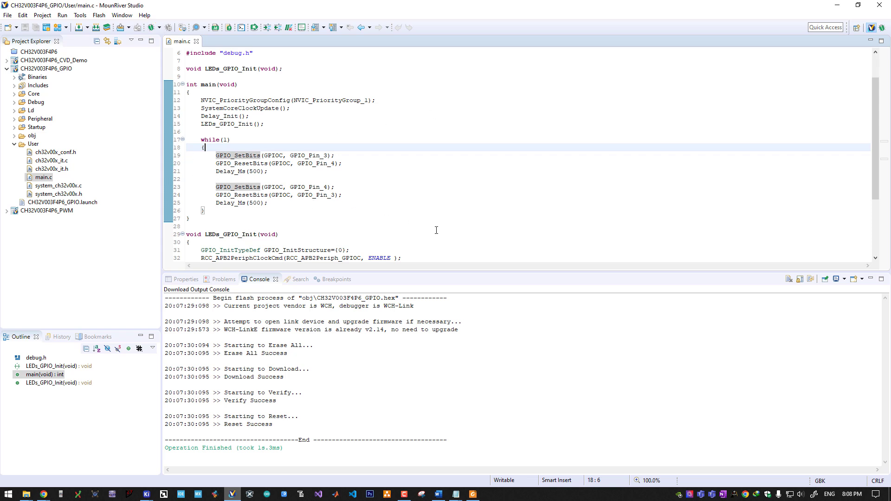
mouse_move(241, 213)
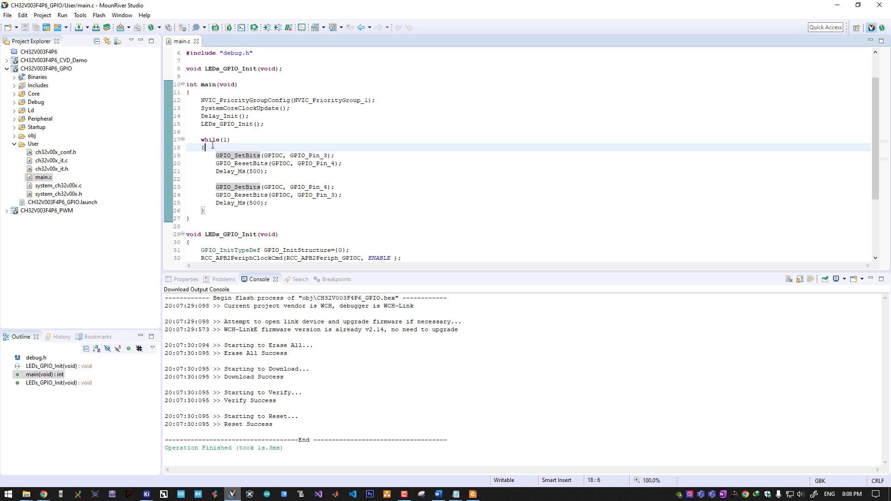
mouse_move(129, 37)
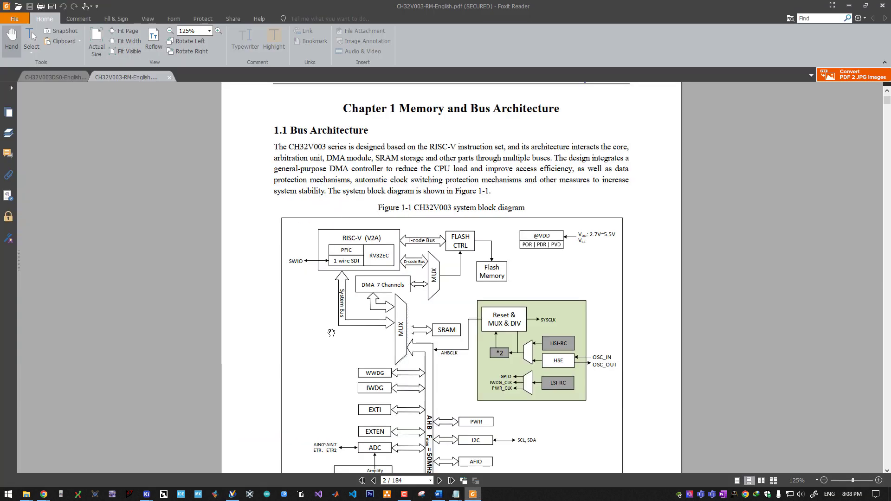
scroll("down", 3)
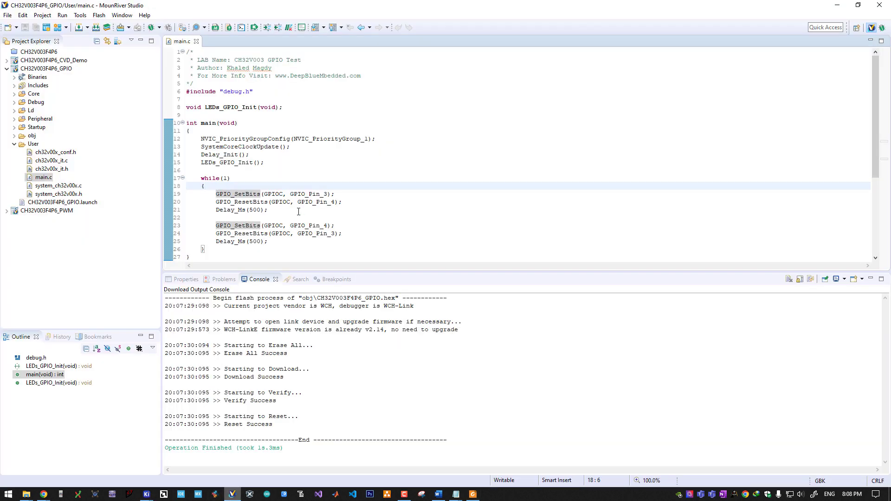
mouse_move(288, 167)
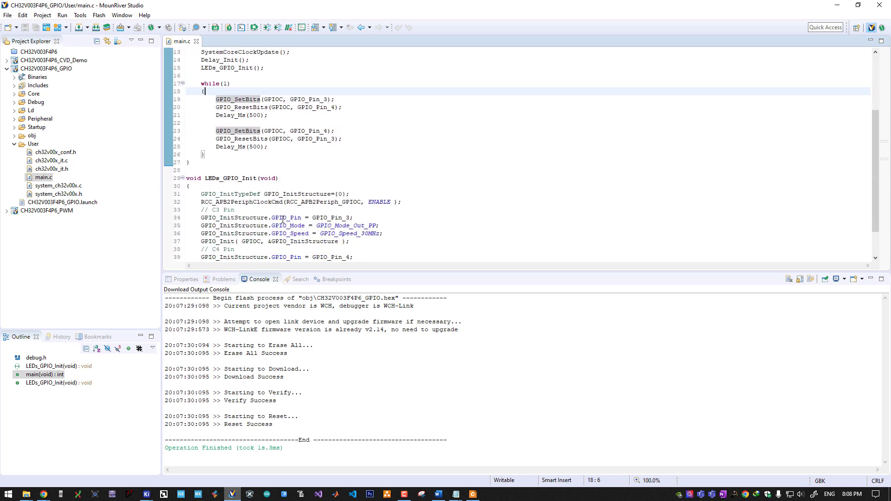
mouse_move(271, 210)
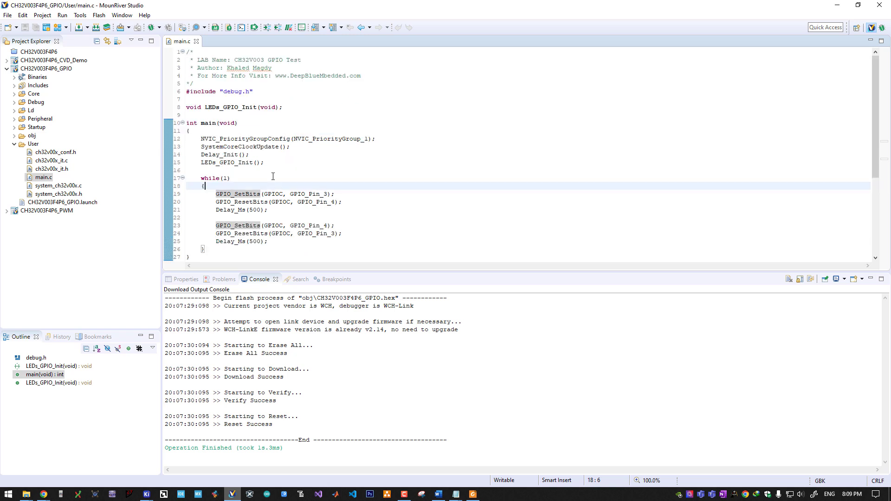
mouse_move(165, 209)
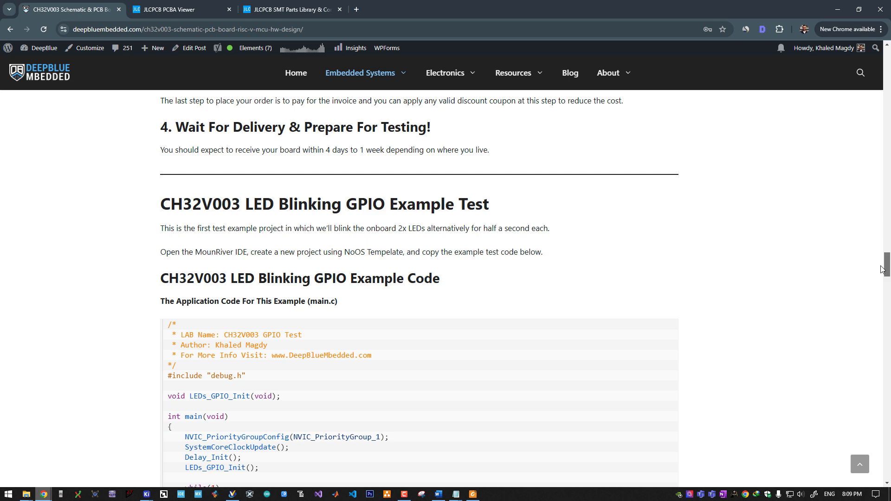
Scroll to PWM Example Test and highlight the phrase about the two onboard LEDs.
scroll("down", 3)
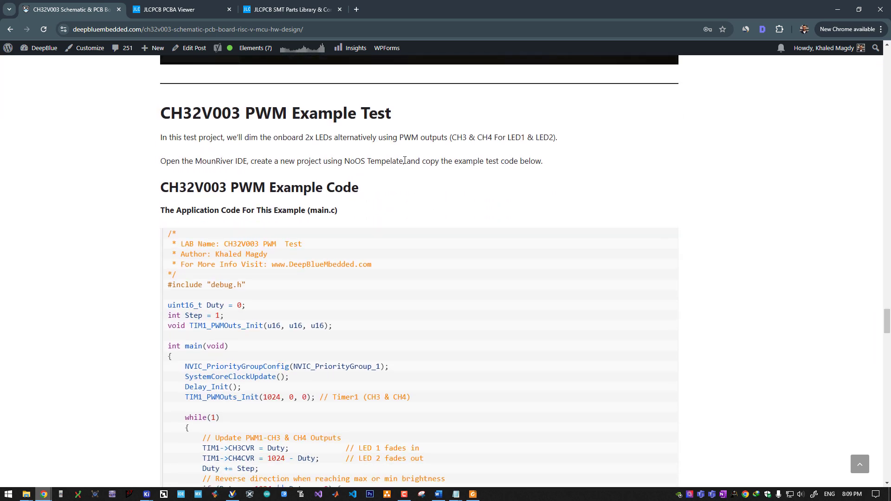
mouse_move(290, 133)
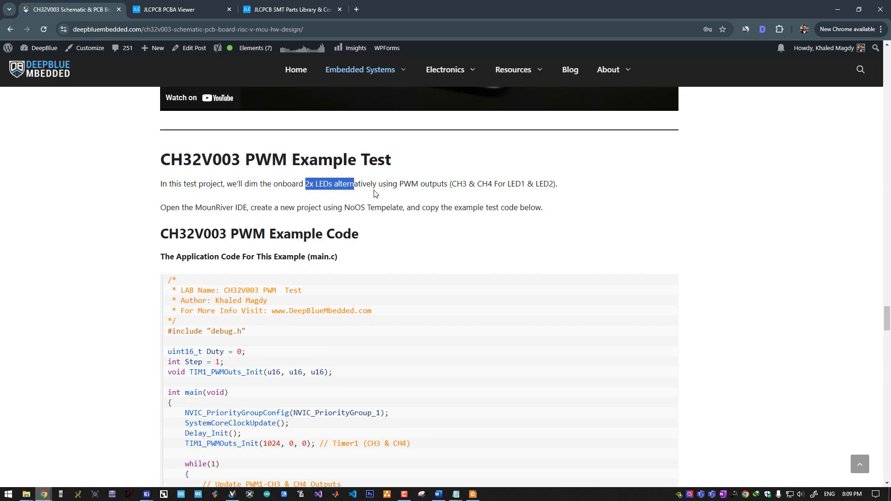
left_click(213, 208)
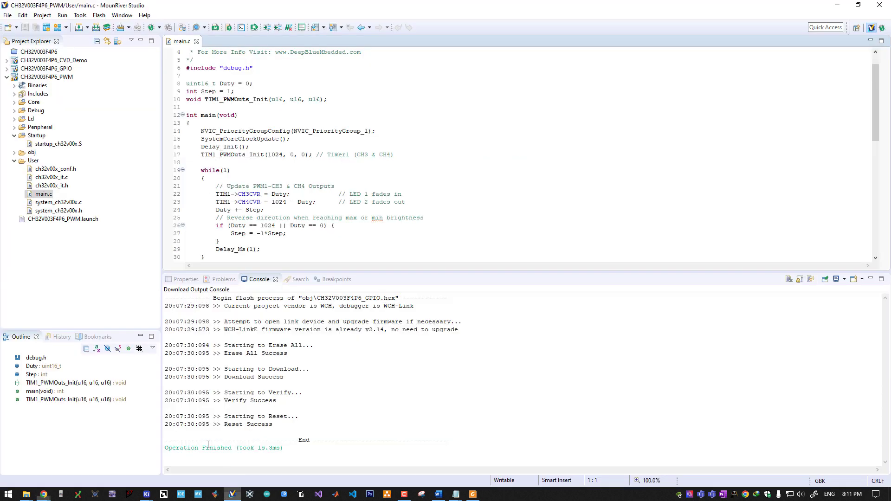
left_click(46, 77)
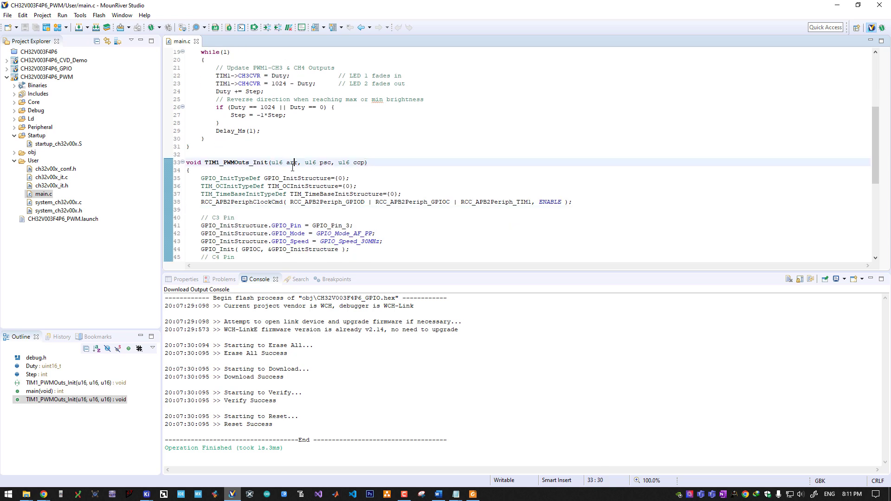
left_click(320, 162)
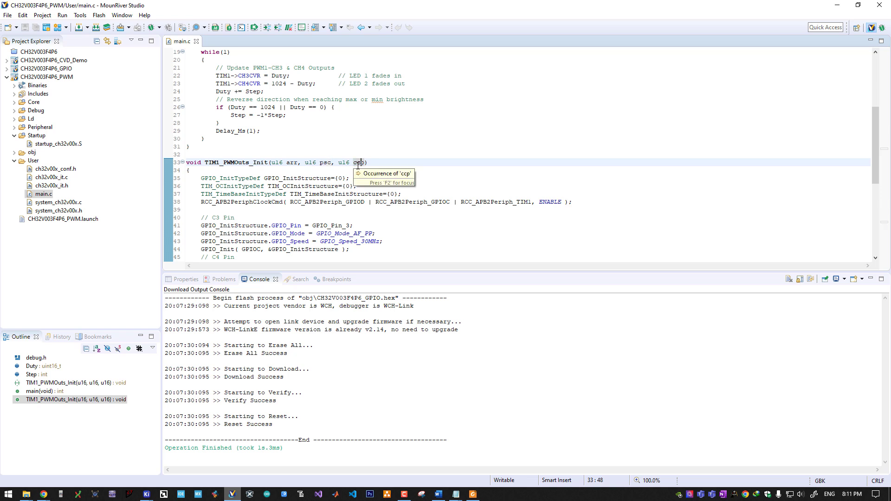
left_click(189, 170)
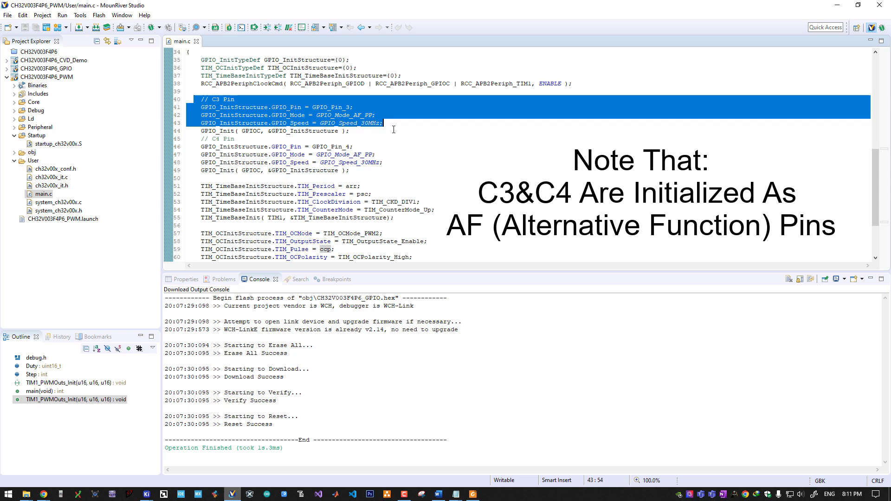
left_click(351, 130)
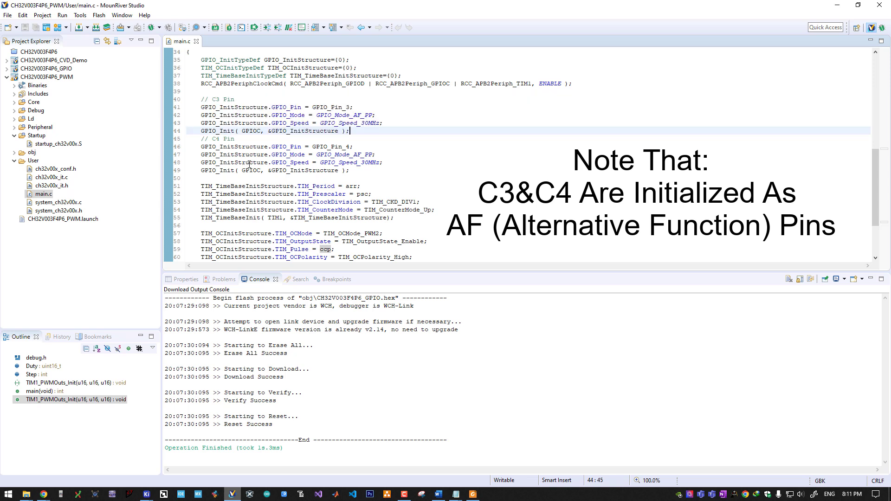
scroll("down", 3)
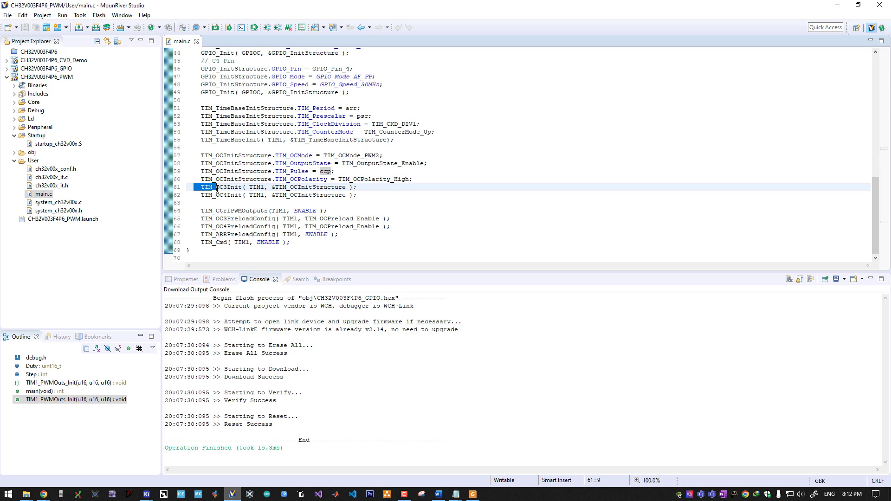
left_click(223, 187)
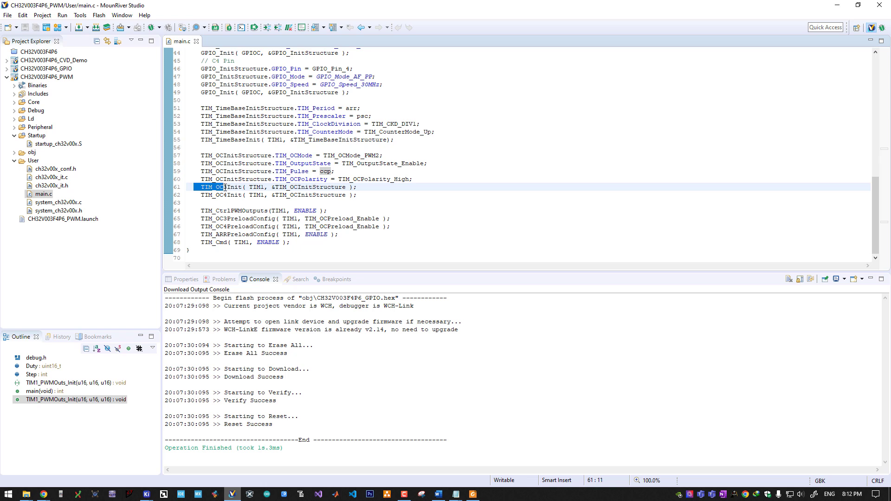
left_click_drag(224, 187, 307, 195)
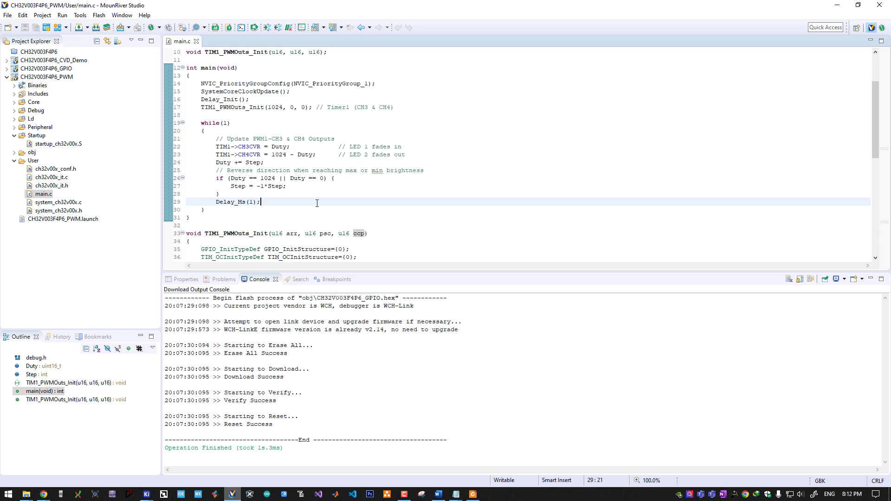
mouse_move(305, 198)
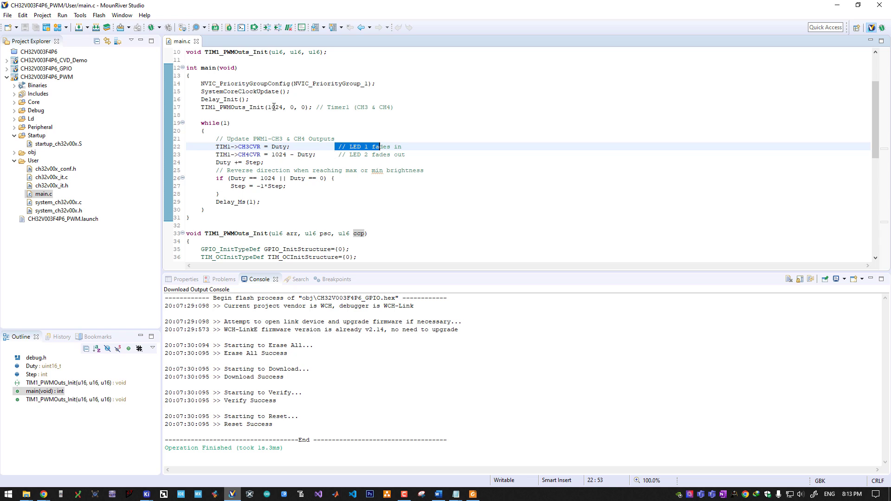
double_click(274, 107)
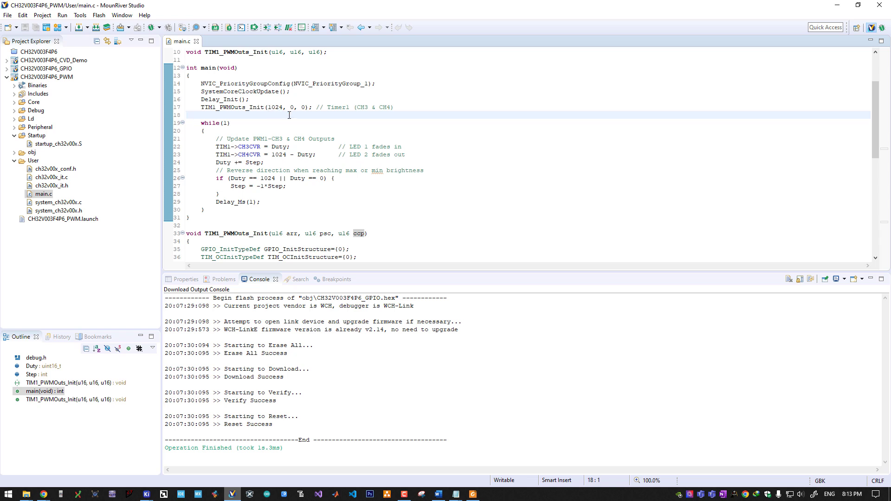
double_click(291, 107)
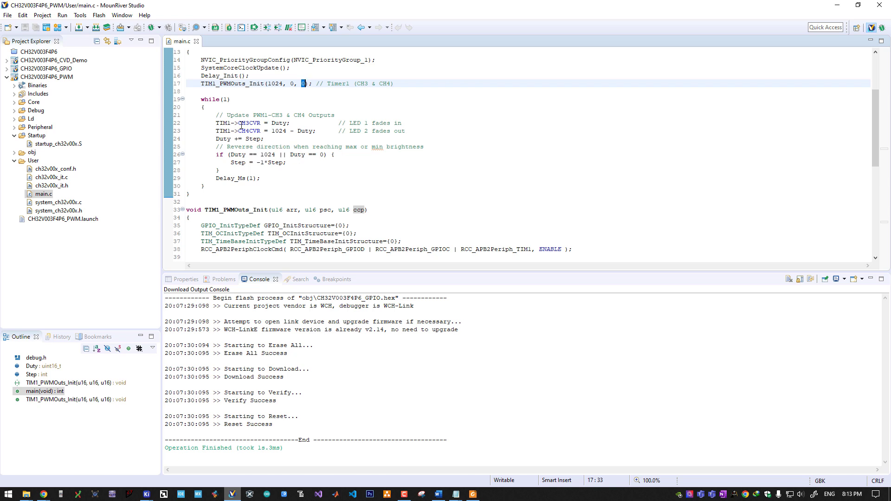
double_click(249, 123)
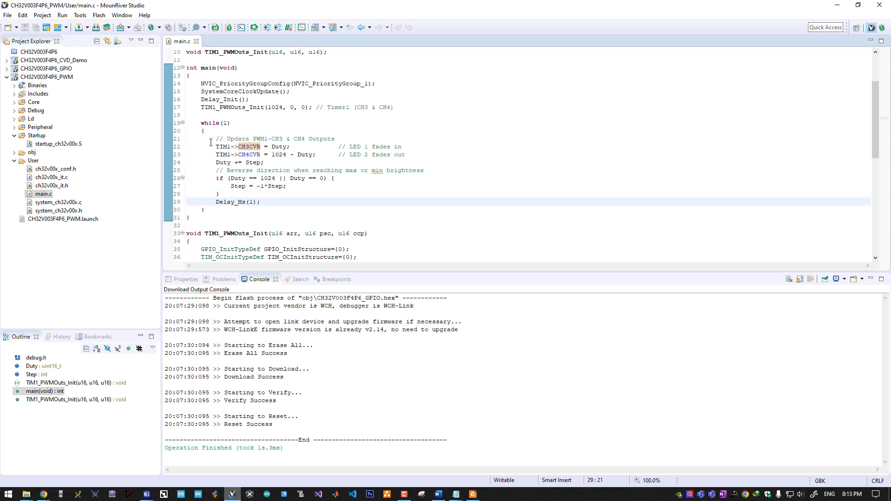
scroll("down", 3)
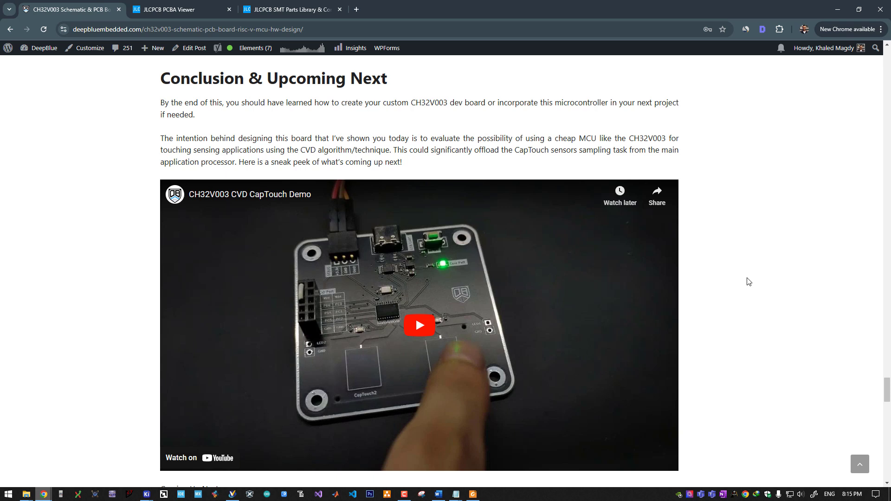
mouse_move(740, 269)
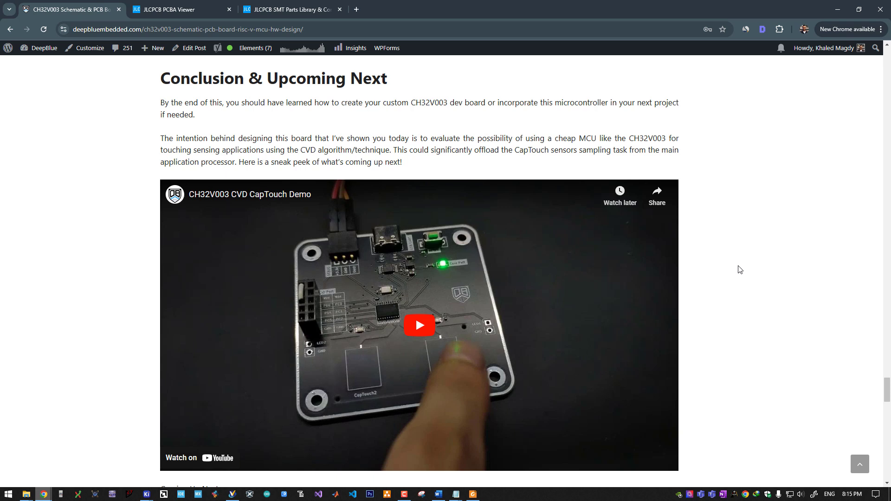
mouse_move(736, 262)
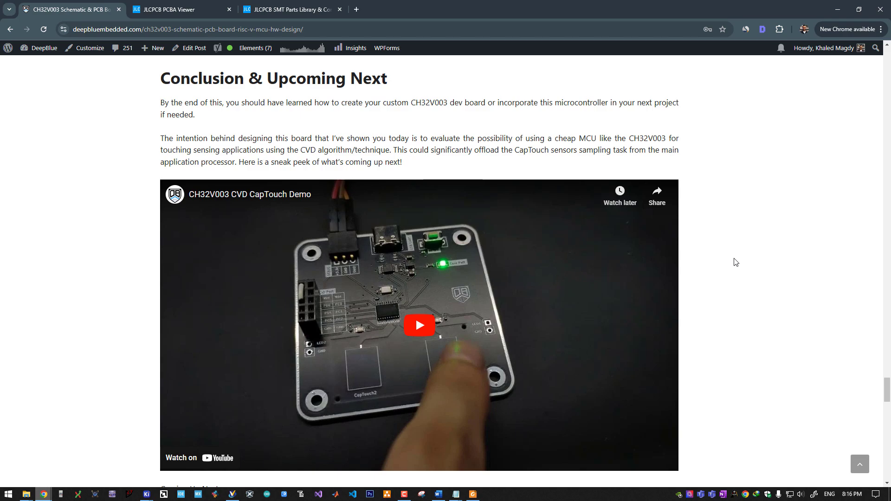
Scroll the DeepBlue Embedded article through Conclusion & Upcoming Next, ending at the dev board schematic.
scroll("down", 3)
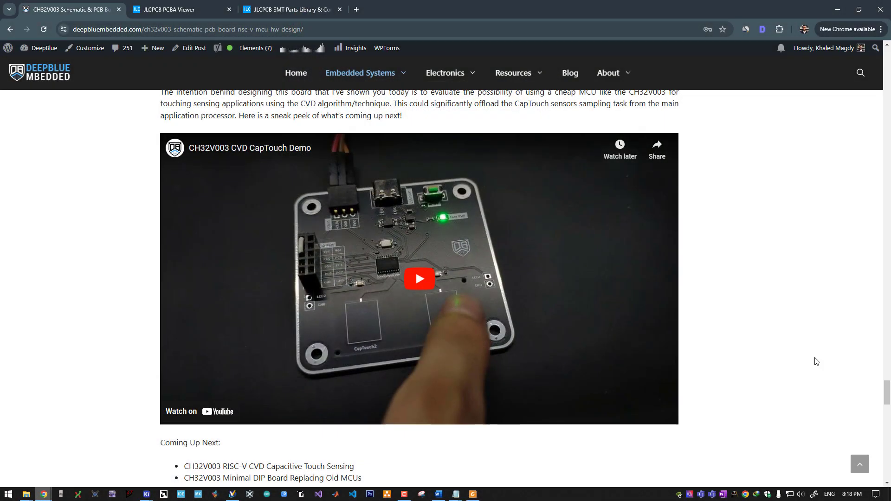
scroll("down", 3)
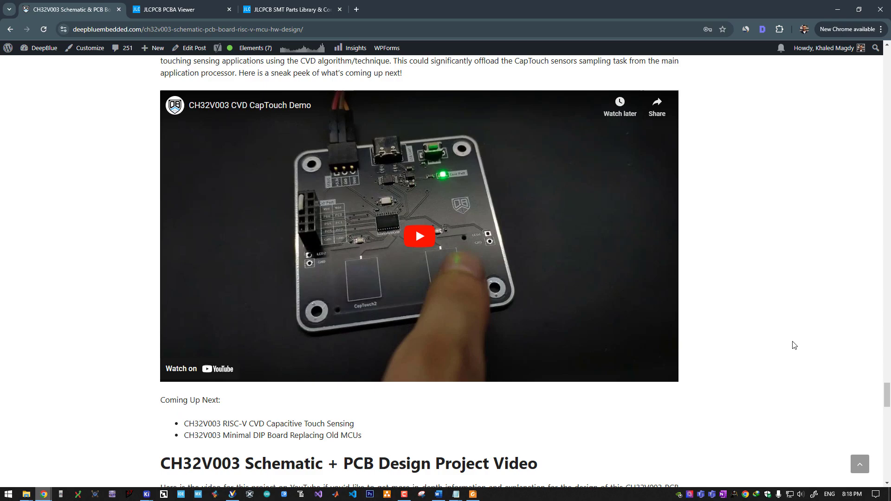
scroll("down", 3)
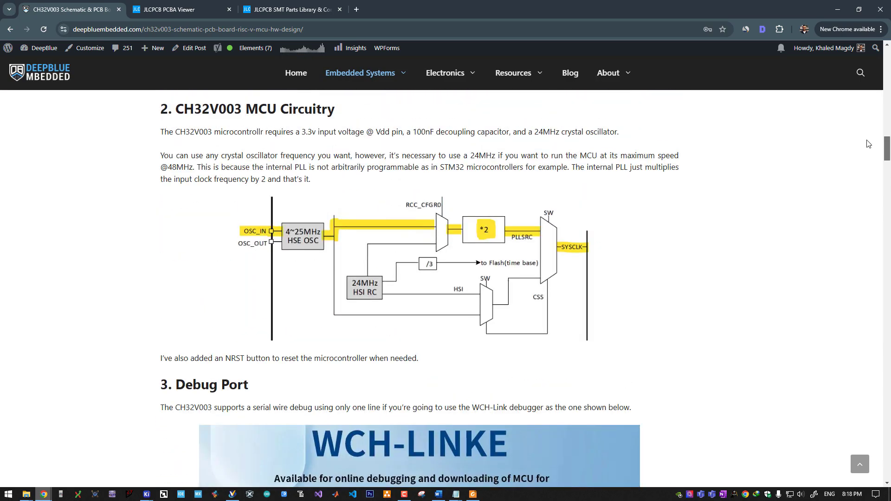
scroll("down", 3)
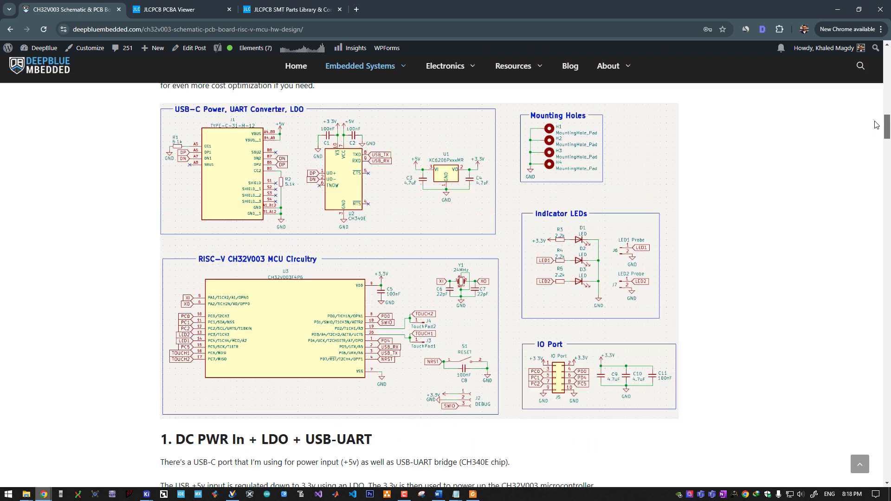